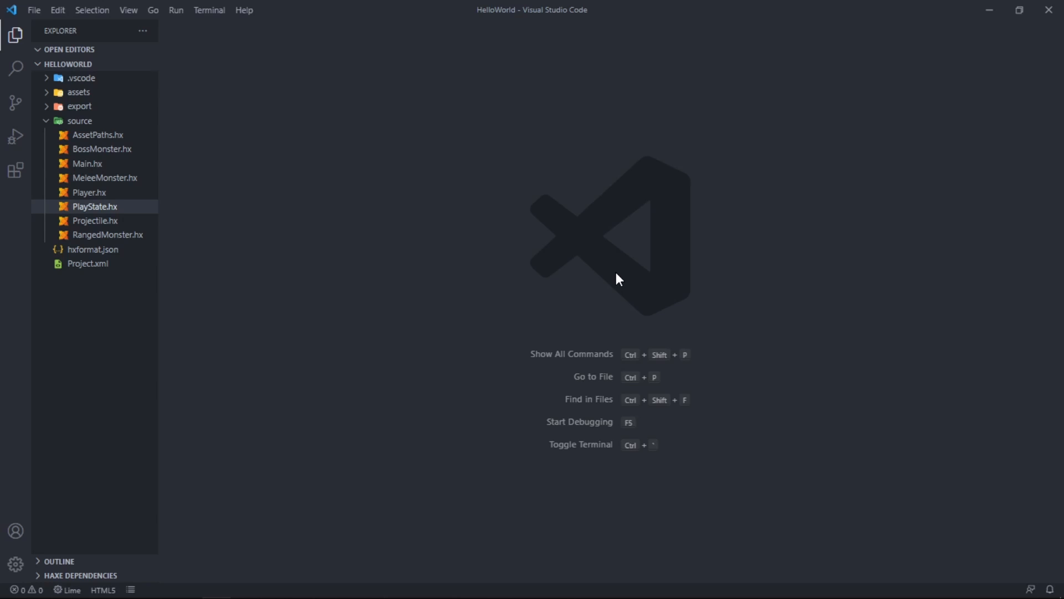
{"action": "mouse_move", "coordinate": [154, 111]}
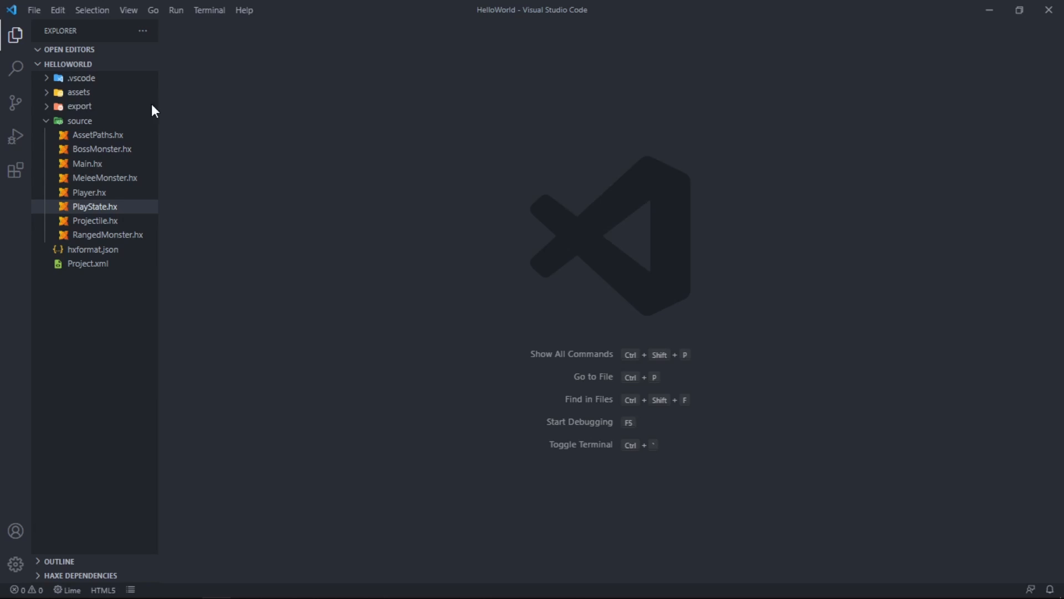
{"action": "mouse_move", "coordinate": [79, 121]}
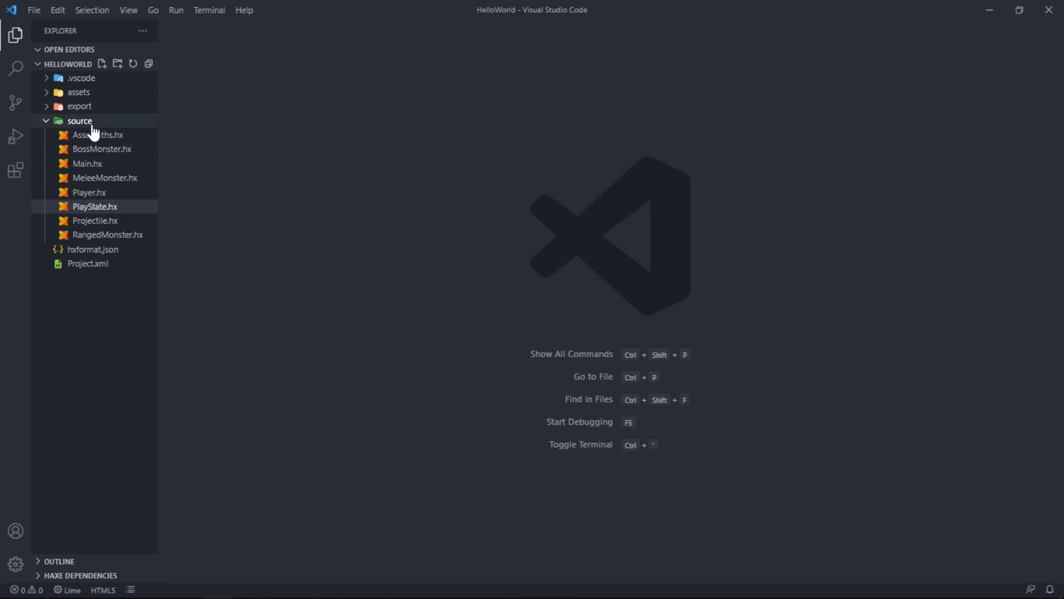
Step: Add a MenuState.hx file to the HelloWorld source folder and begin typing its package line
{"action": "left_click", "coordinate": [117, 63]}
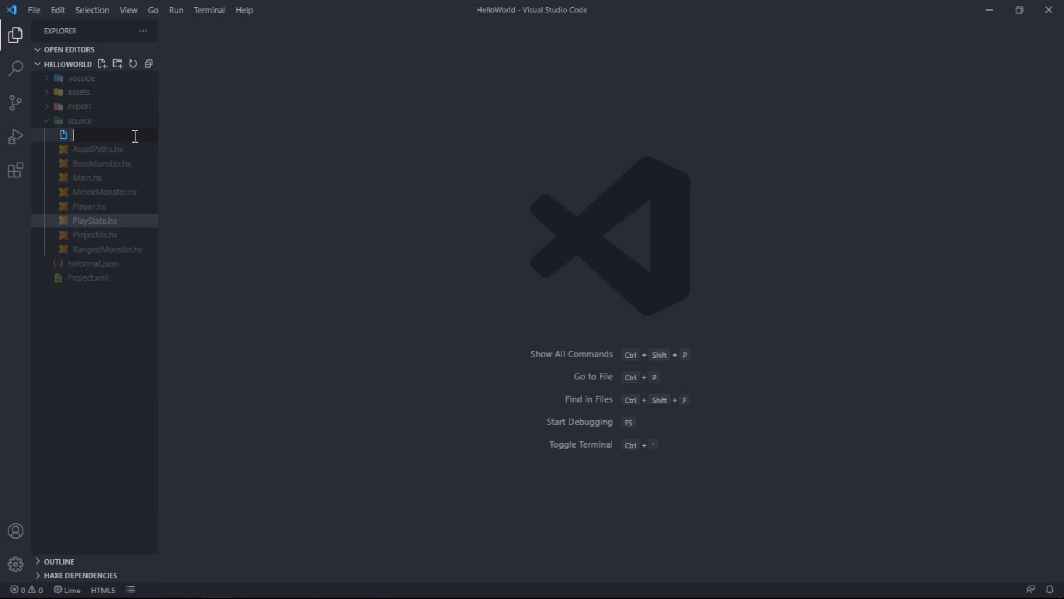
{"action": "type", "text": "MenuState.hx"}
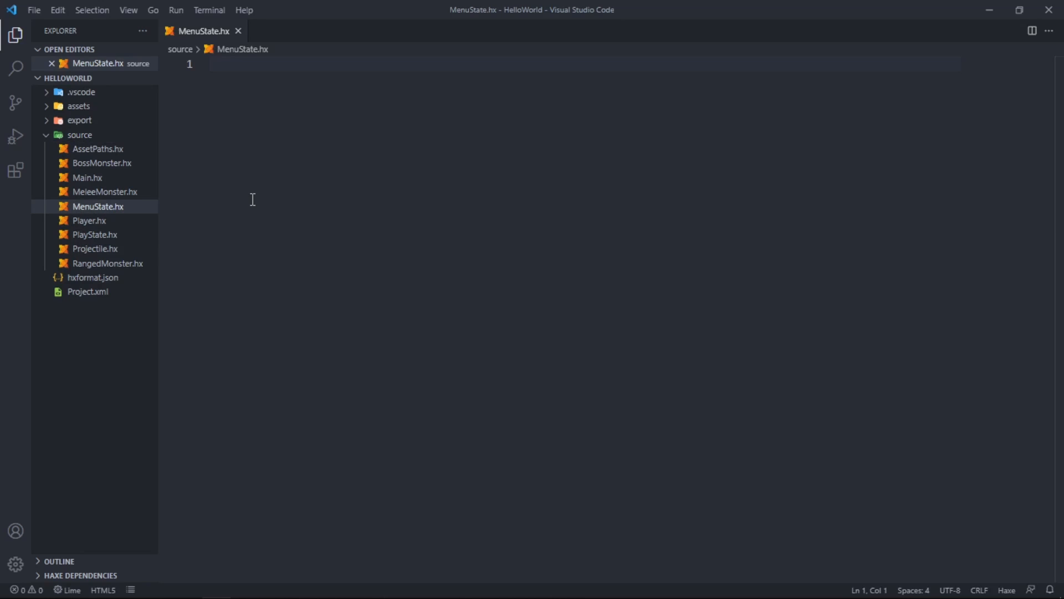
{"action": "type", "text": "class Me"}
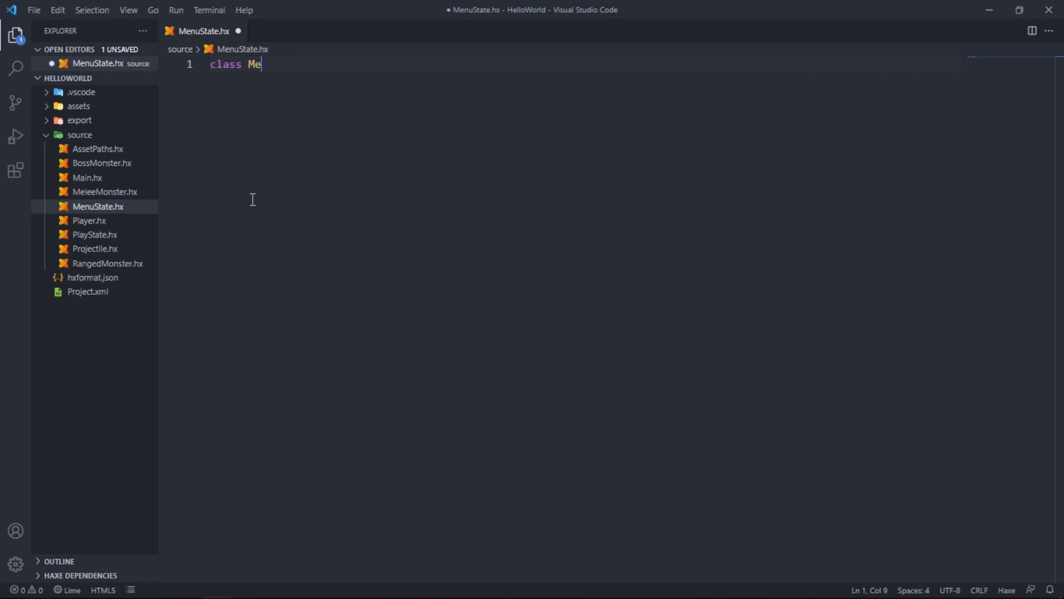
{"action": "type", "text": "nuStat"}
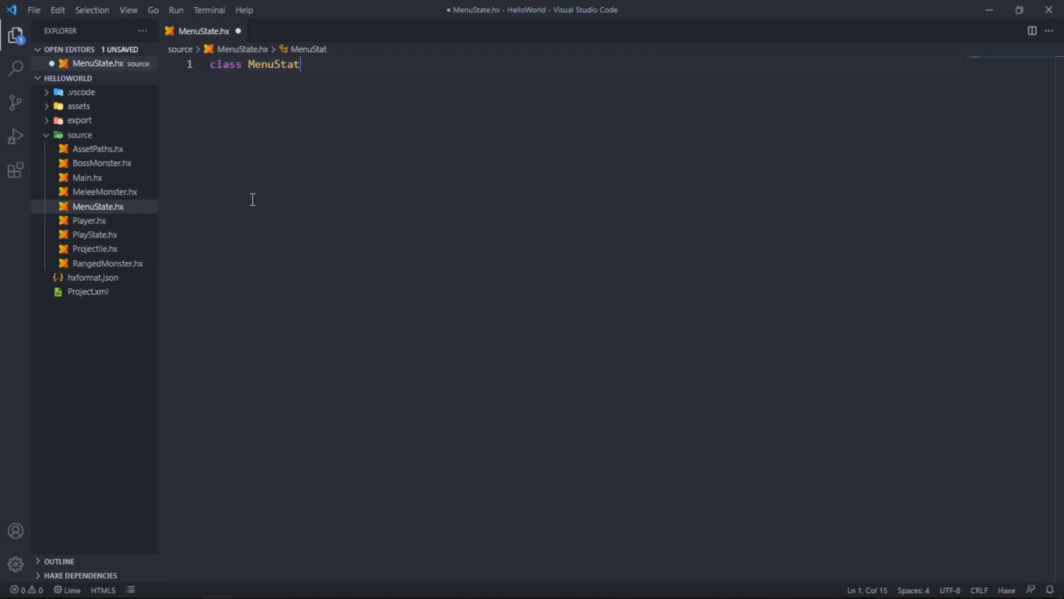
{"action": "type", "text": "package;"}
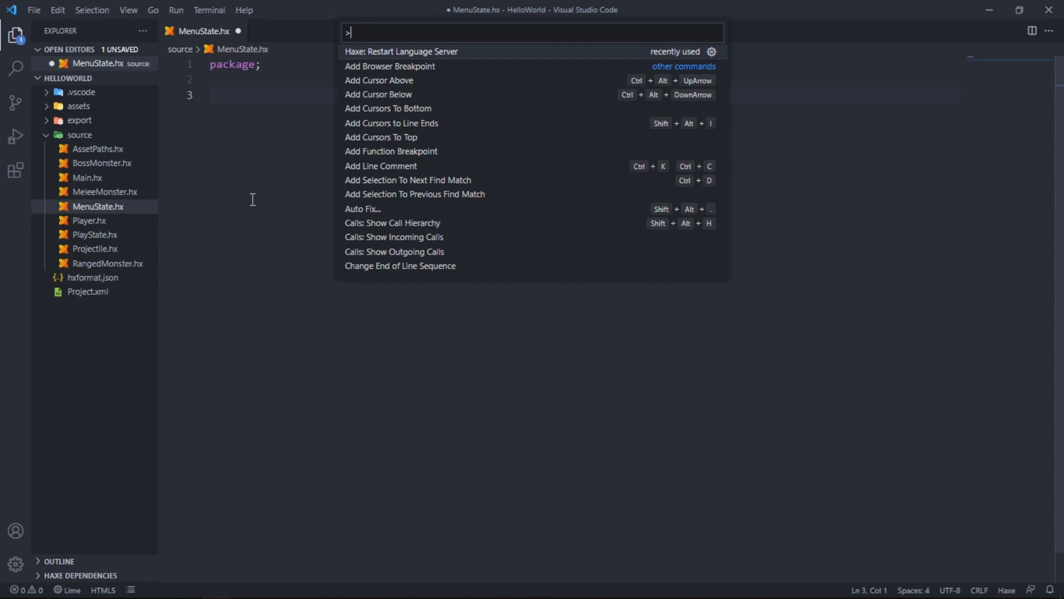
{"action": "mouse_move", "coordinate": [370, 207]}
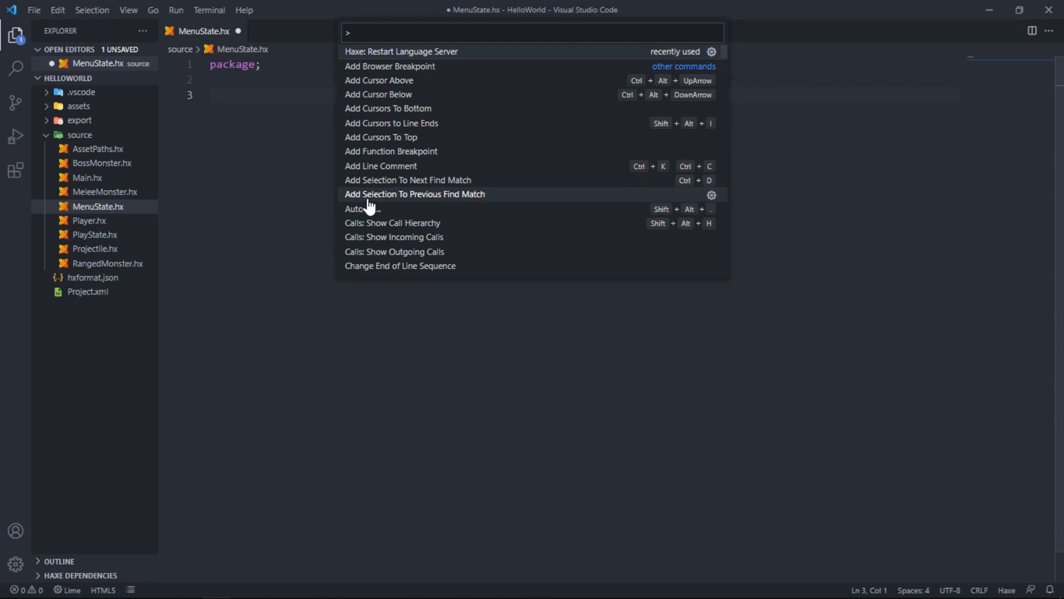
{"action": "key", "text": "Escape"}
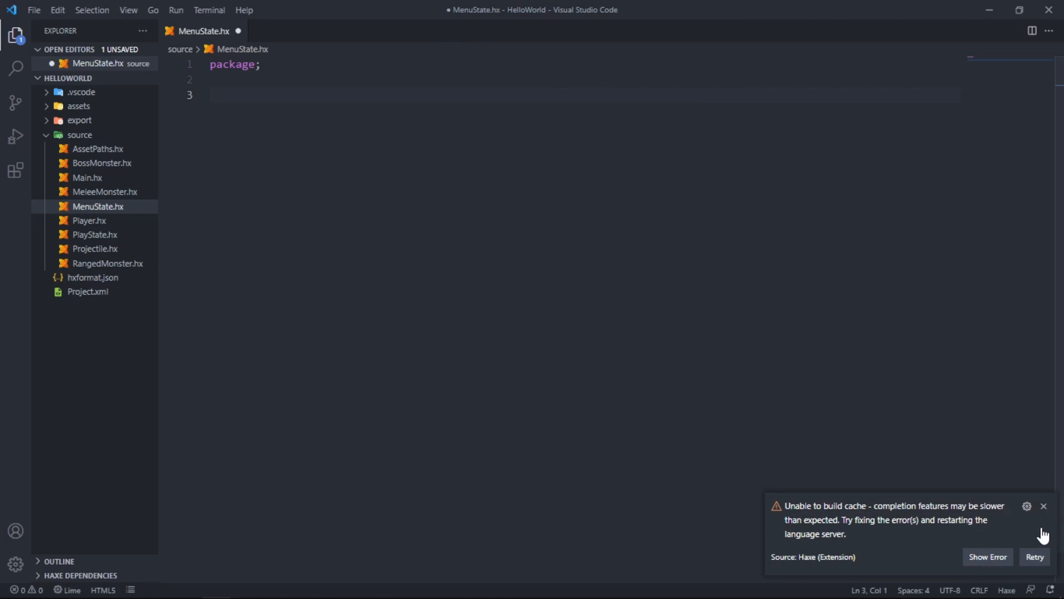
{"action": "mouse_move", "coordinate": [1044, 506]}
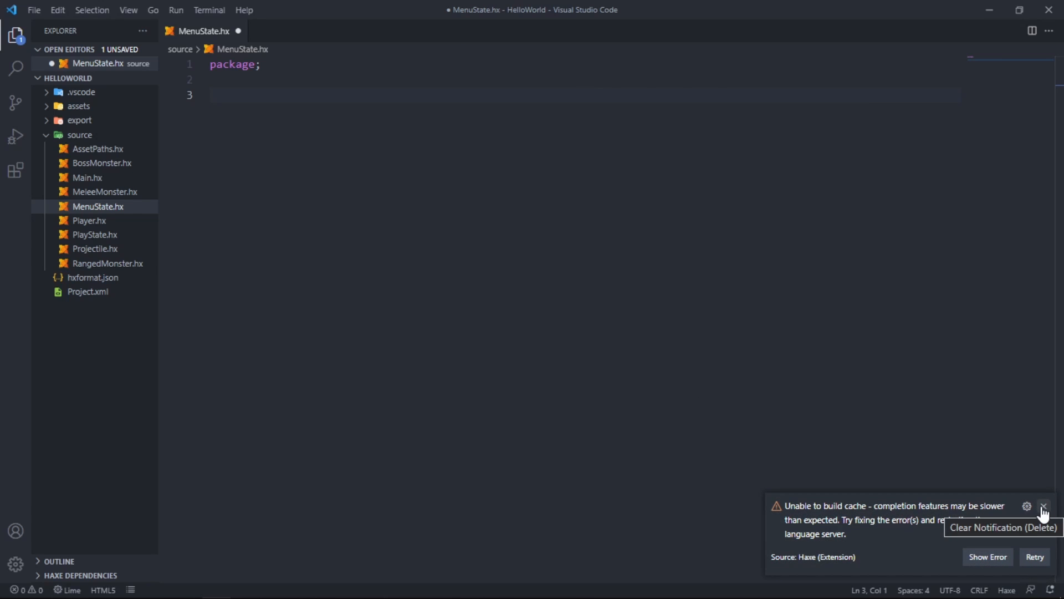
{"action": "left_click", "coordinate": [1044, 506]}
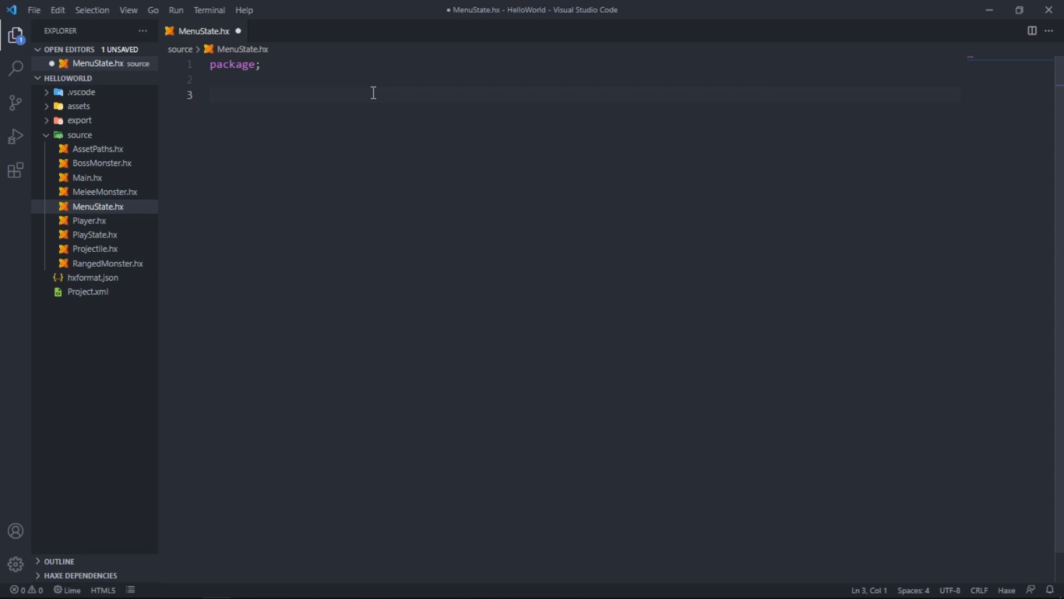
Step: Import flixel.util.FlxColor and flixel.text.FlxText in MenuState.hx
{"action": "type", "text": "import"}
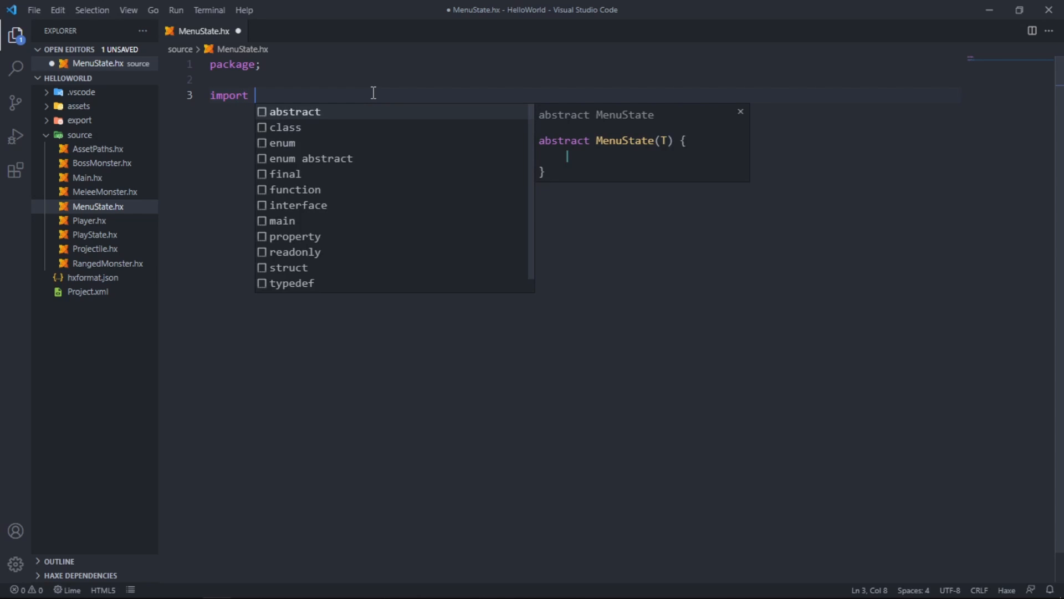
{"action": "type", "text": "fl"}
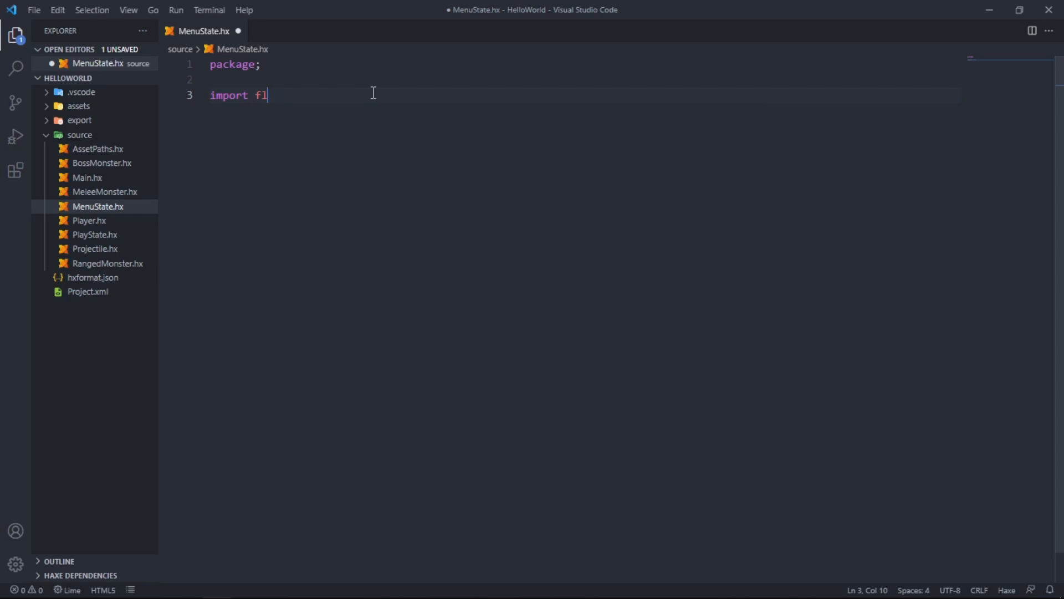
{"action": "type", "text": "ixel"}
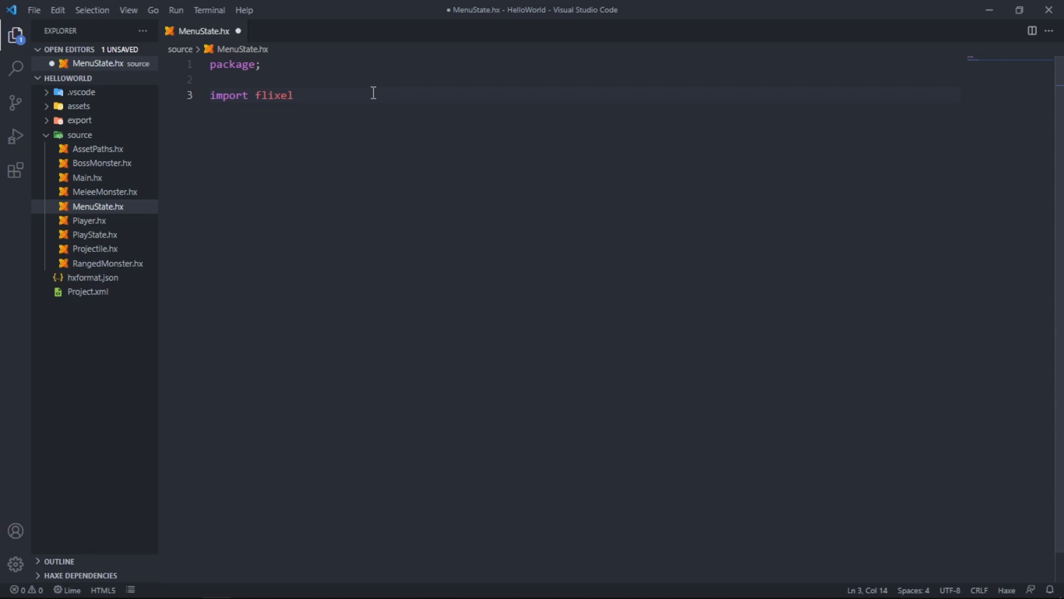
{"action": "type", "text": ".uti"}
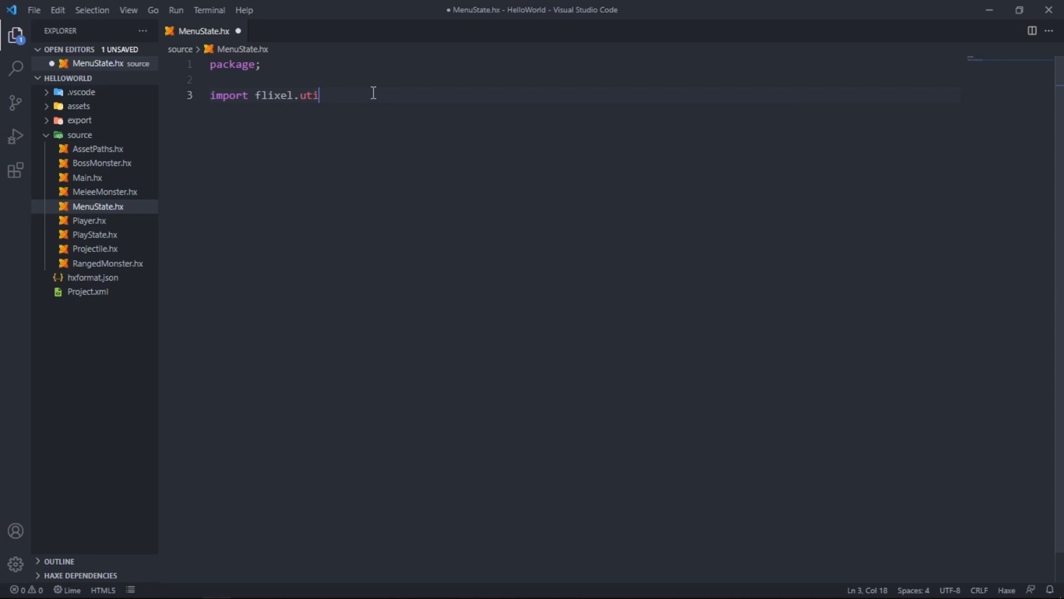
{"action": "type", "text": "l."}
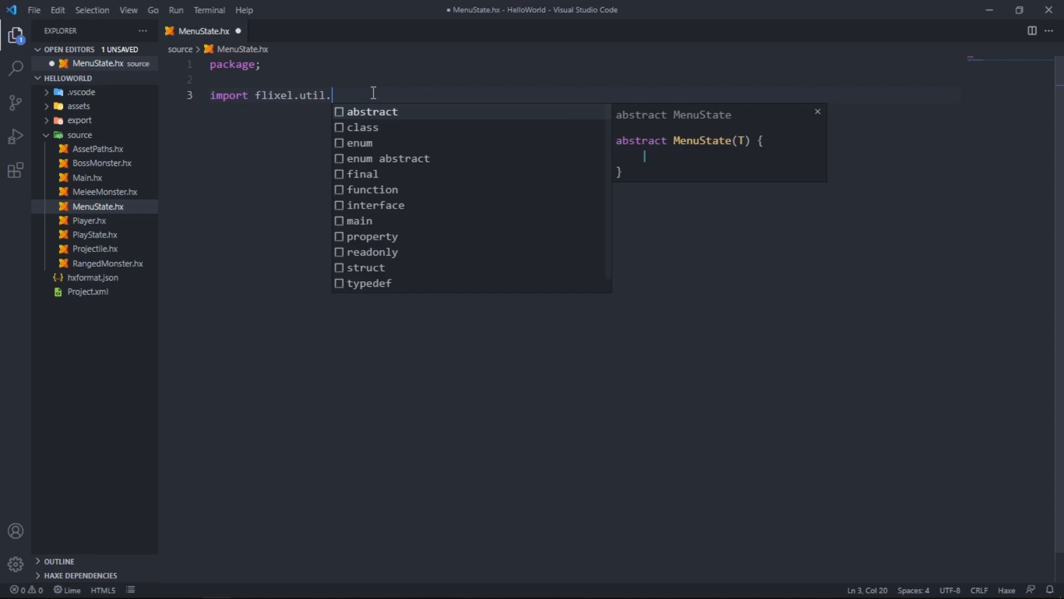
{"action": "type", "text": "FlxColor;"}
{"action": "type", "text": "import fl"}
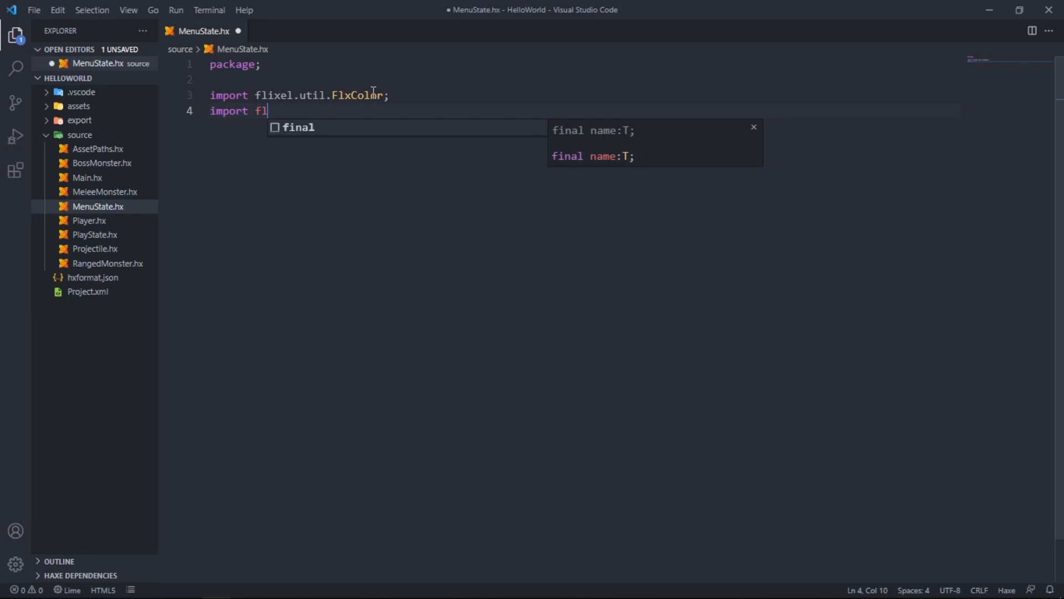
{"action": "type", "text": "ixel.text."}
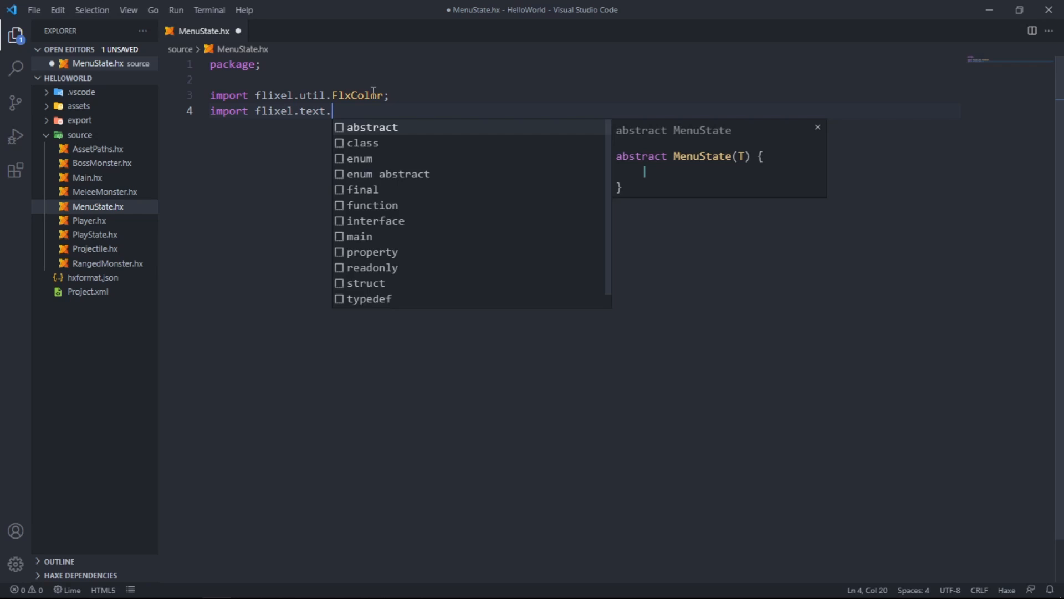
{"action": "type", "text": "FlxText;"}
{"action": "type", "text": "impor"}
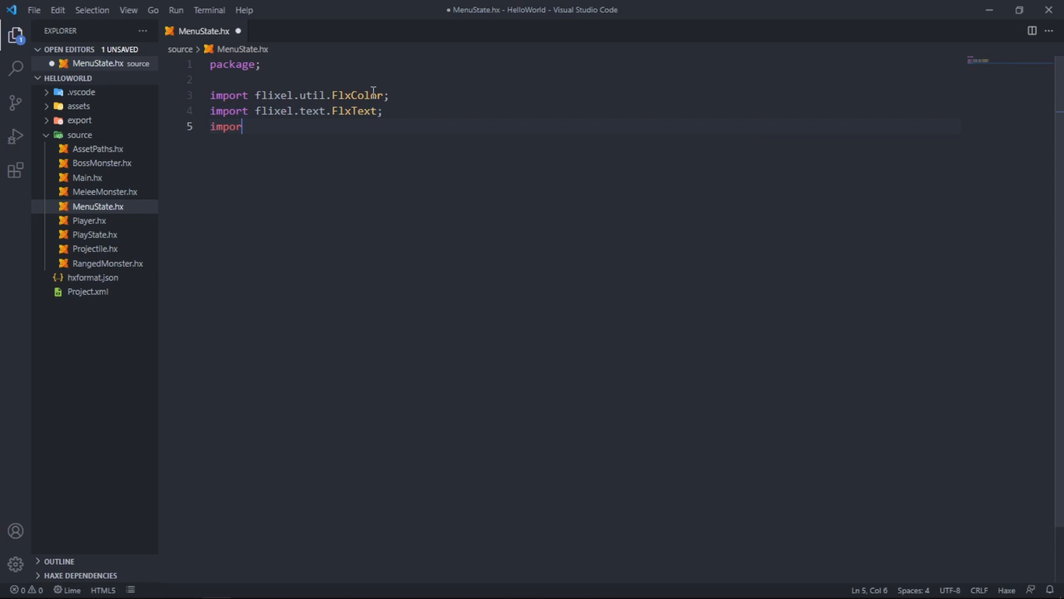
Step: Import flixel.FlxG, flixel.ui.FlxButton and flixel.FlxState
{"action": "type", "text": "t flixel."}
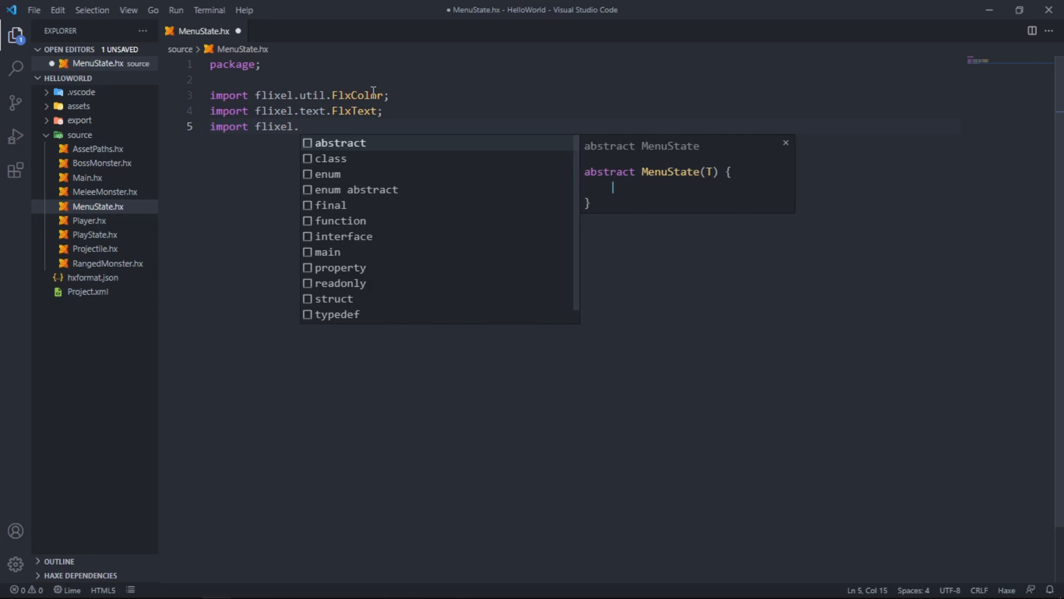
{"action": "type", "text": "Flx"}
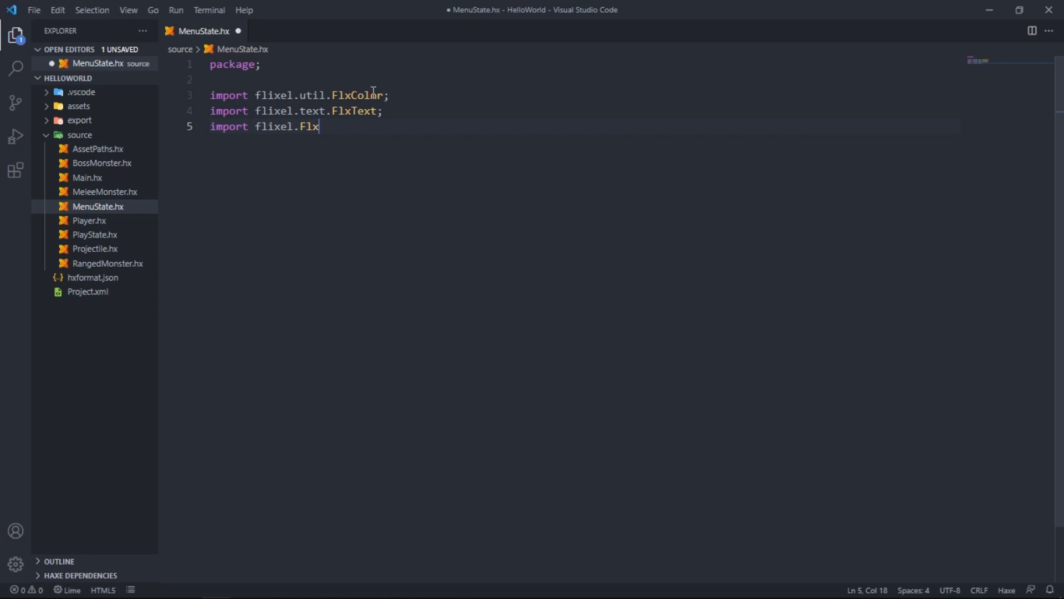
{"action": "type", "text": "G;"}
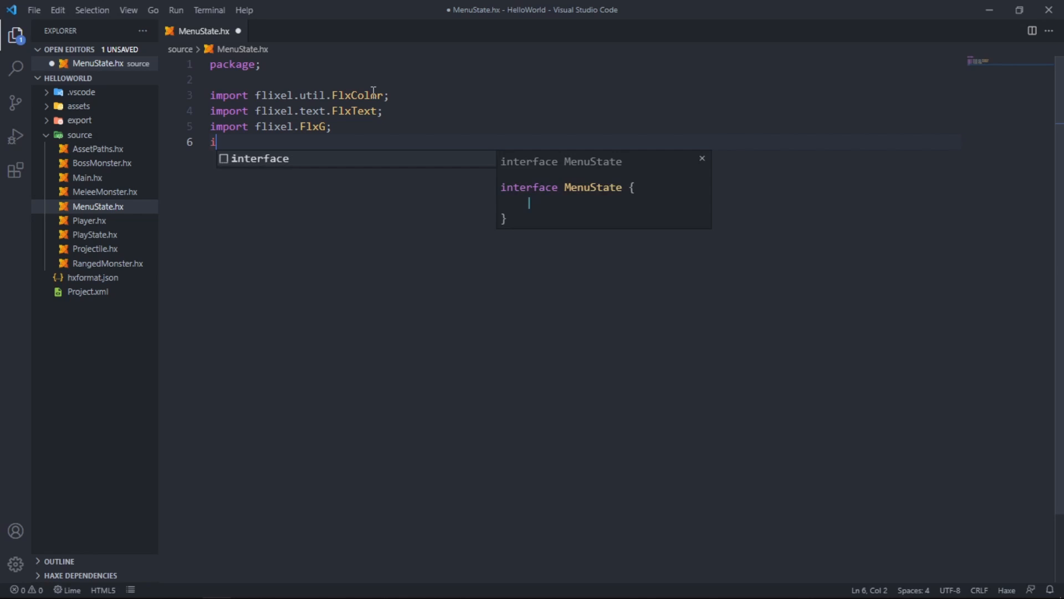
{"action": "type", "text": "mport flixel"}
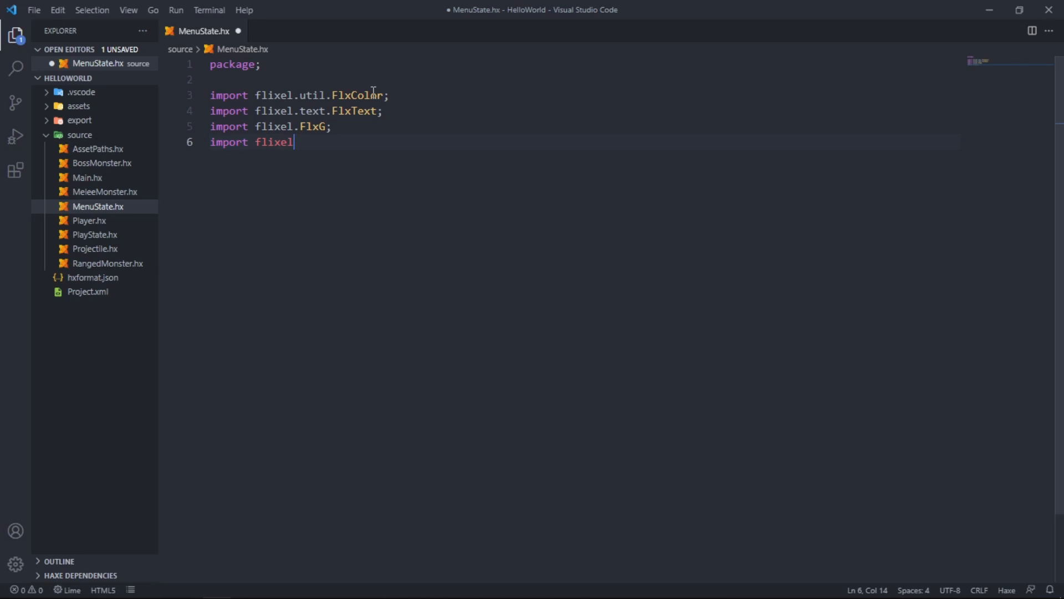
{"action": "type", "text": ".u"}
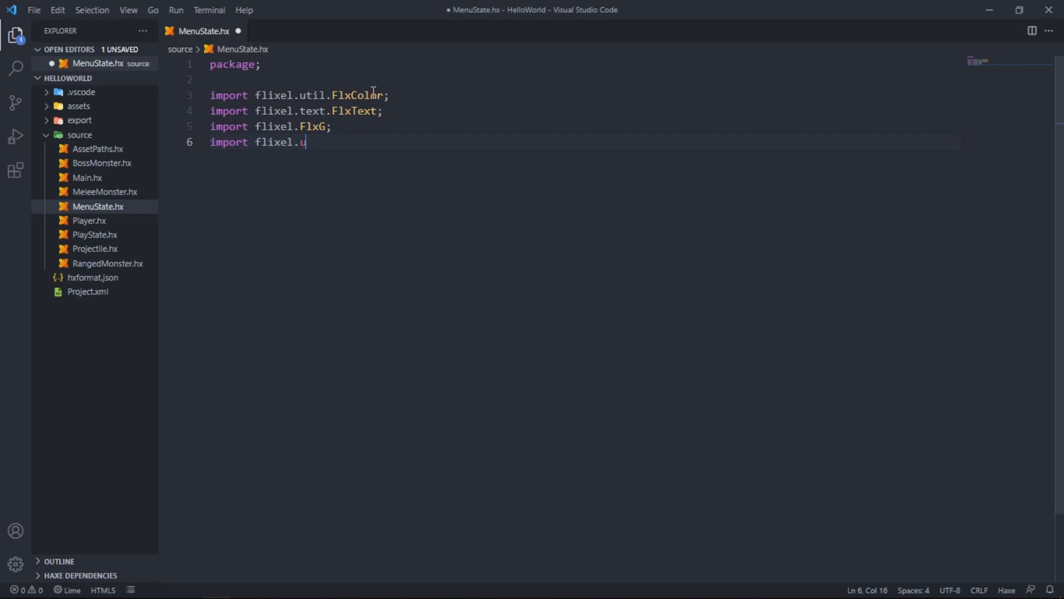
{"action": "type", "text": "i.Flx"}
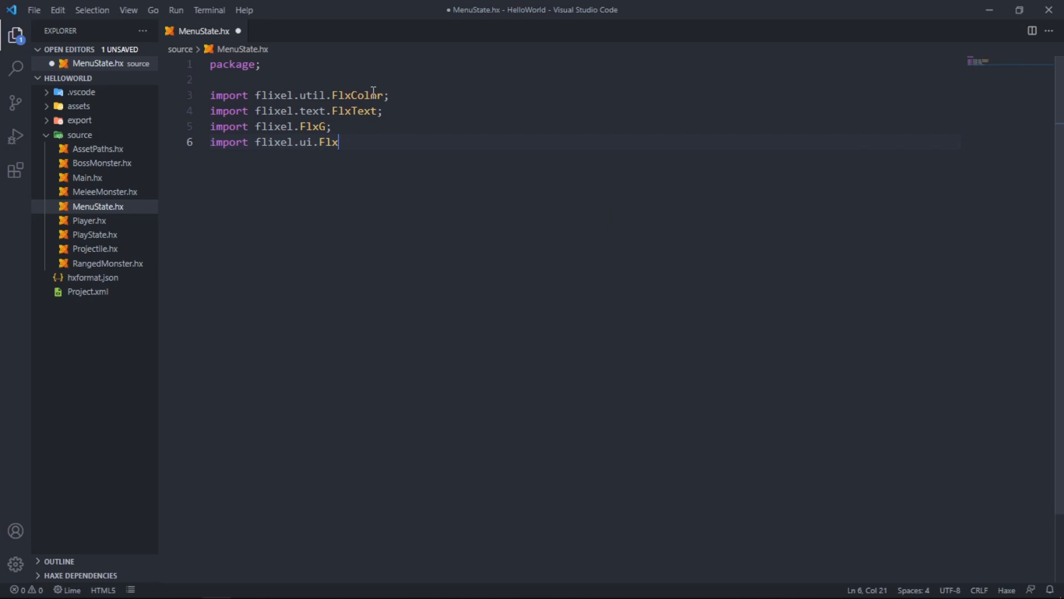
{"action": "type", "text": "Button"}
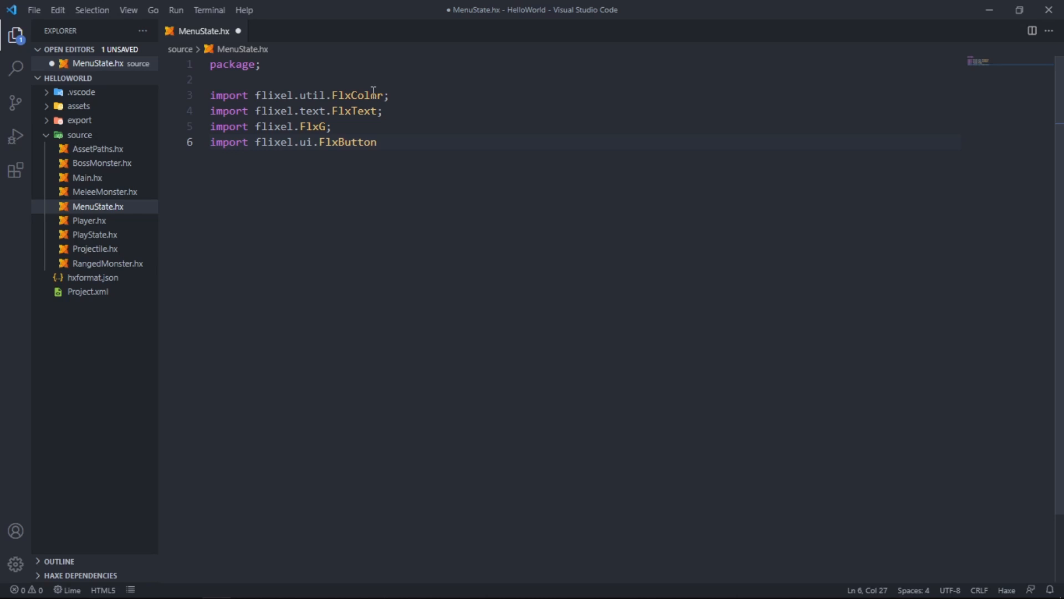
{"action": "key", "text": "Enter"}
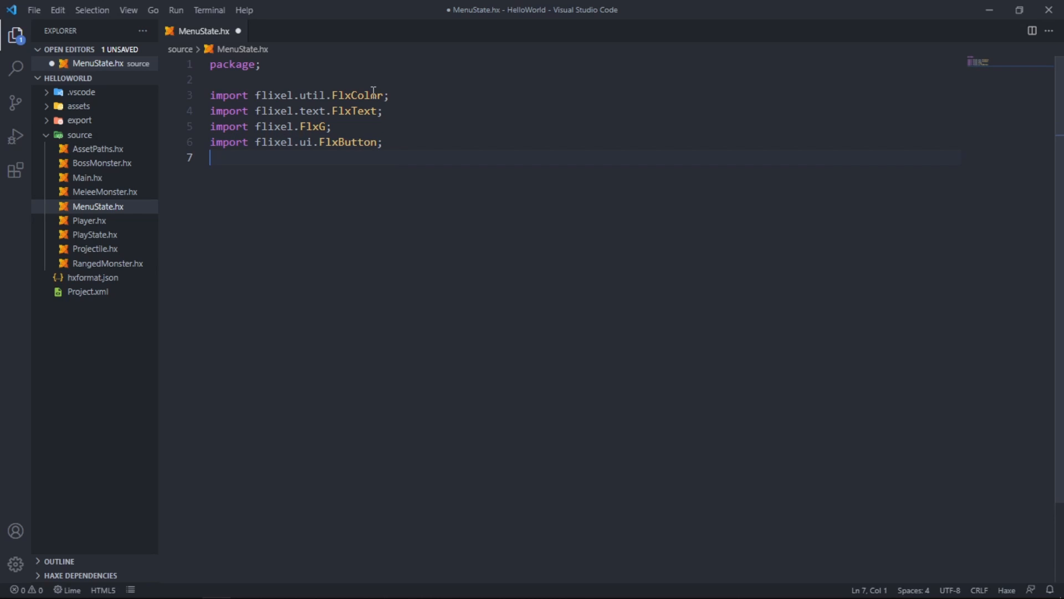
{"action": "type", "text": "import"}
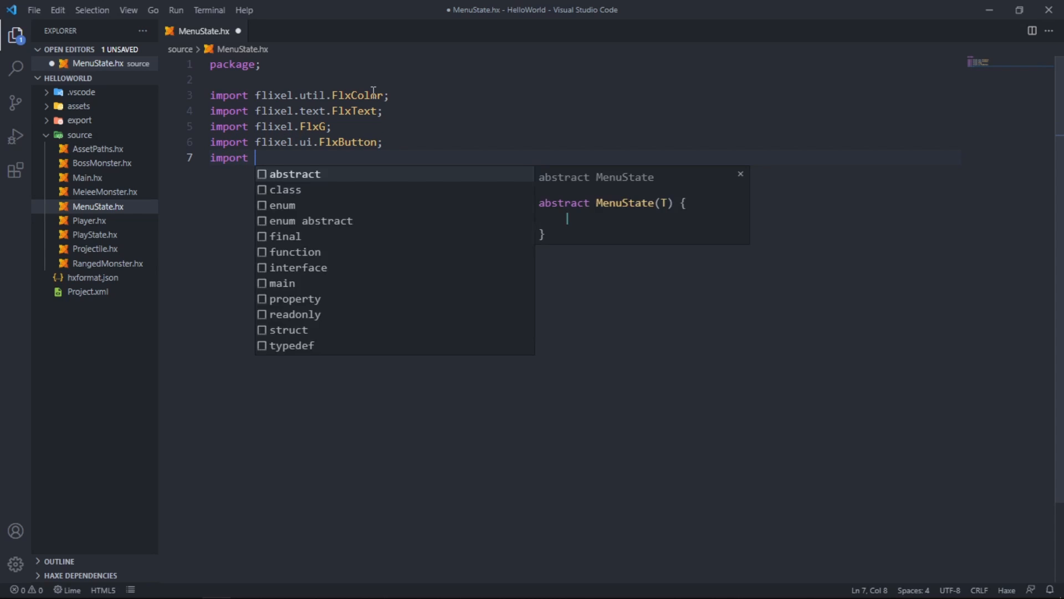
{"action": "type", "text": "flixel."}
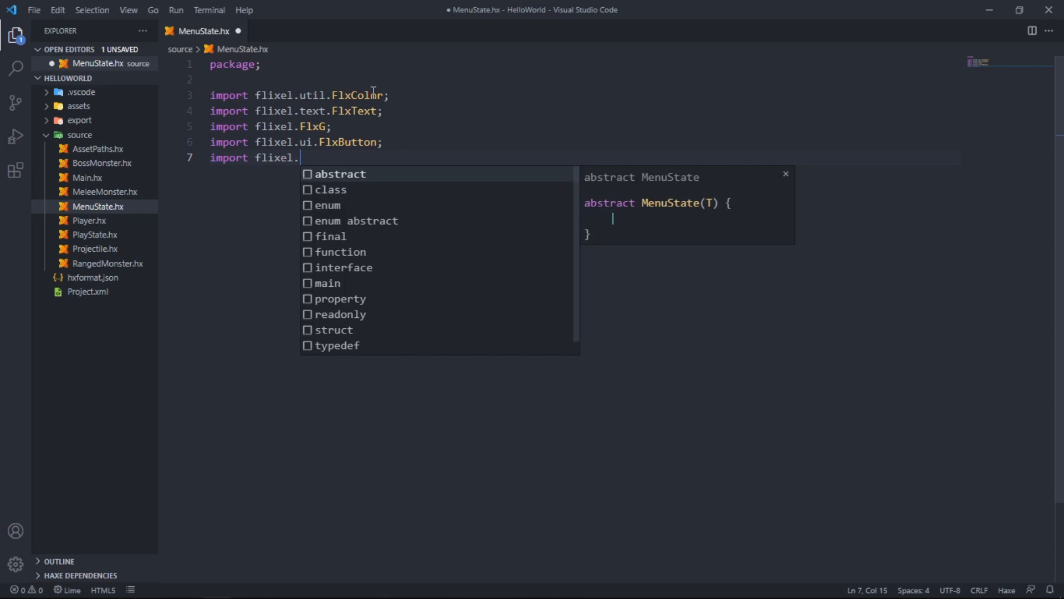
{"action": "type", "text": "FlxS"}
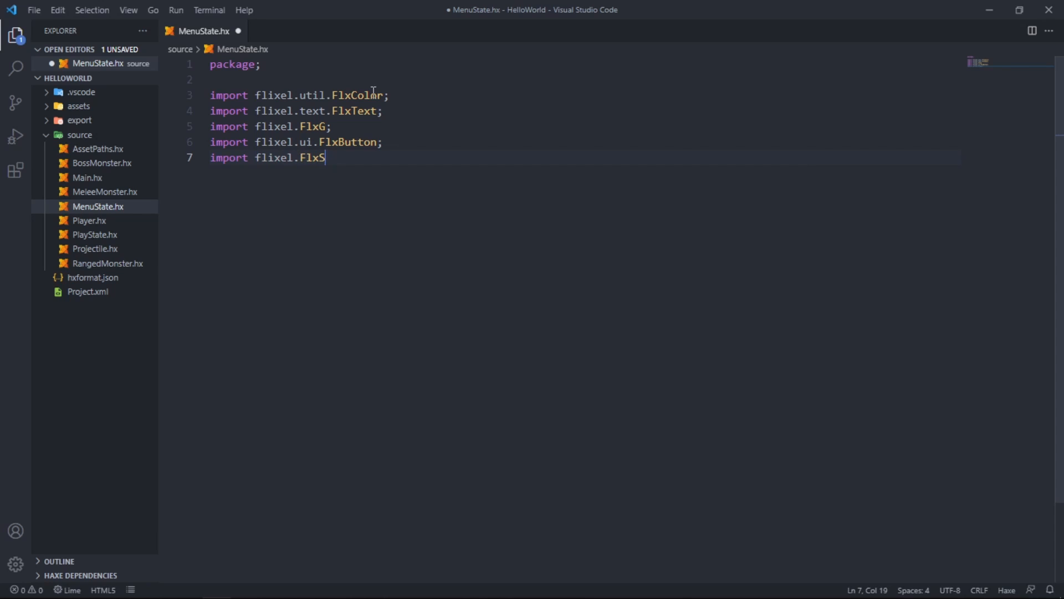
{"action": "type", "text": "tate;"}
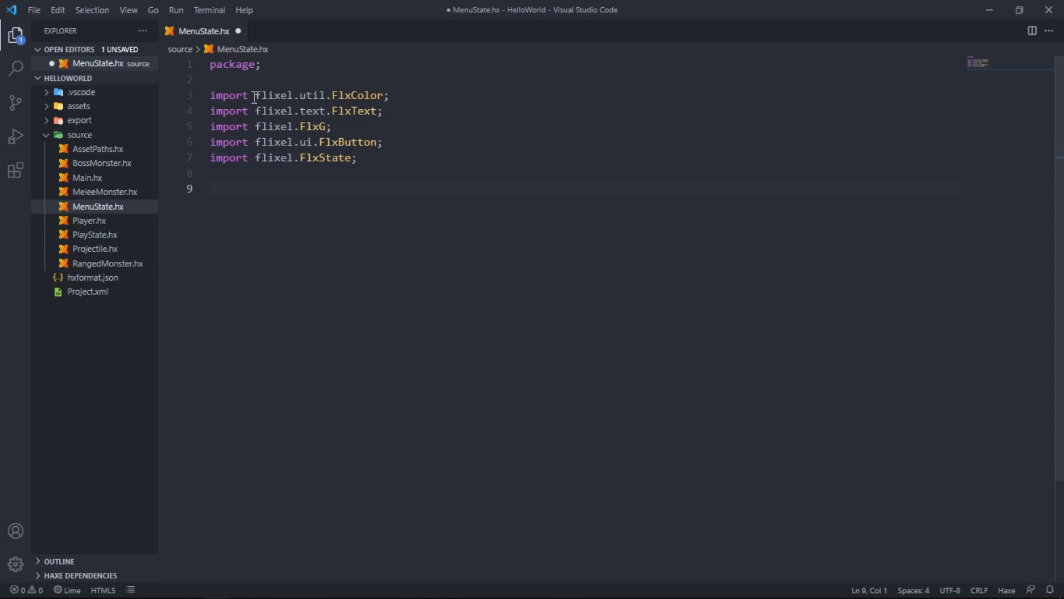
Step: Collapse the imports and declare class MenuState extends FlxState
{"action": "left_click", "coordinate": [202, 95]}
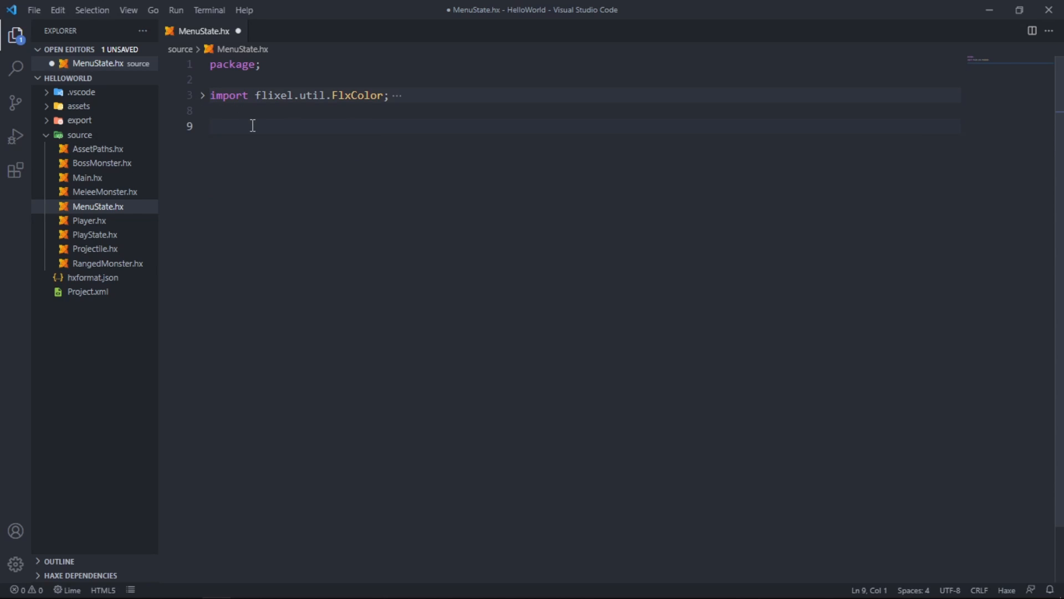
{"action": "type", "text": "class"}
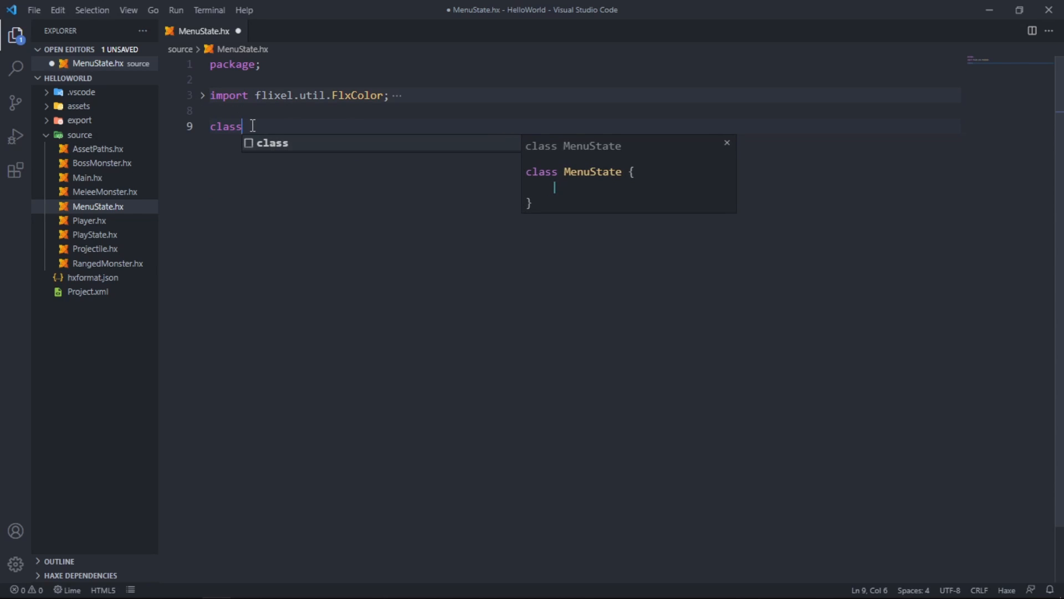
{"action": "type", "text": "MenuSta"}
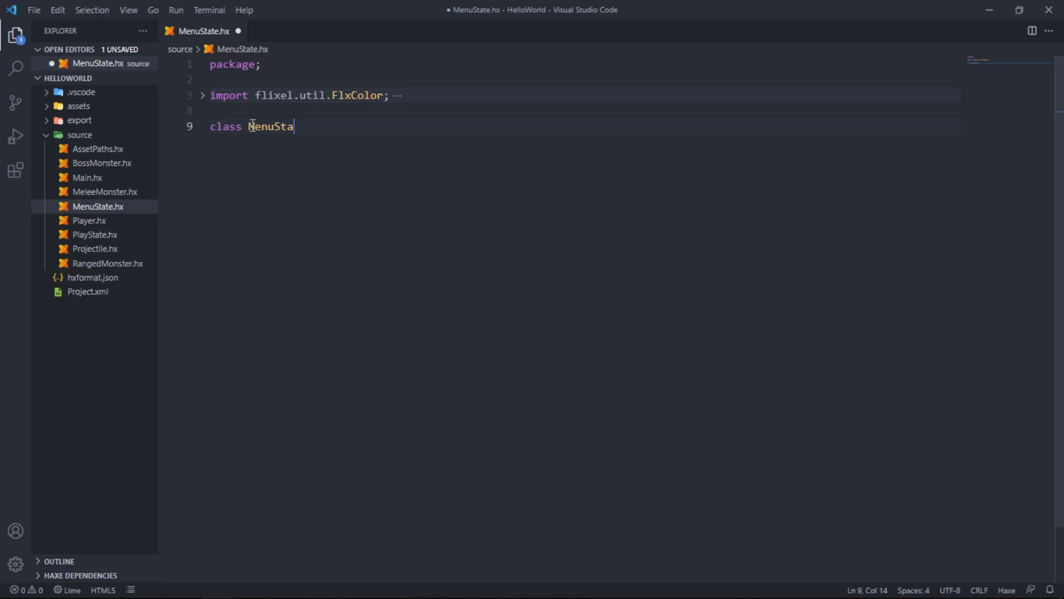
{"action": "type", "text": "te extend"}
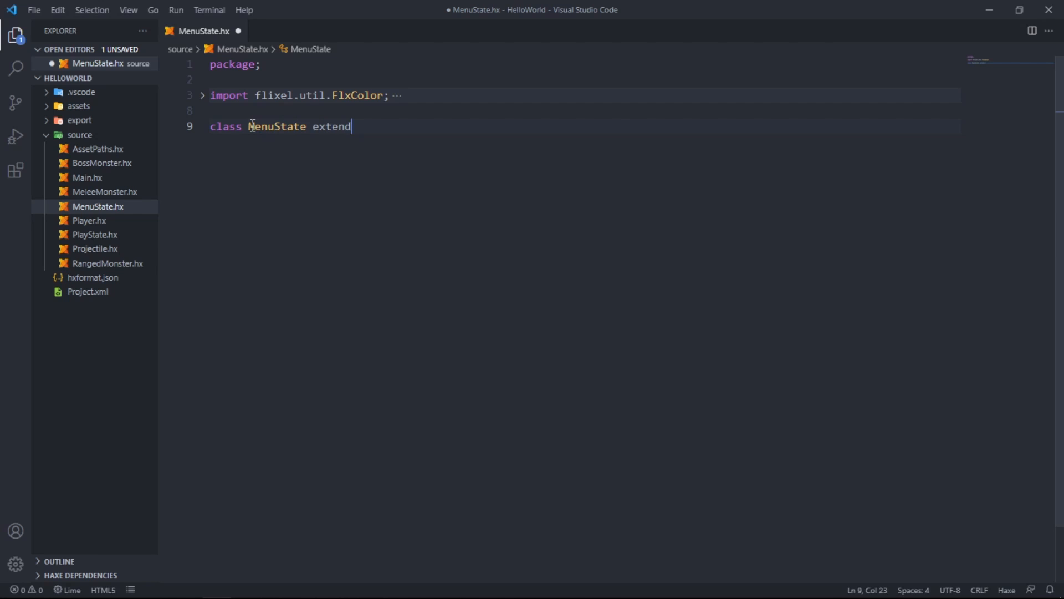
{"action": "type", "text": "s FlxState"}
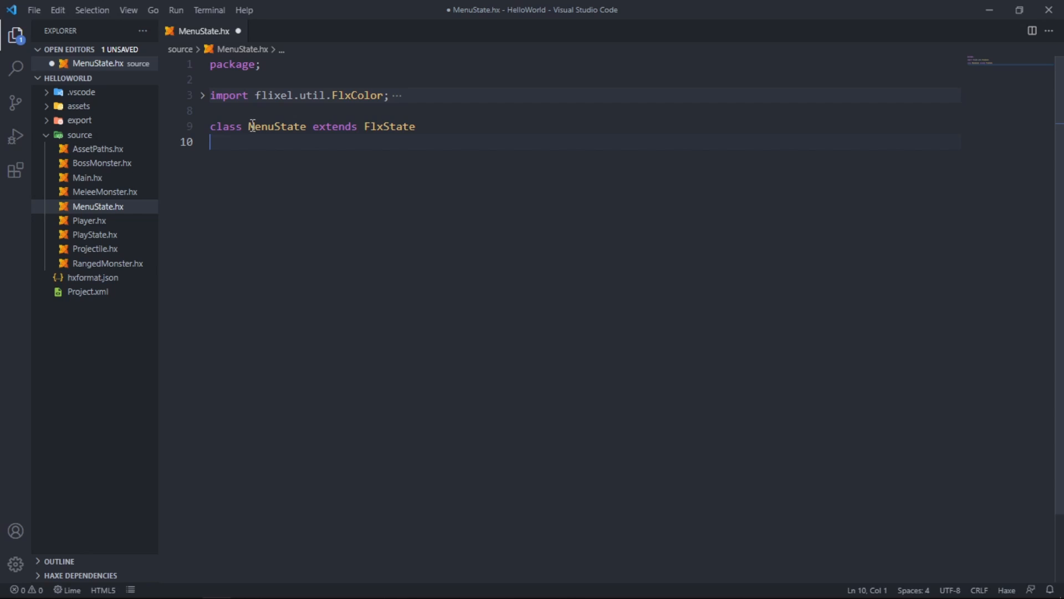
{"action": "type", "text": "{"}
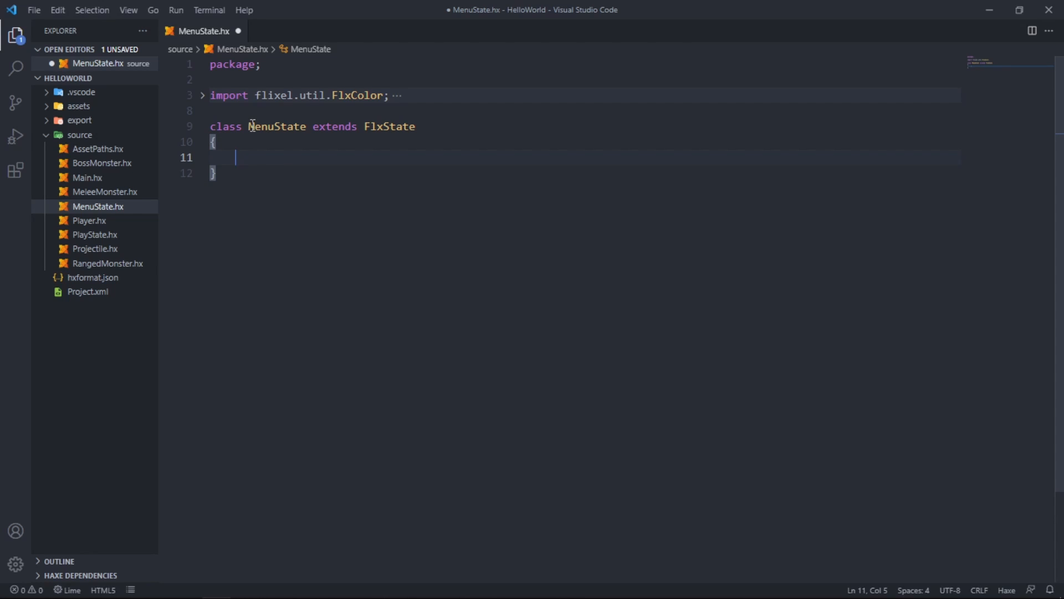
Step: Add private fields title:FlxText, play:FlxButton and exit:FlxButton to the class
{"action": "type", "text": "private var"}
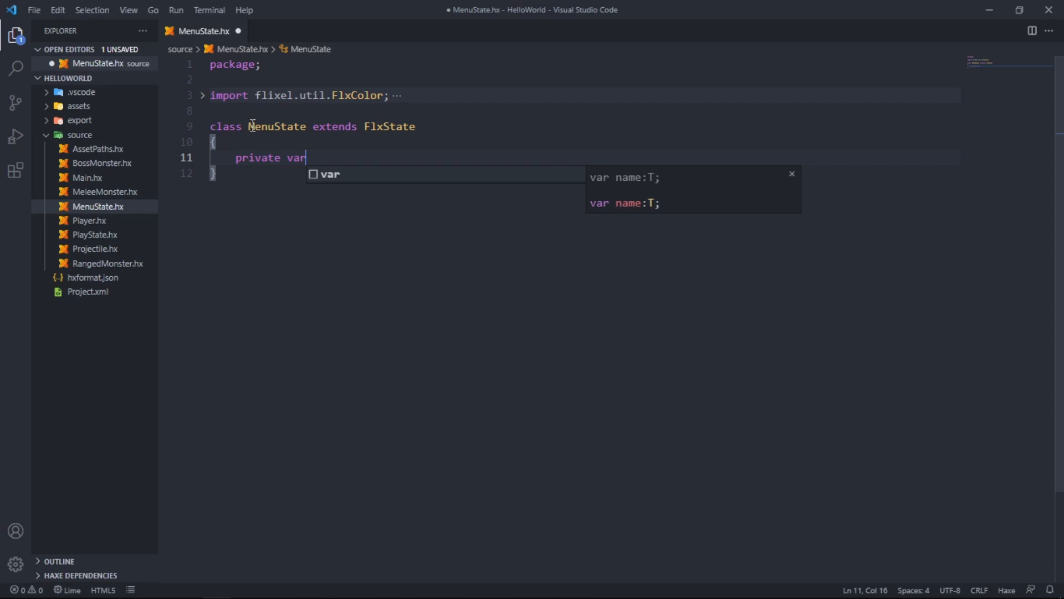
{"action": "type", "text": "title:"}
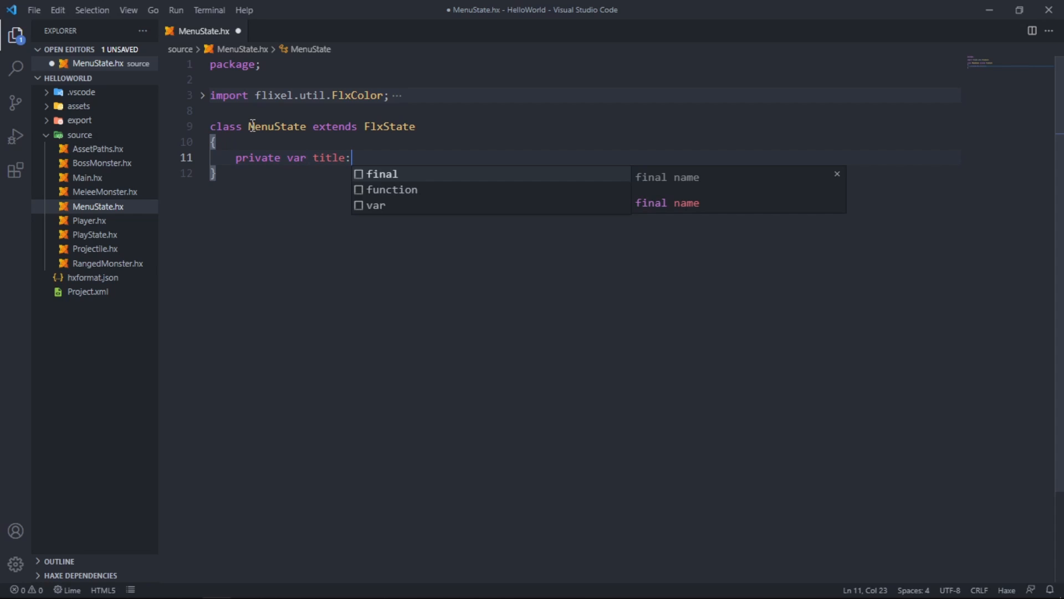
{"action": "type", "text": "FlxText;"}
{"action": "type", "text": "p"}
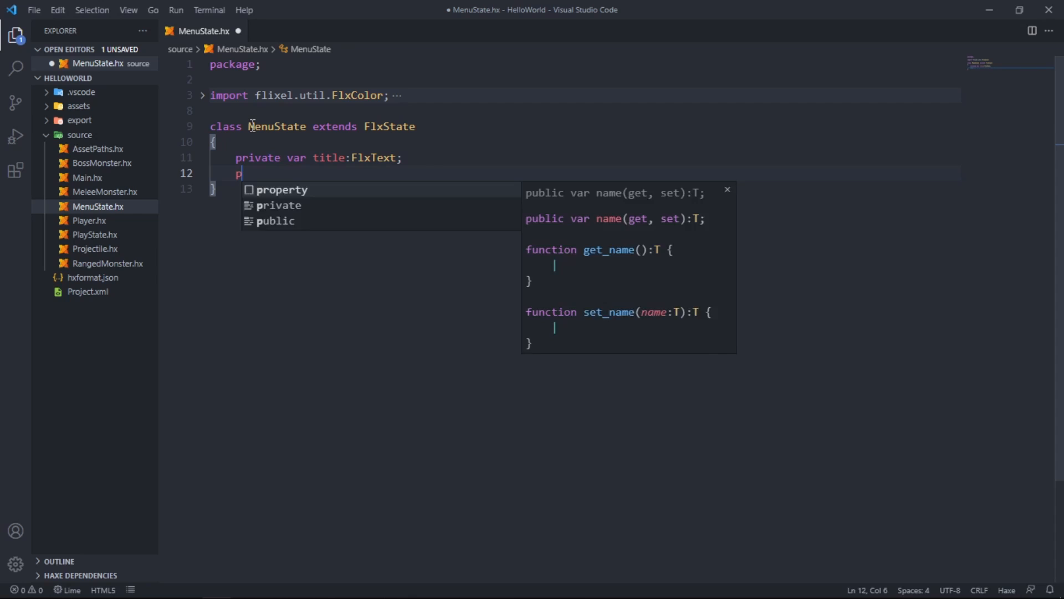
{"action": "type", "text": "rivate var"}
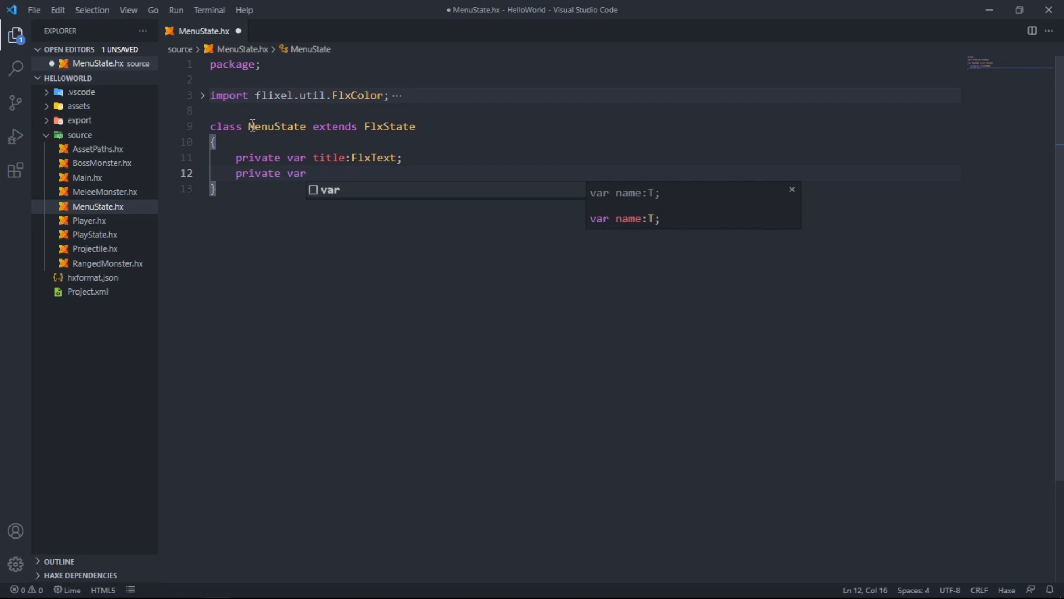
{"action": "type", "text": "play"}
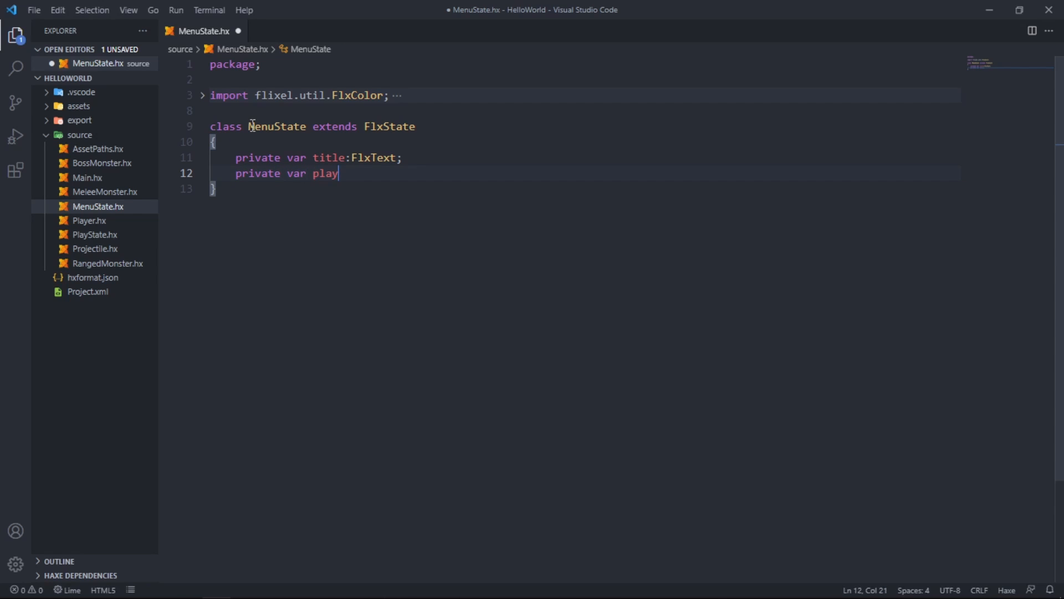
{"action": "type", "text": ":FlxButton;"}
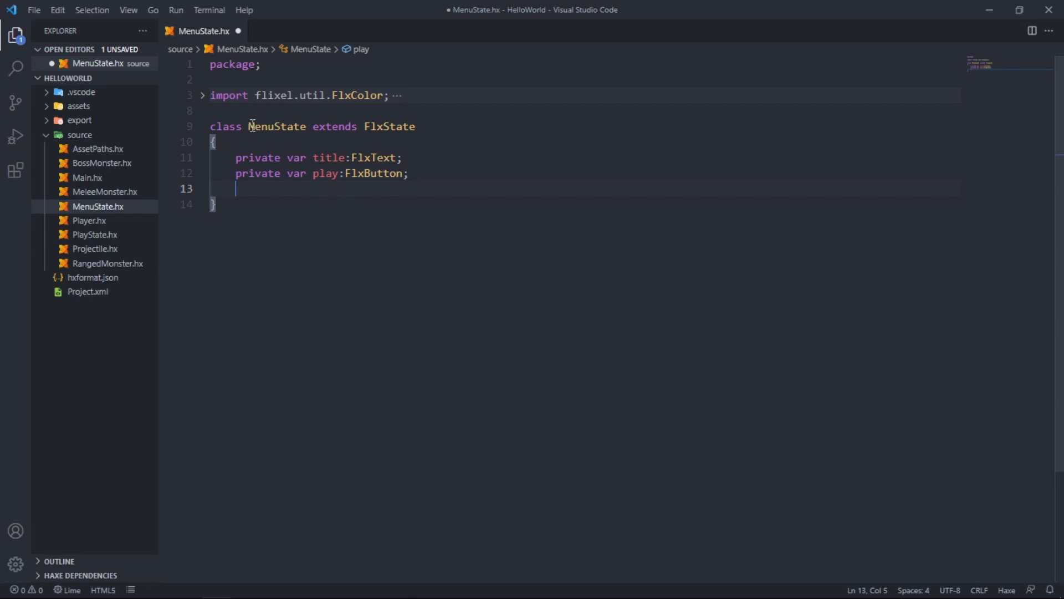
{"action": "type", "text": "private va"}
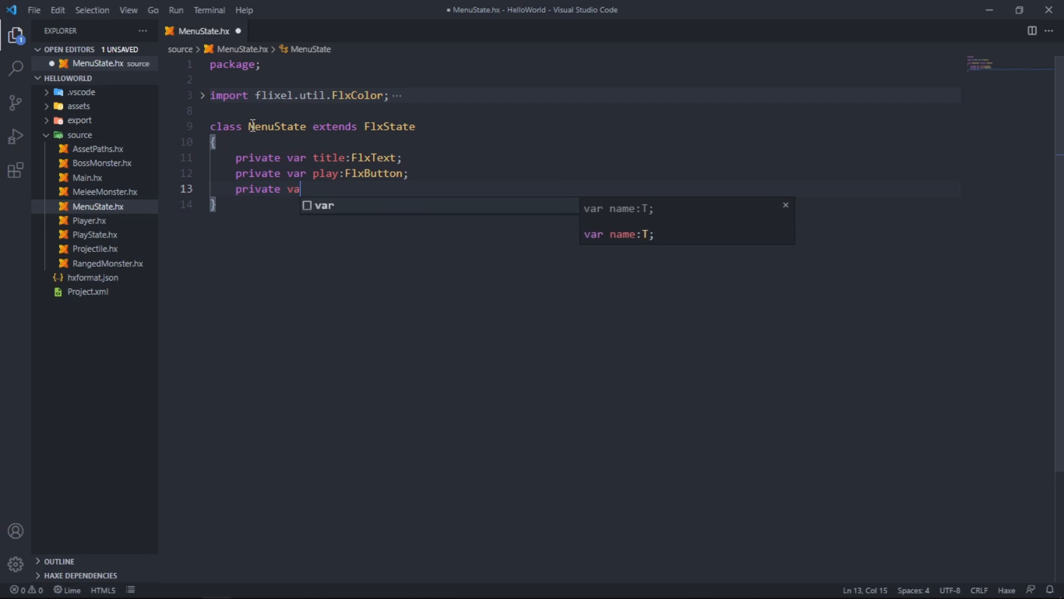
{"action": "type", "text": "ex"}
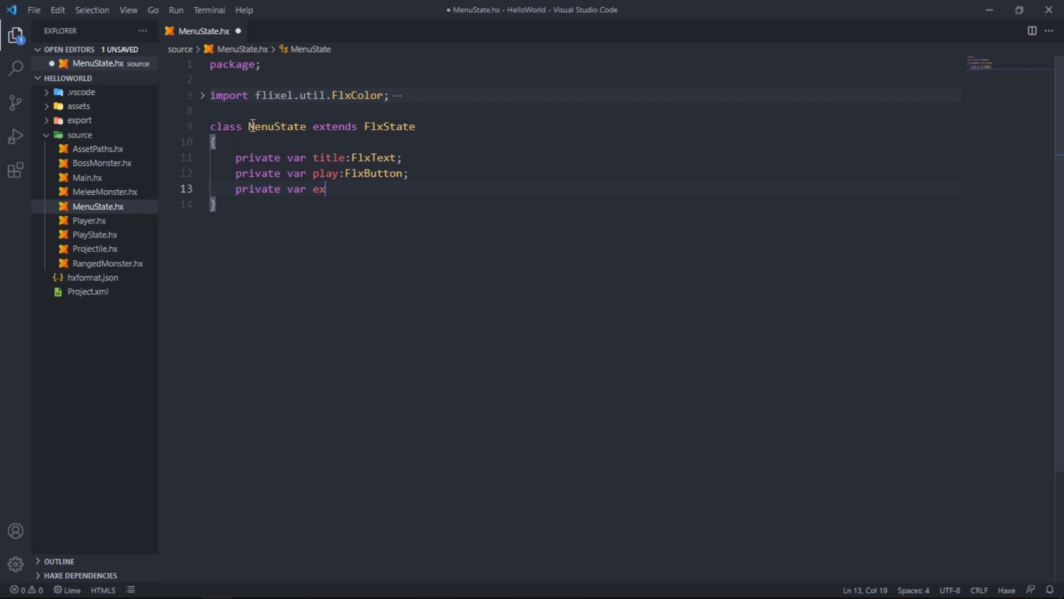
{"action": "type", "text": "it:FlxB"}
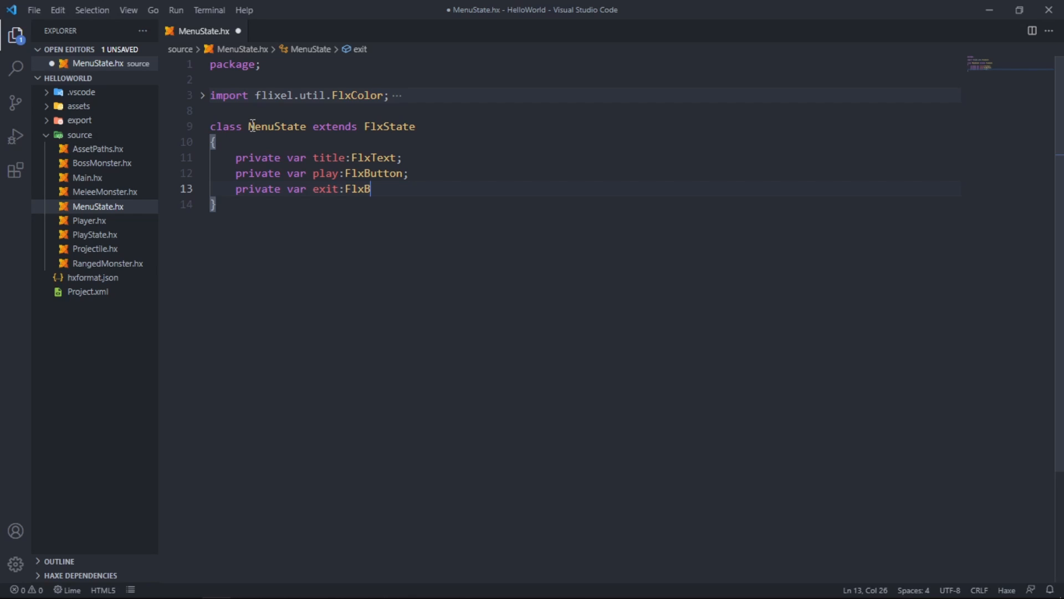
{"action": "type", "text": "utton;"}
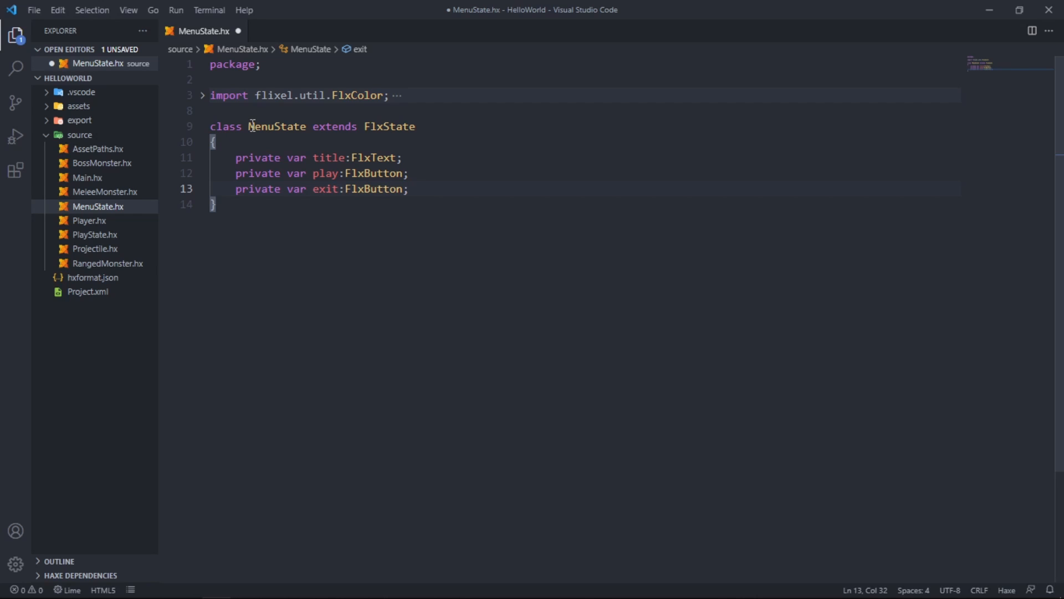
{"action": "type", "text": "orverride"}
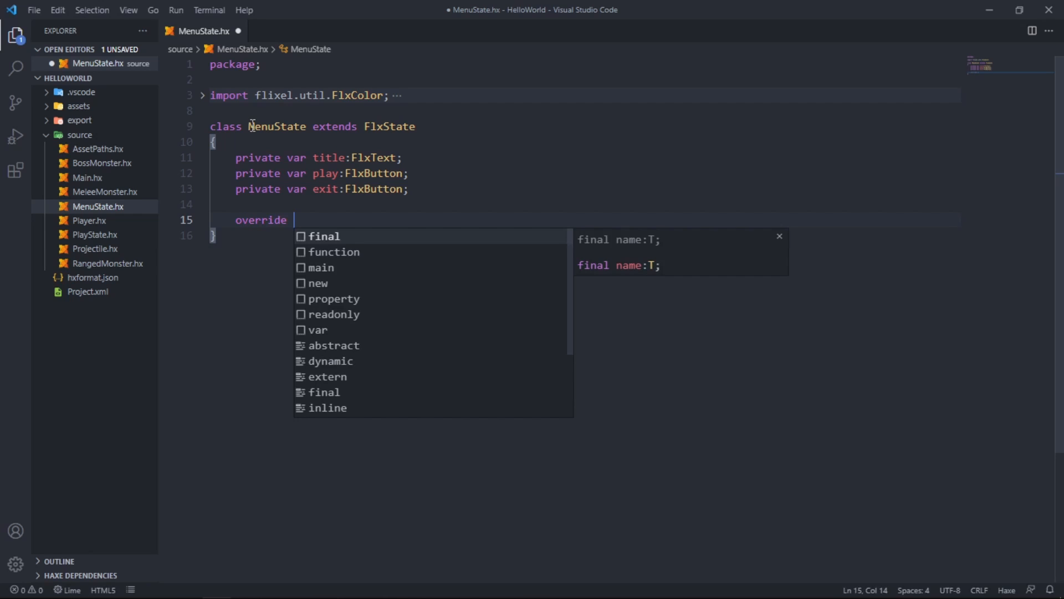
Step: Write an empty override function create() inside MenuState
{"action": "type", "text": "function create() {"}
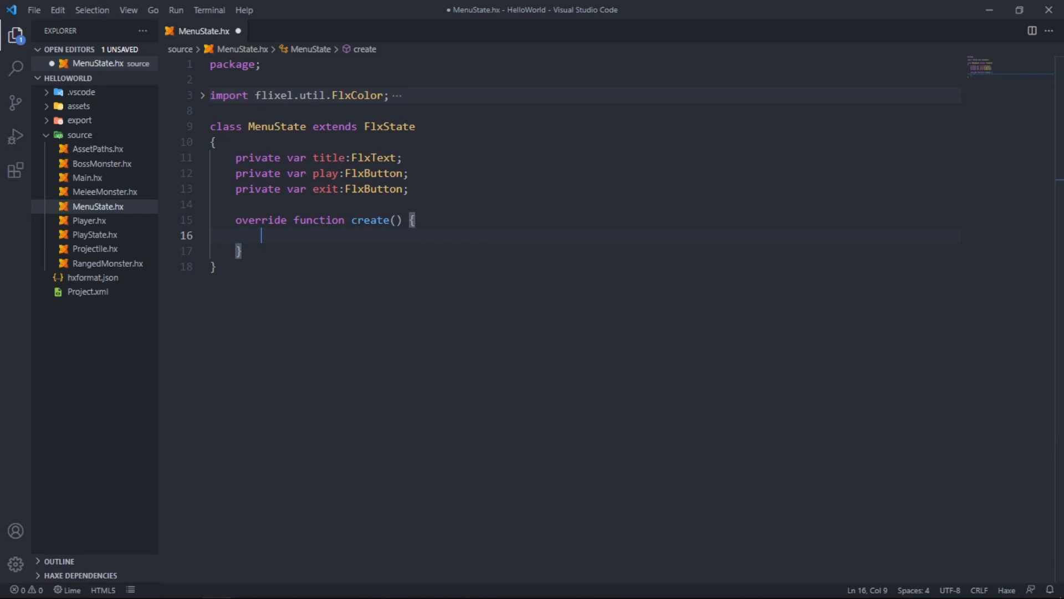
{"action": "mouse_move", "coordinate": [406, 326]}
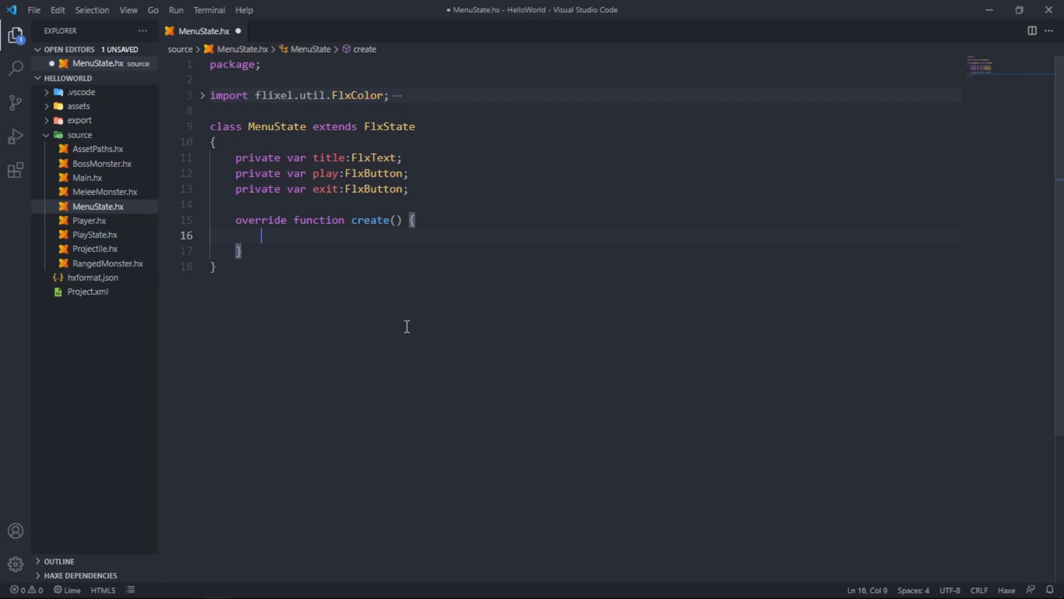
{"action": "mouse_move", "coordinate": [402, 214]}
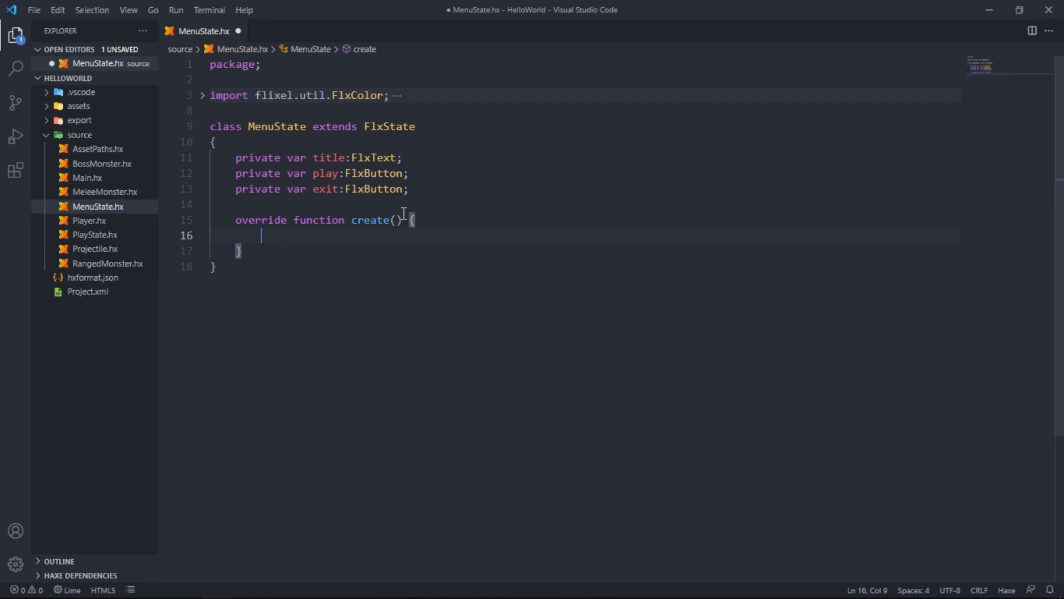
Step: Move the create() function's opening brace onto its own line
{"action": "key", "text": "Enter"}
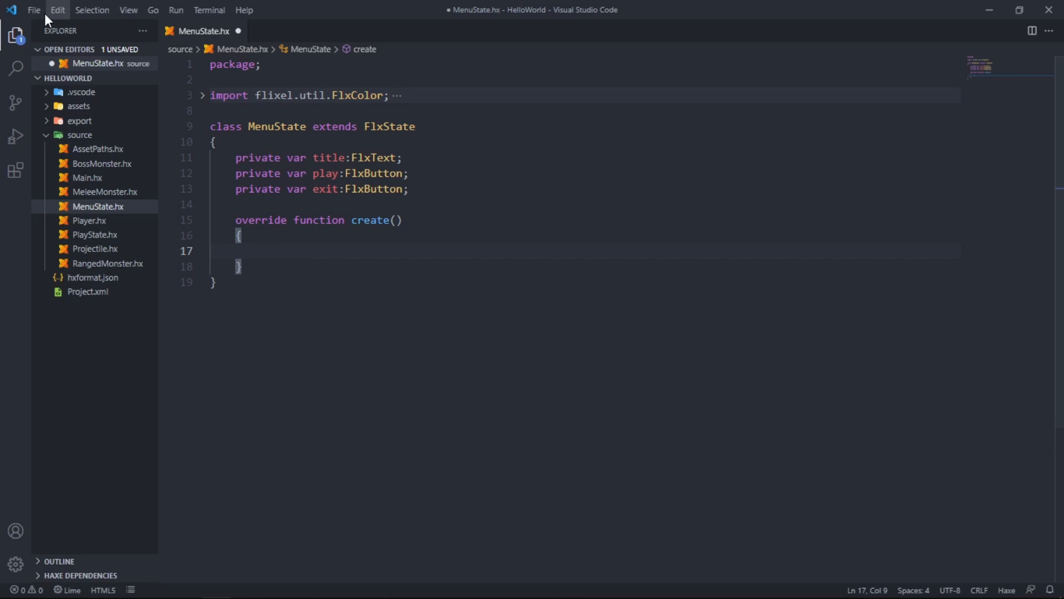
{"action": "mouse_move", "coordinate": [13, 12]}
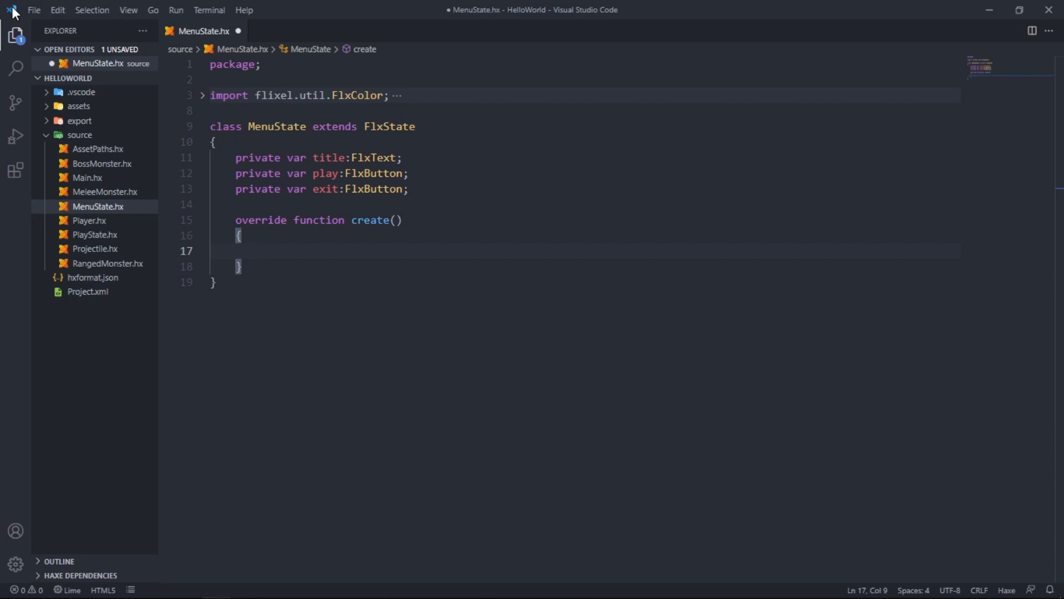
{"action": "mouse_move", "coordinate": [10, 10]}
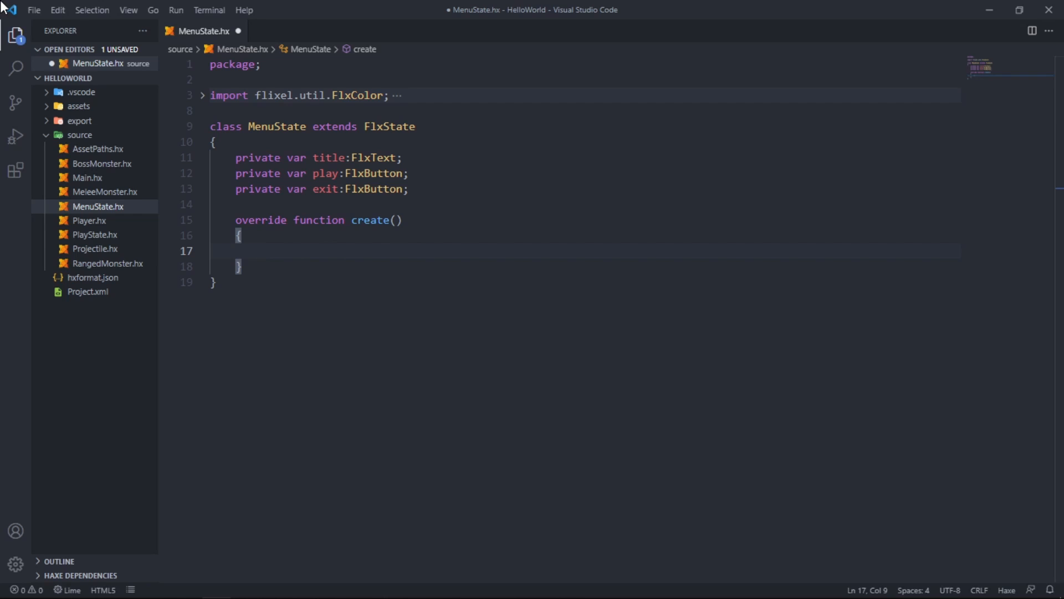
{"action": "mouse_move", "coordinate": [1048, 454]}
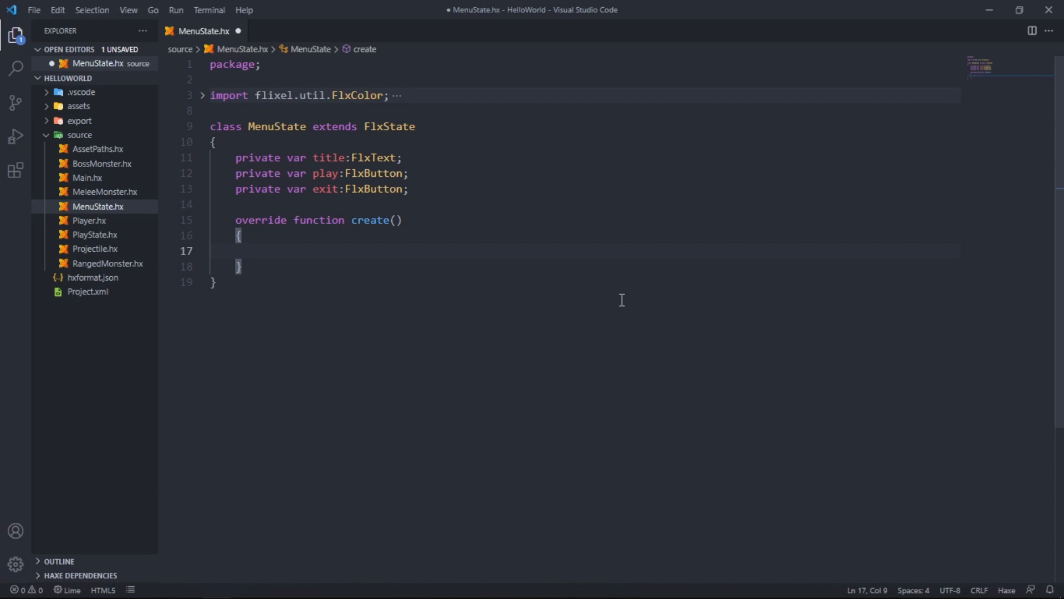
{"action": "mouse_move", "coordinate": [483, 228]}
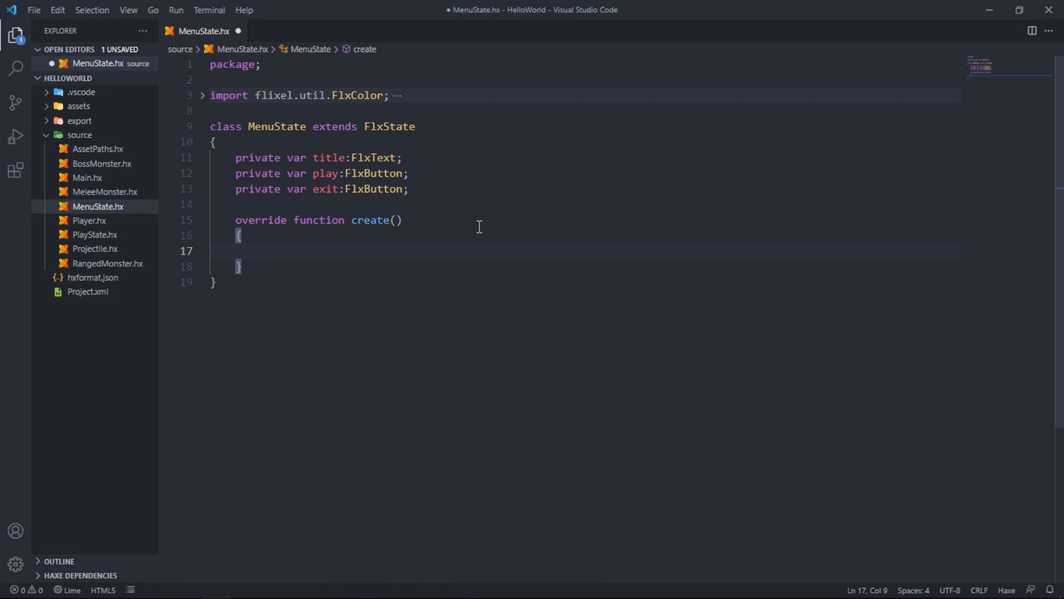
{"action": "mouse_move", "coordinate": [633, 423]}
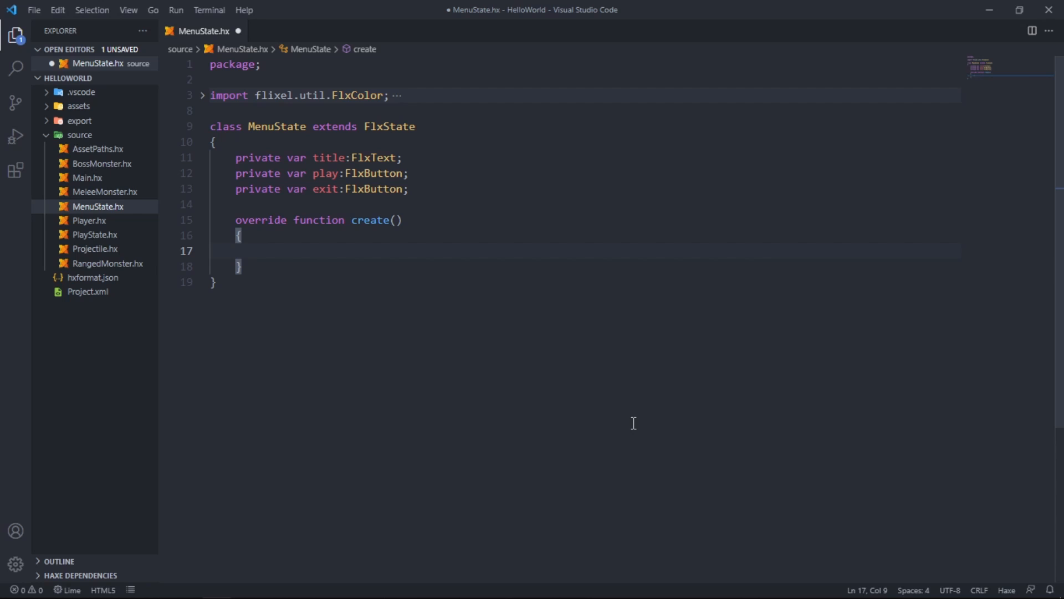
Step: Assign title = new FlxText(50, 0, 0, "Introduction to HaxeFlixel", 18) inside create()
{"action": "type", "text": "title ="}
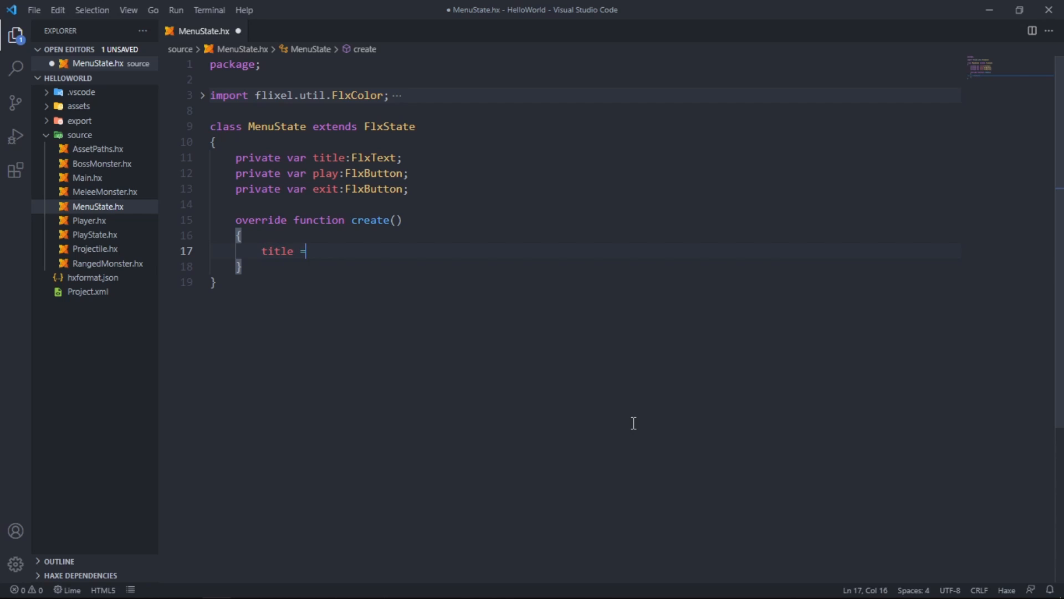
{"action": "type", "text": "new Flx"}
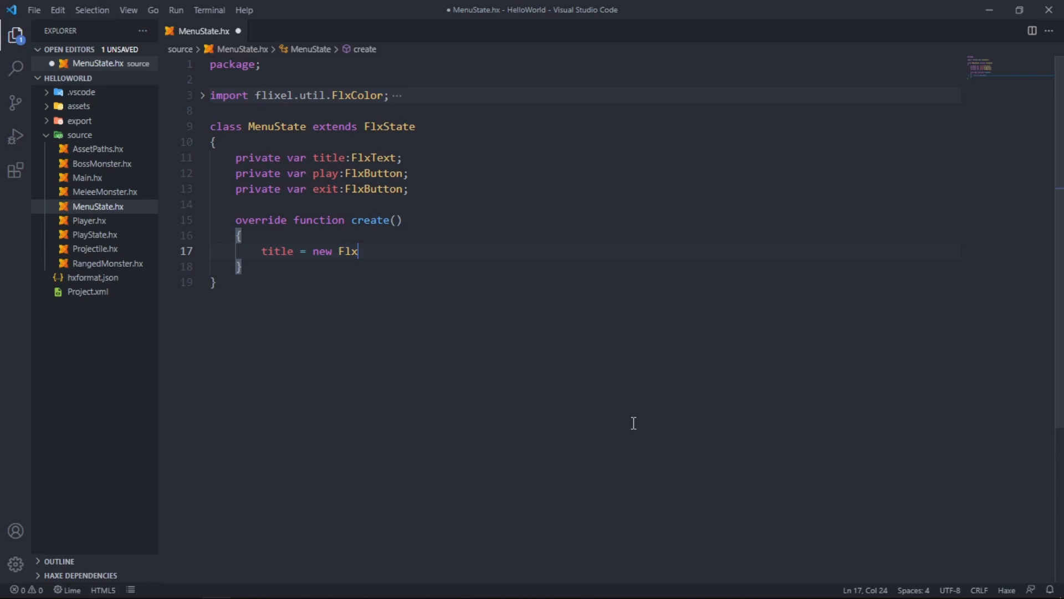
{"action": "type", "text": "Text"}
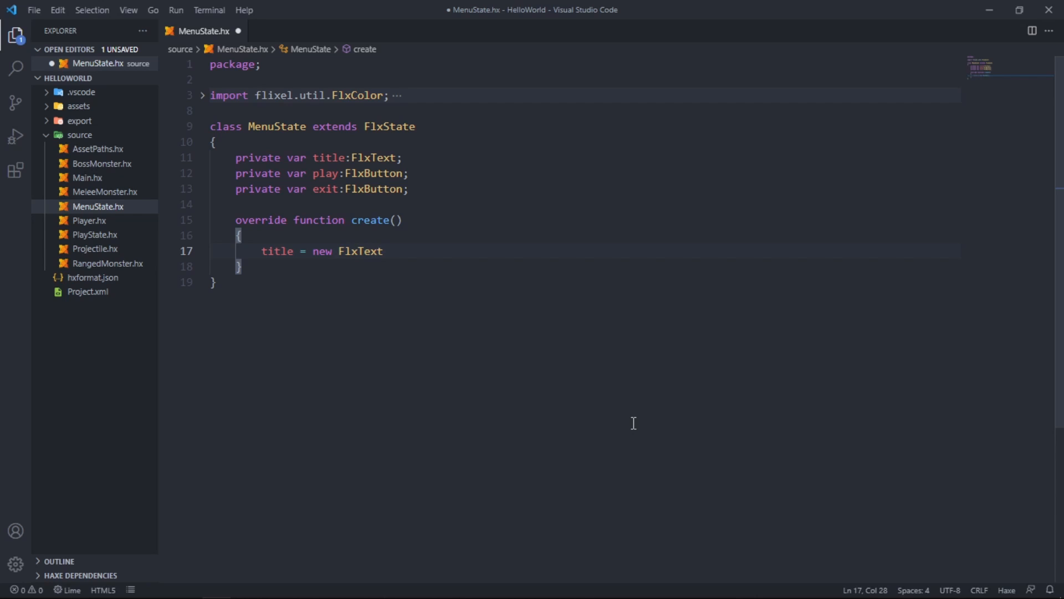
{"action": "type", "text": "(50)"}
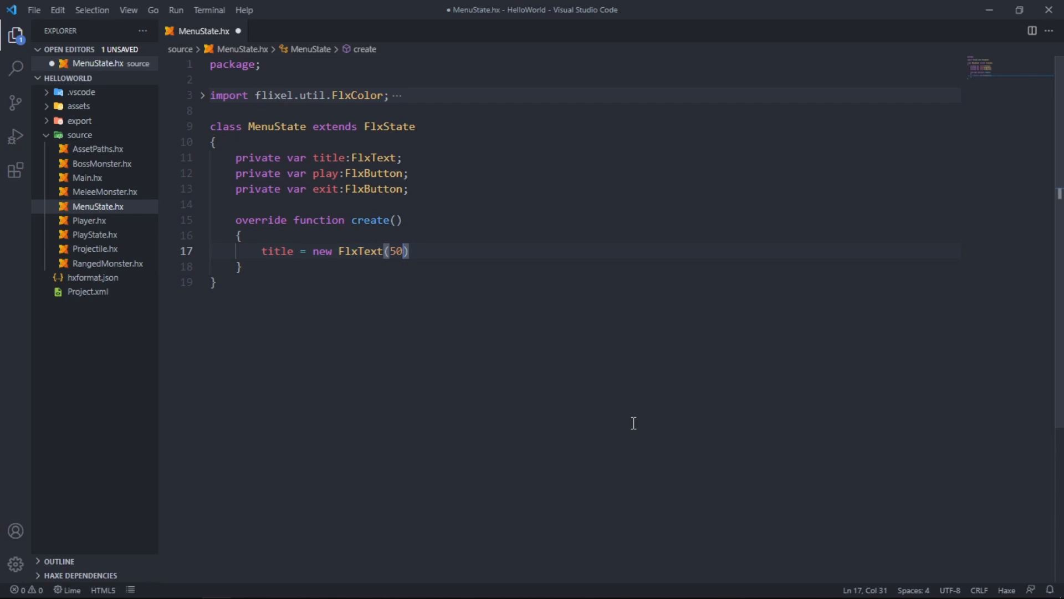
{"action": "type", "text": ", 0, 0"}
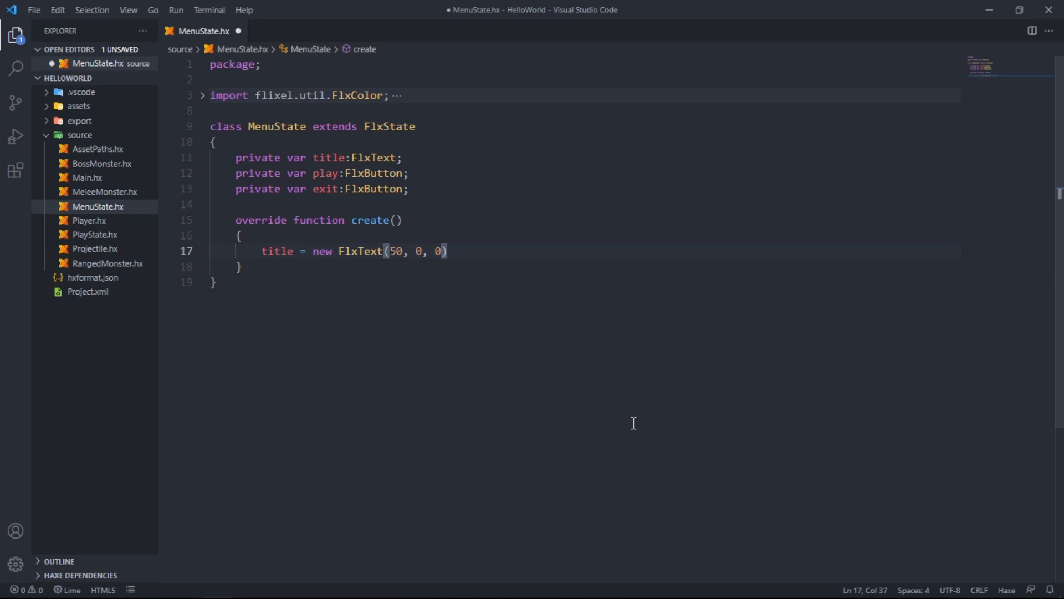
{"action": "type", "text": "\"In\""}
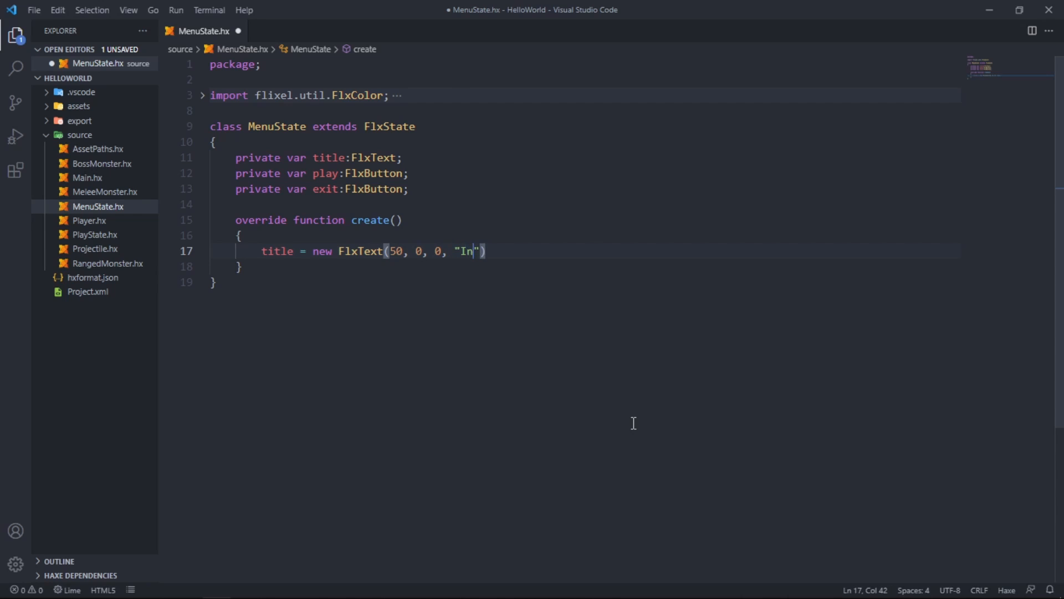
{"action": "type", "text": "troduction"}
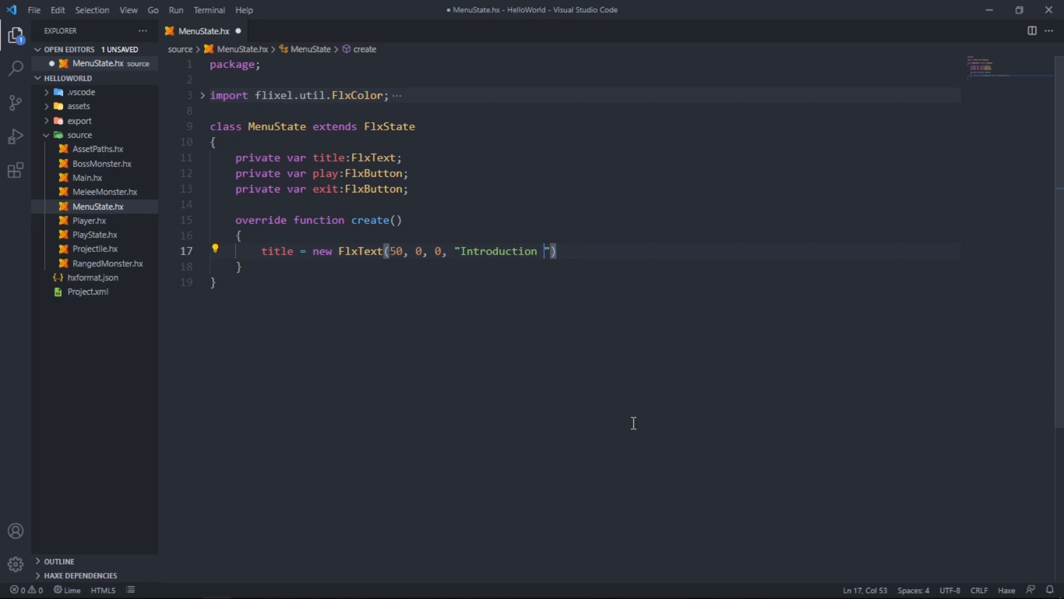
{"action": "type", "text": "to HaxeFlixel"}
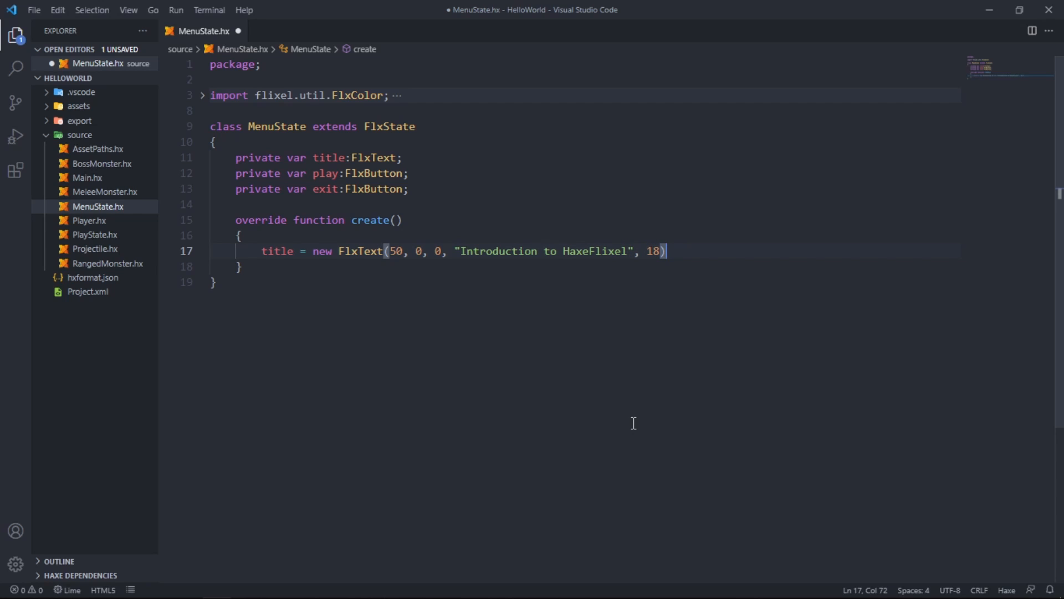
{"action": "type", "text": ";"}
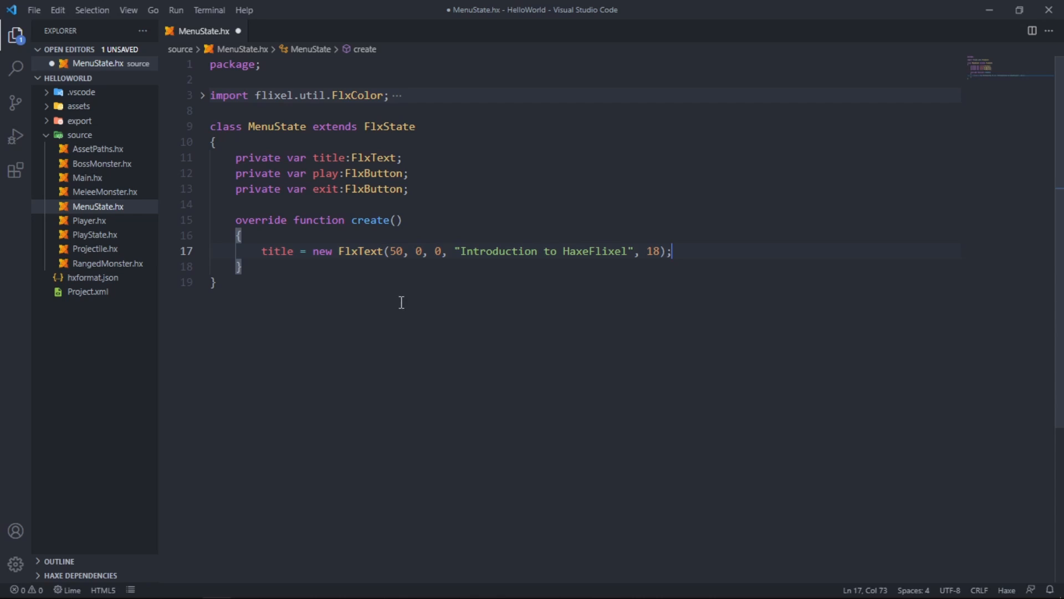
{"action": "mouse_move", "coordinate": [364, 251]}
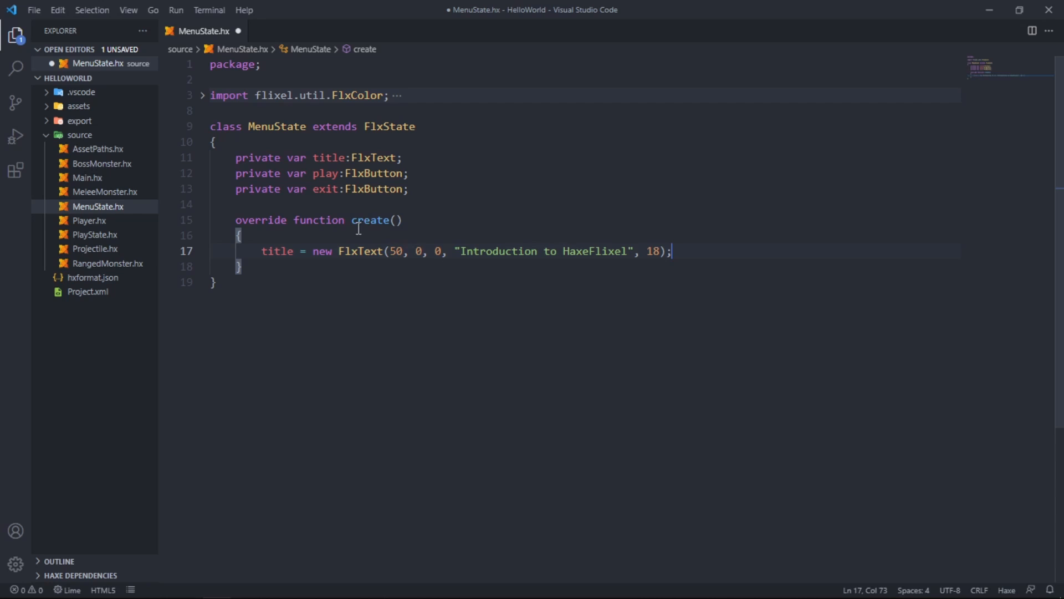
{"action": "mouse_move", "coordinate": [584, 254]}
{"action": "type", "text": "title.alignm"}
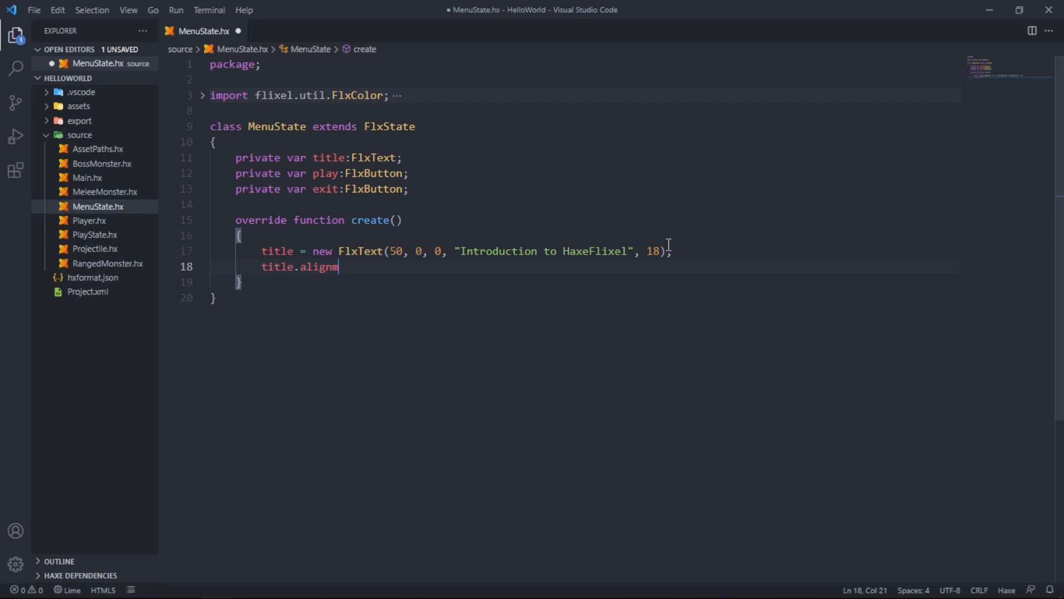
Step: Set title.alignment = CENTER, call title.screenCenter(X), then add(title)
{"action": "type", "text": "ent = CE"}
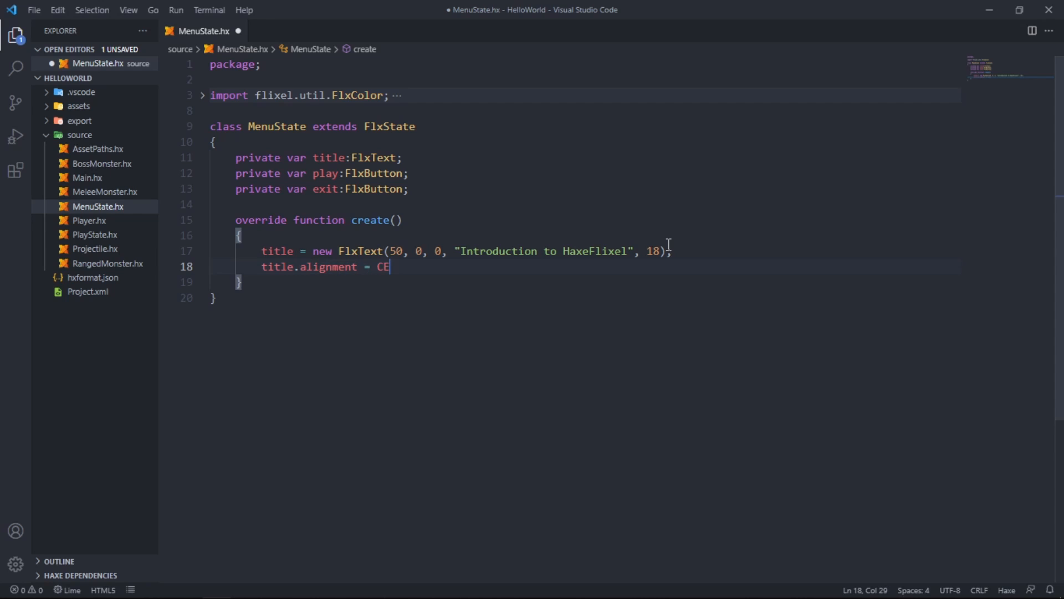
{"action": "type", "text": "NTER;"}
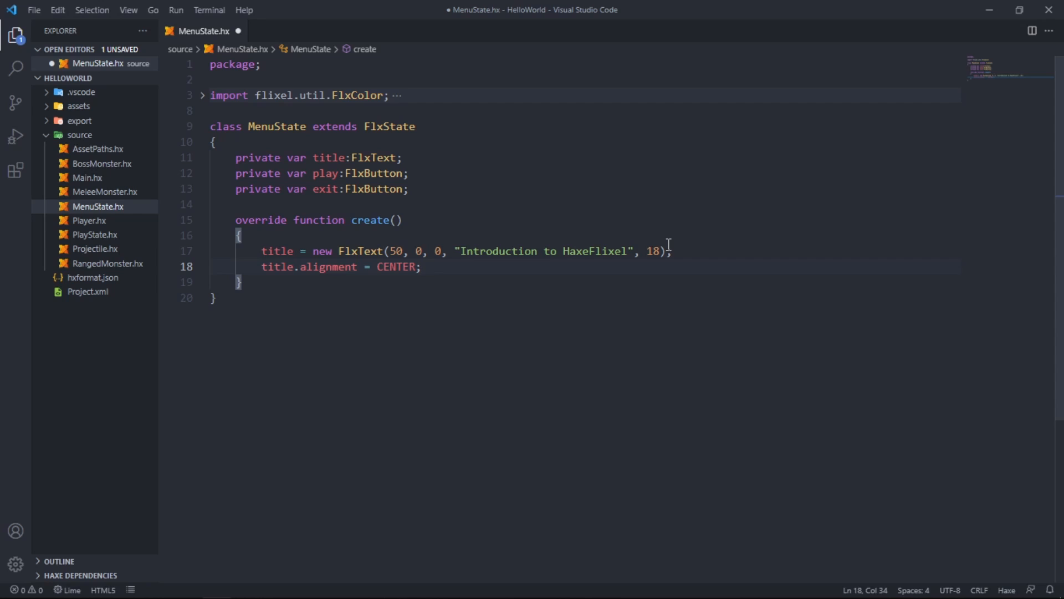
{"action": "type", "text": "t"}
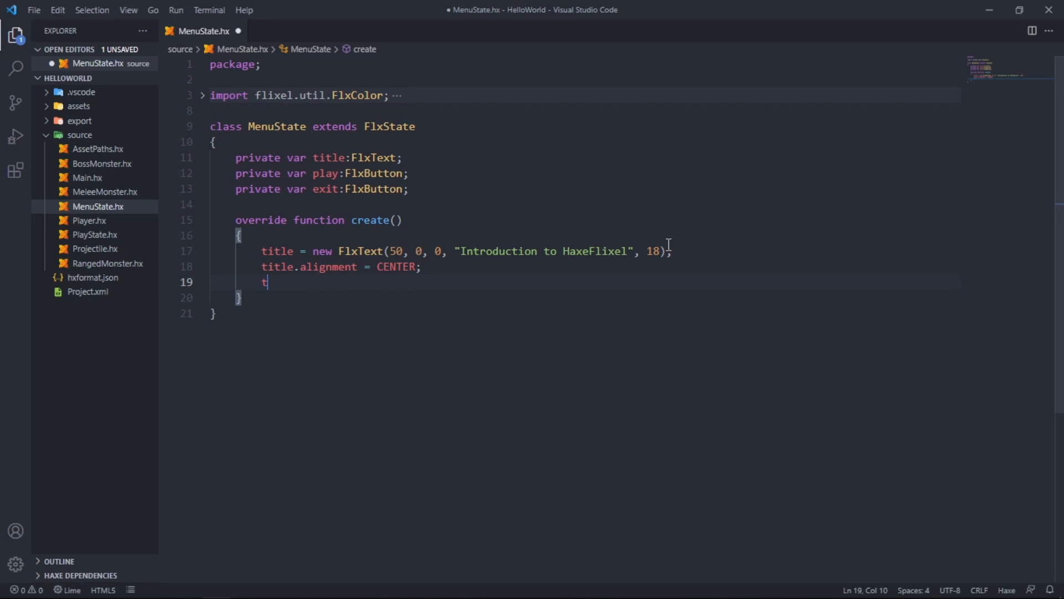
{"action": "type", "text": "itle.screenCenter"}
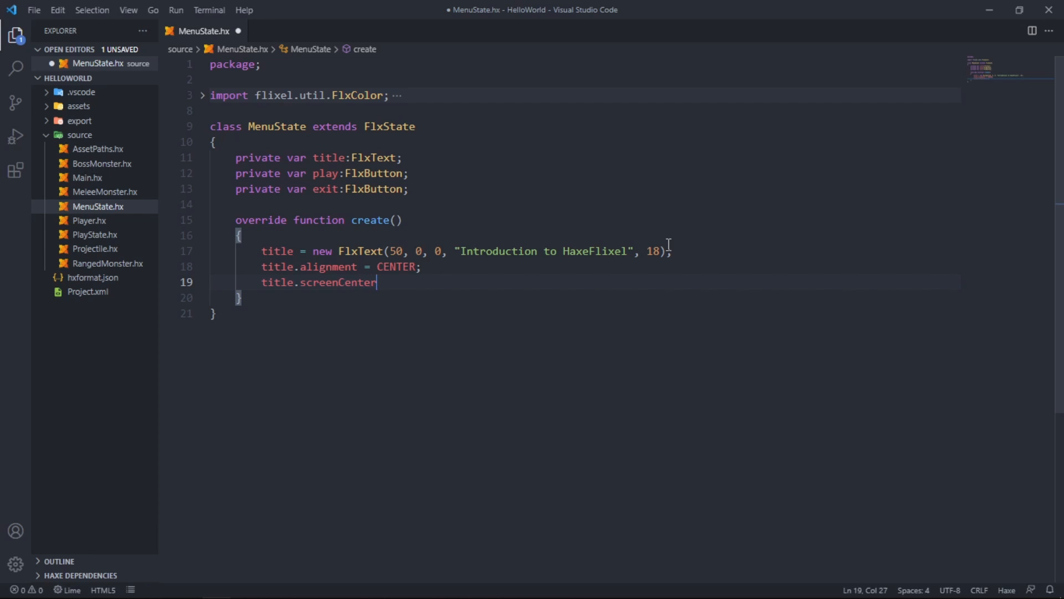
{"action": "type", "text": "()"}
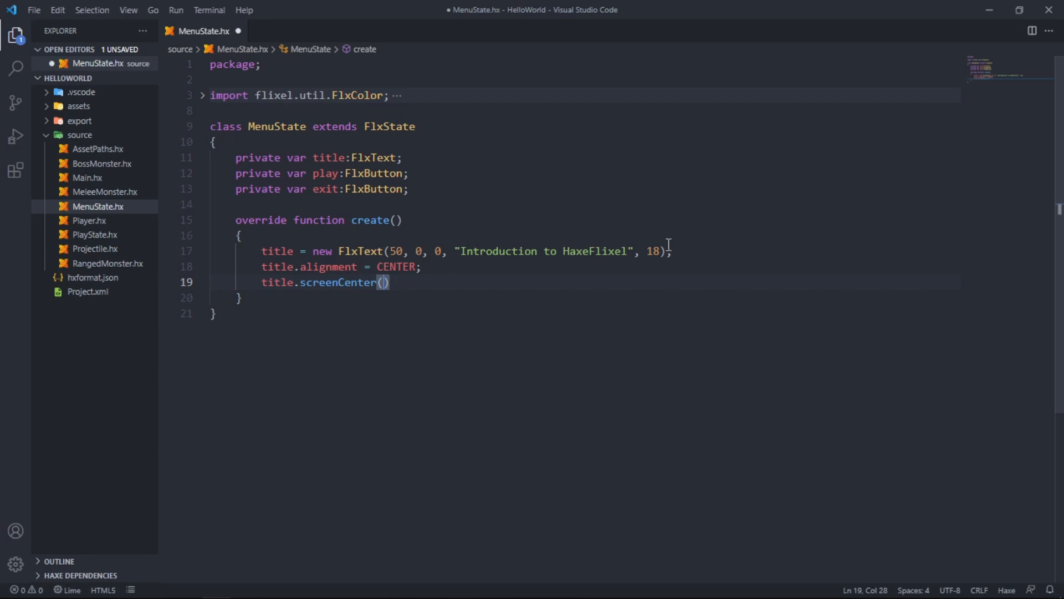
{"action": "type", "text": "X"}
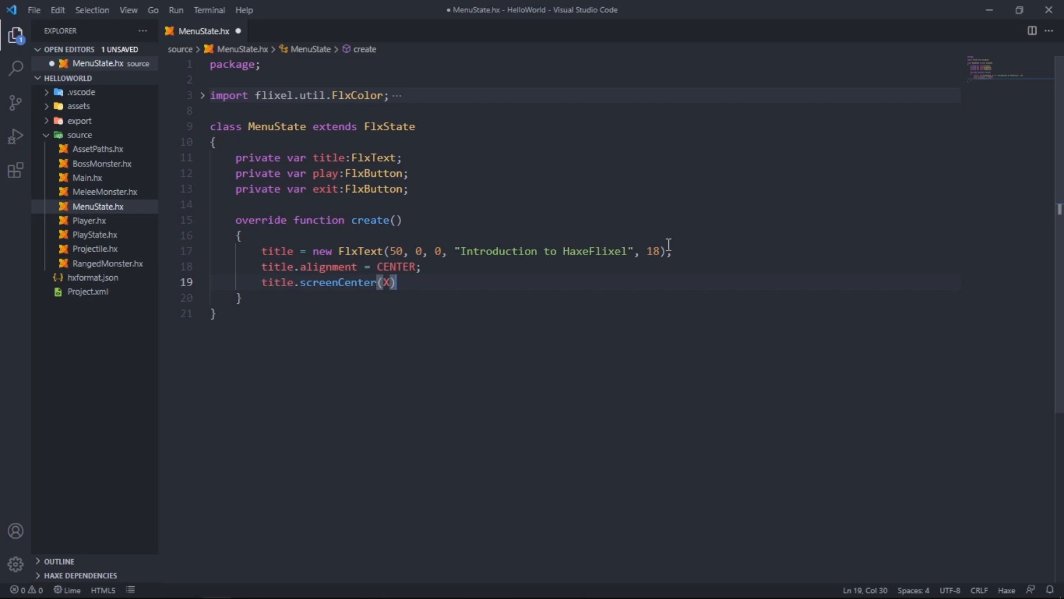
{"action": "type", "text": ";"}
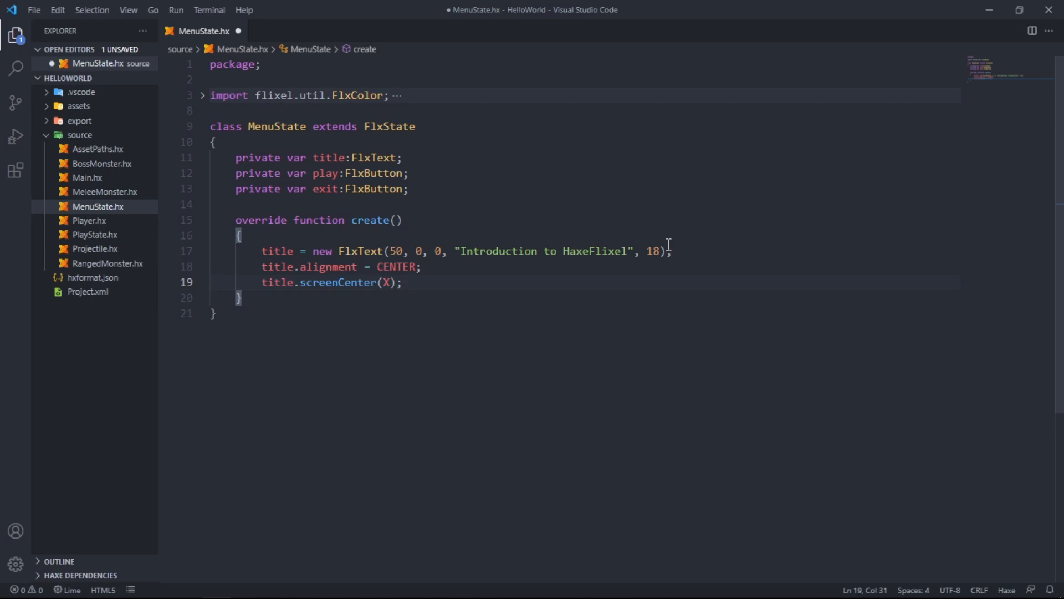
{"action": "key", "text": "Enter"}
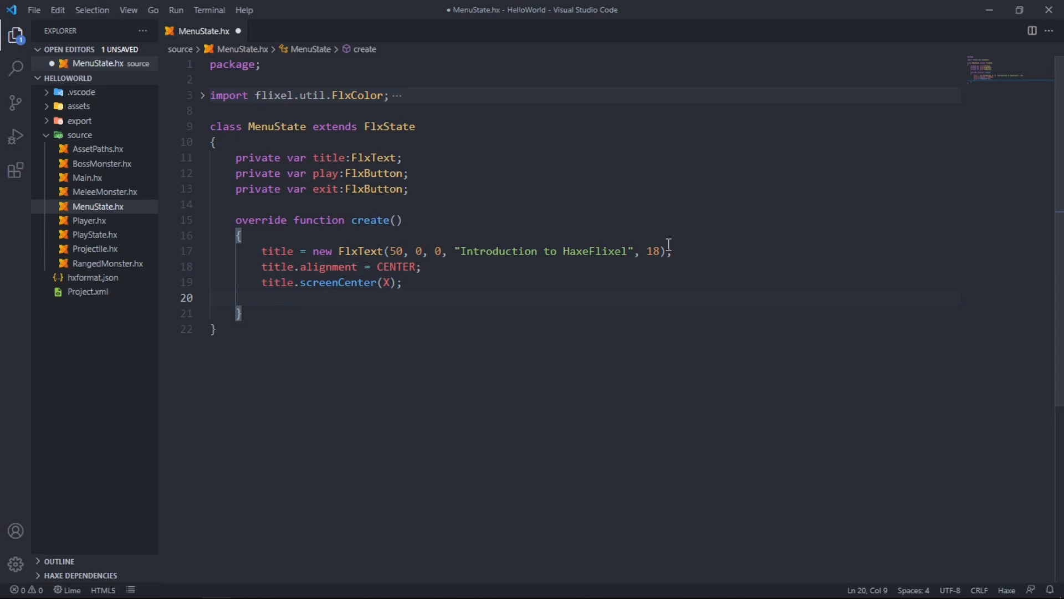
{"action": "type", "text": "add(title)"}
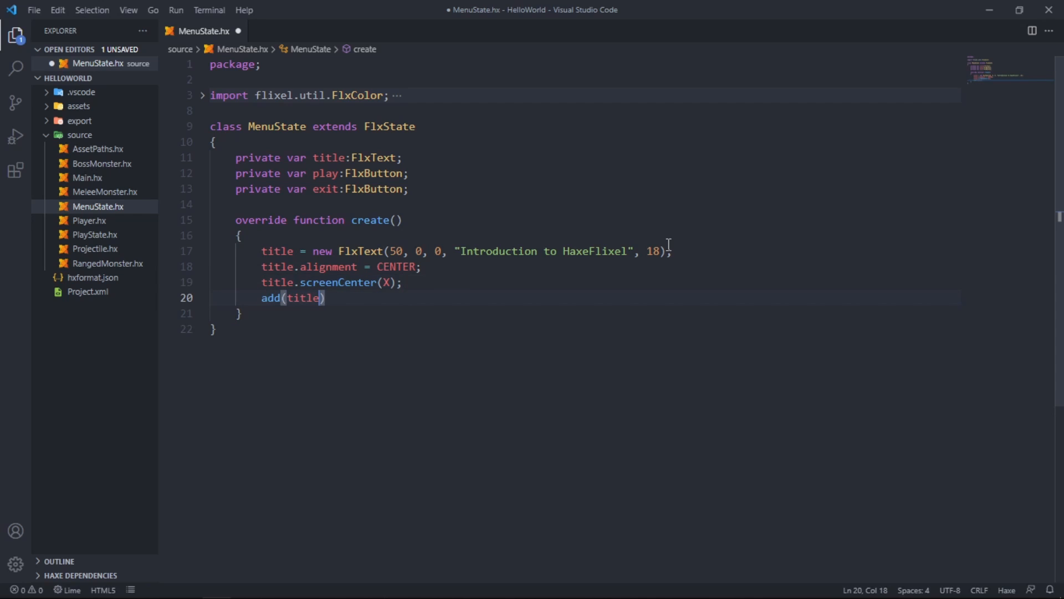
{"action": "type", "text": ";"}
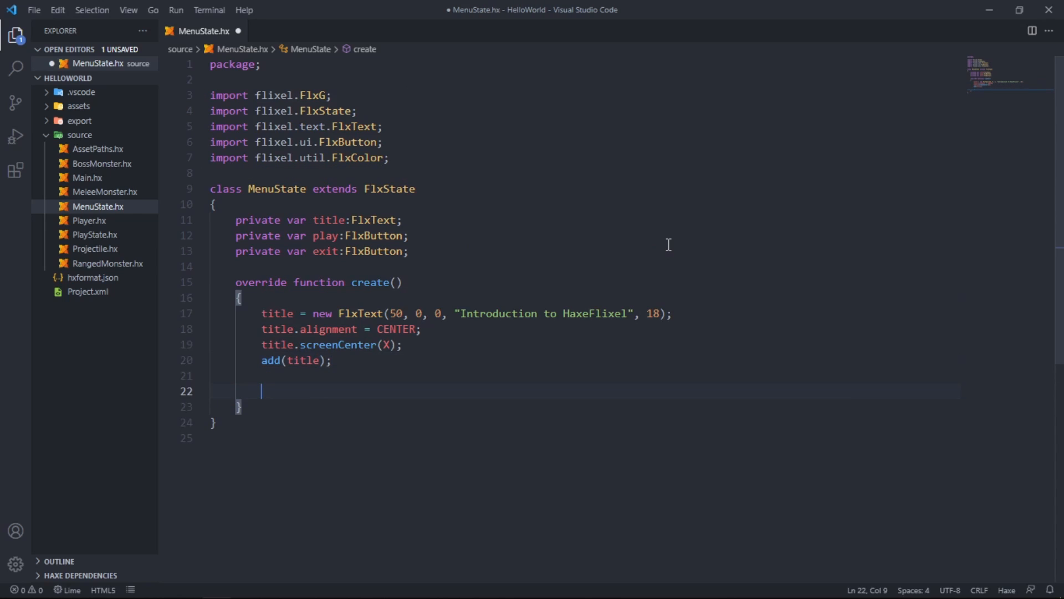
Step: Assign play = new FlxButton(0, 0, "Play", clickPlay) in create()
{"action": "type", "text": "play = new"}
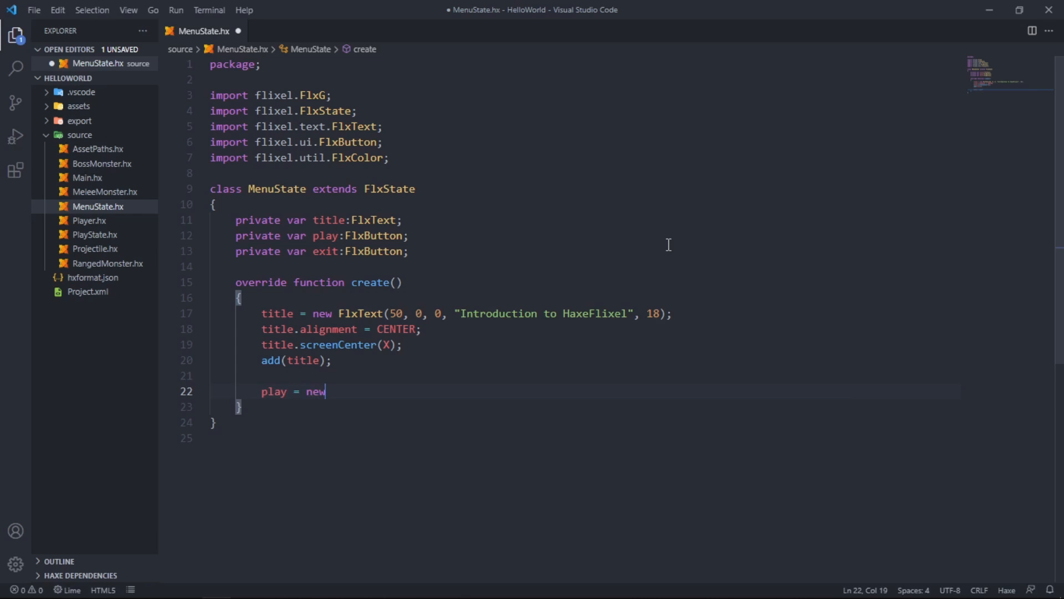
{"action": "type", "text": "FlxButto"}
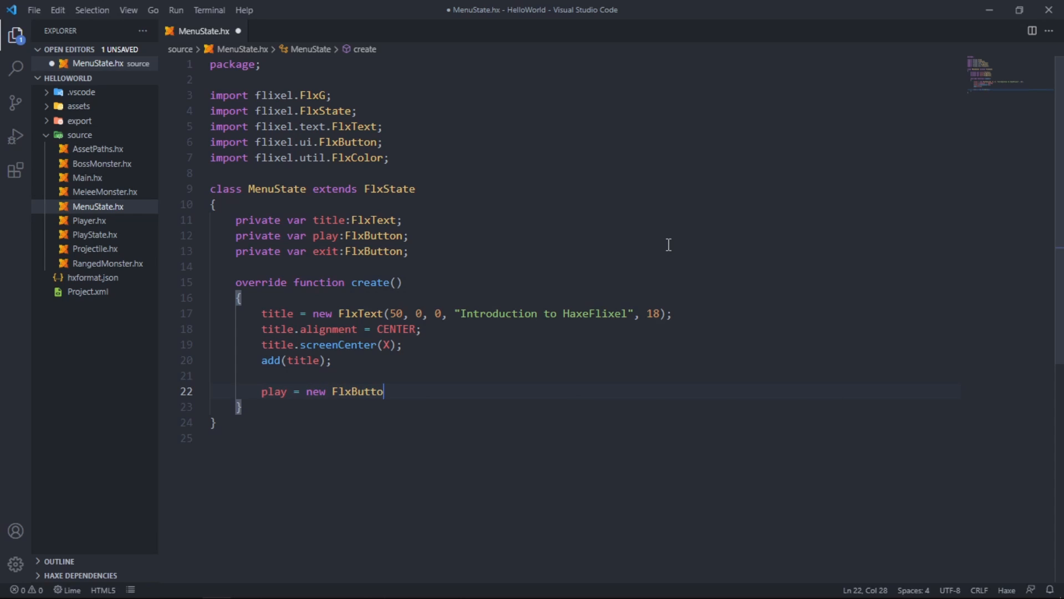
{"action": "type", "text": "(0, 0,"}
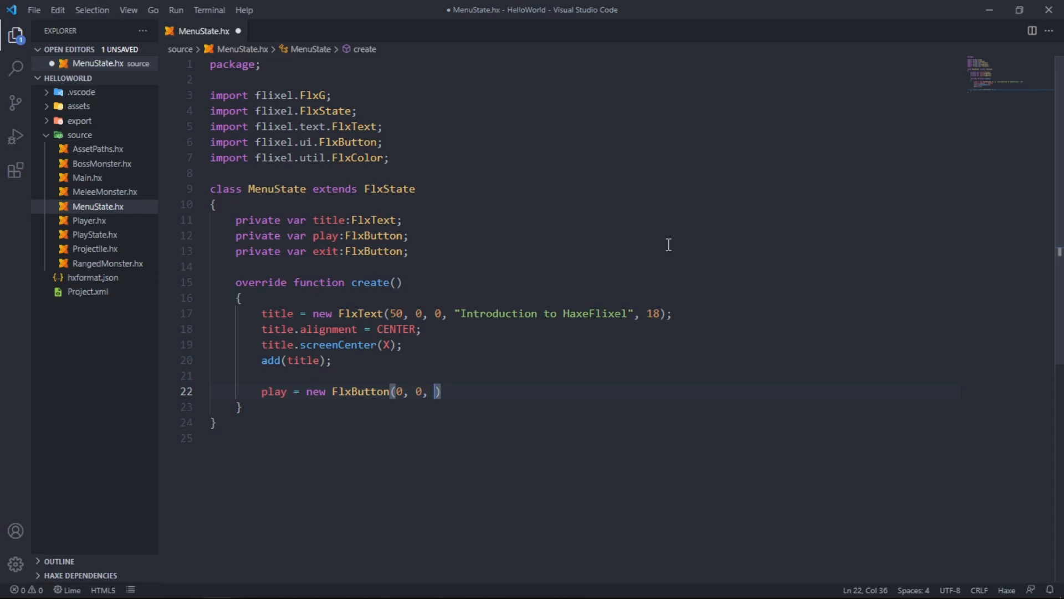
{"action": "type", "text": "\"Play\","}
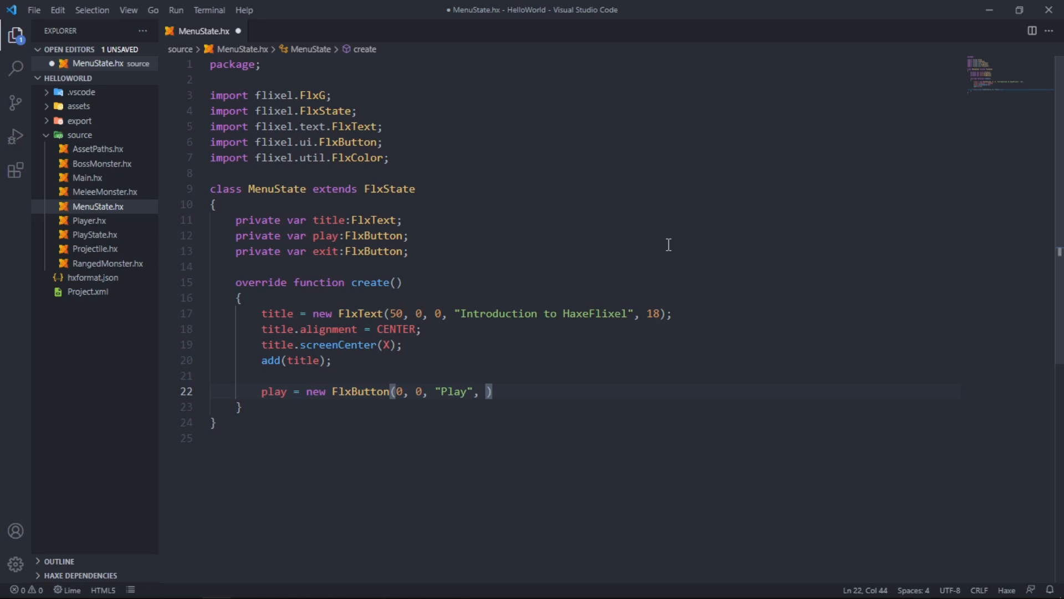
{"action": "type", "text": "click"}
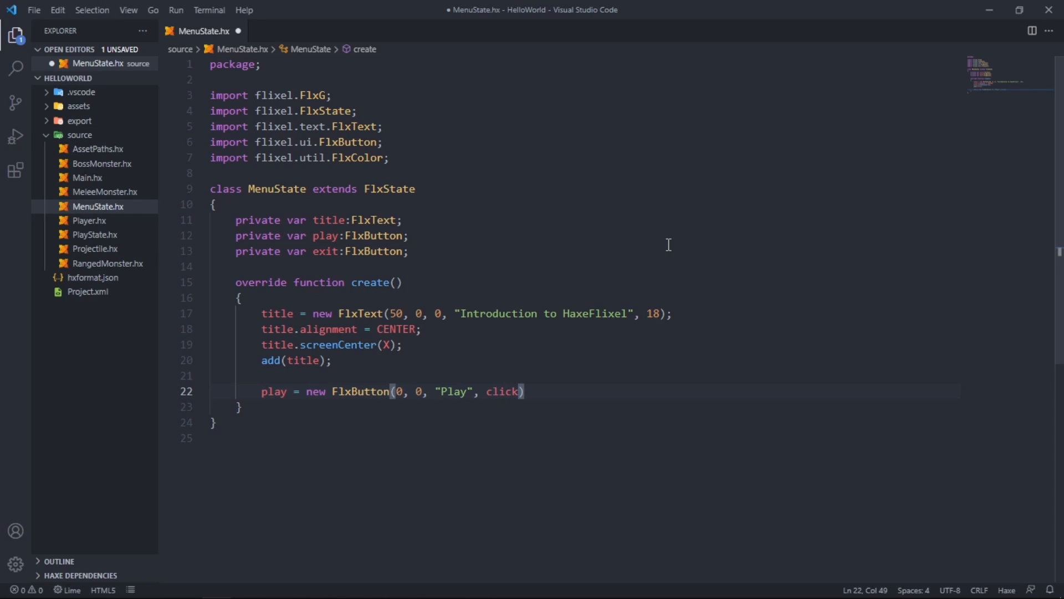
{"action": "type", "text": "Play"}
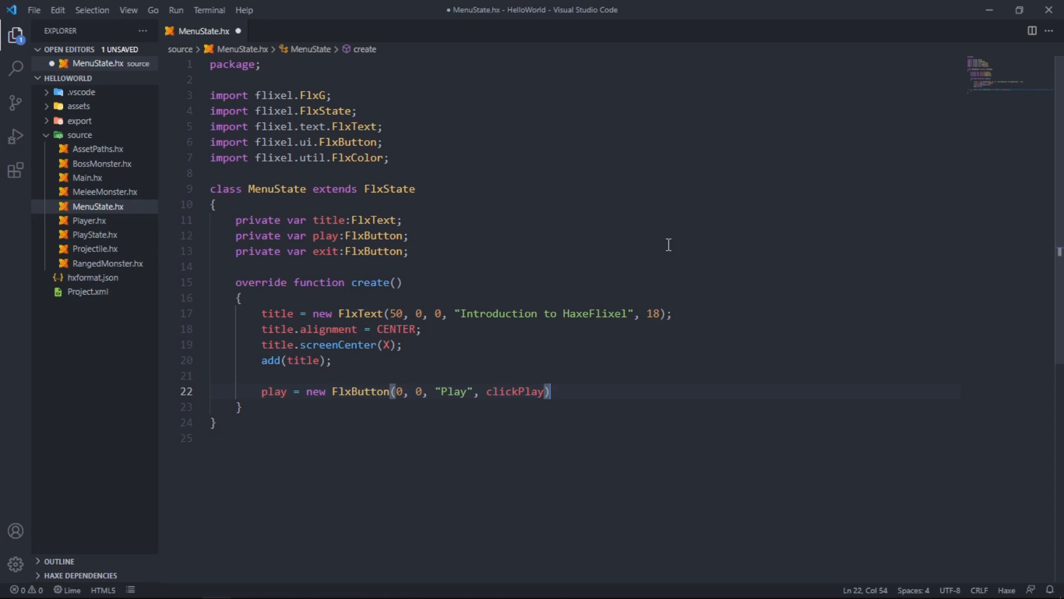
{"action": "type", "text": ";"}
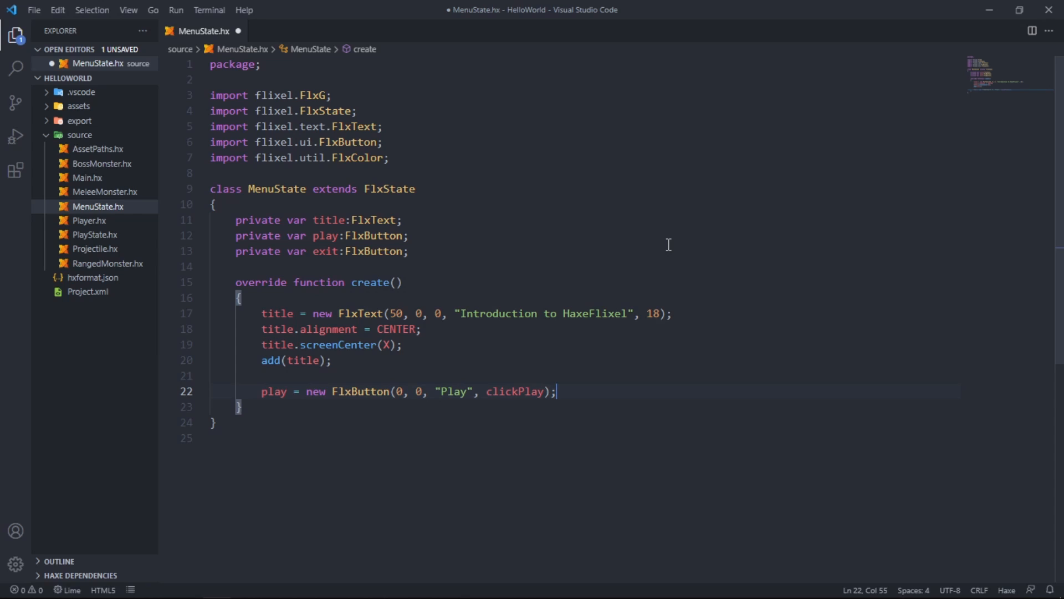
{"action": "type", "text": "play.x ="}
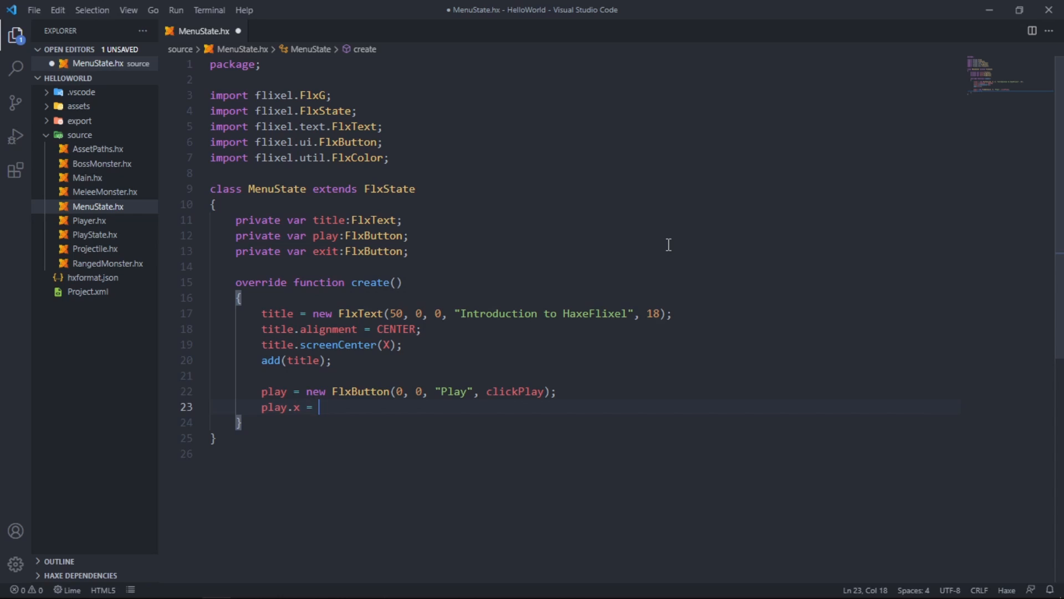
Step: Set play.x to (FlxG.width / 2) - (play.width / 2)
{"action": "type", "text": "("}
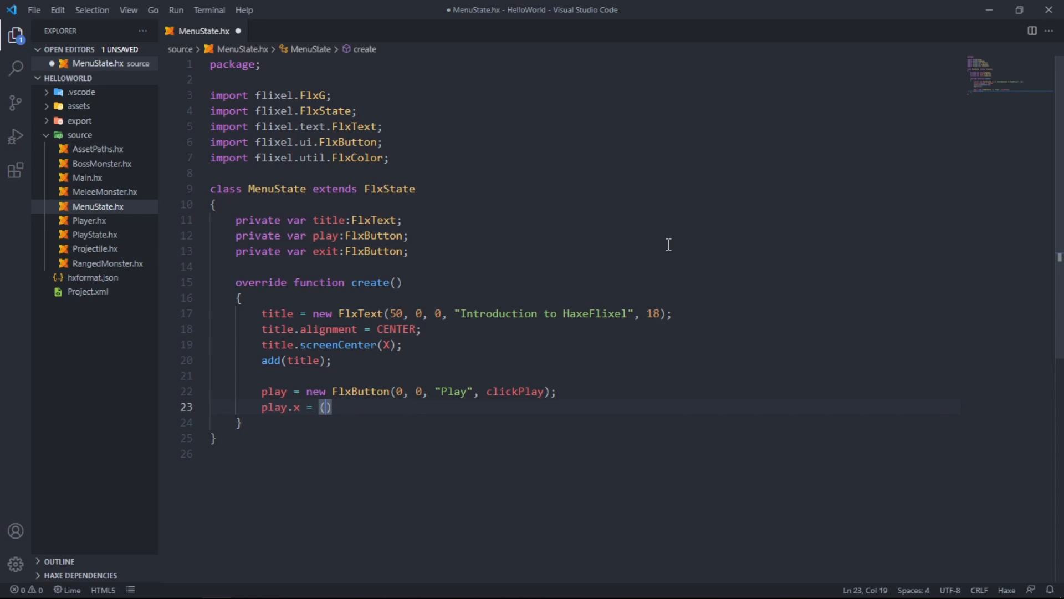
{"action": "type", "text": "Flx"}
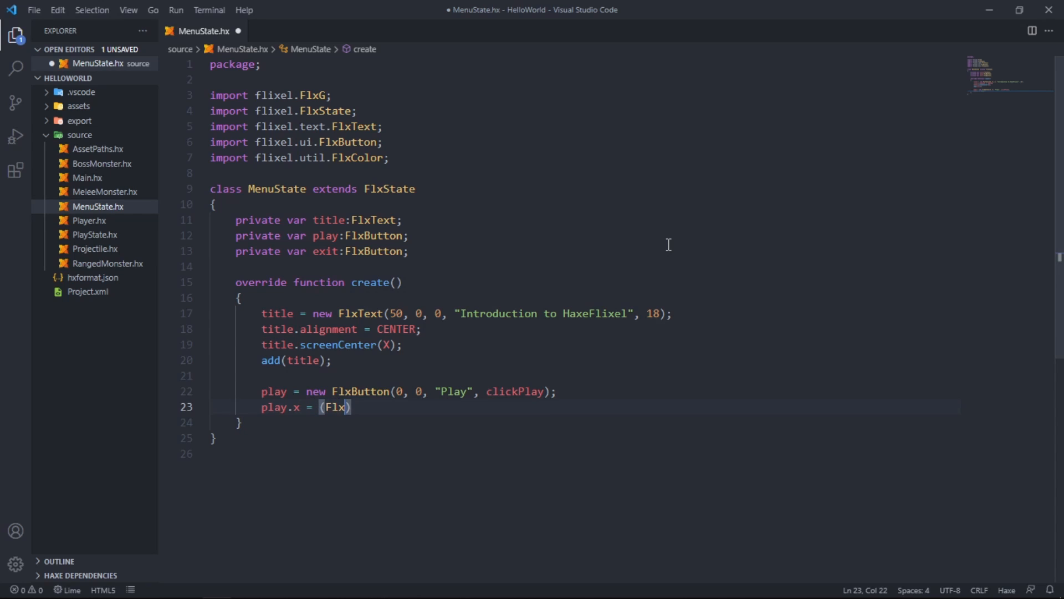
{"action": "type", "text": "G.wi"}
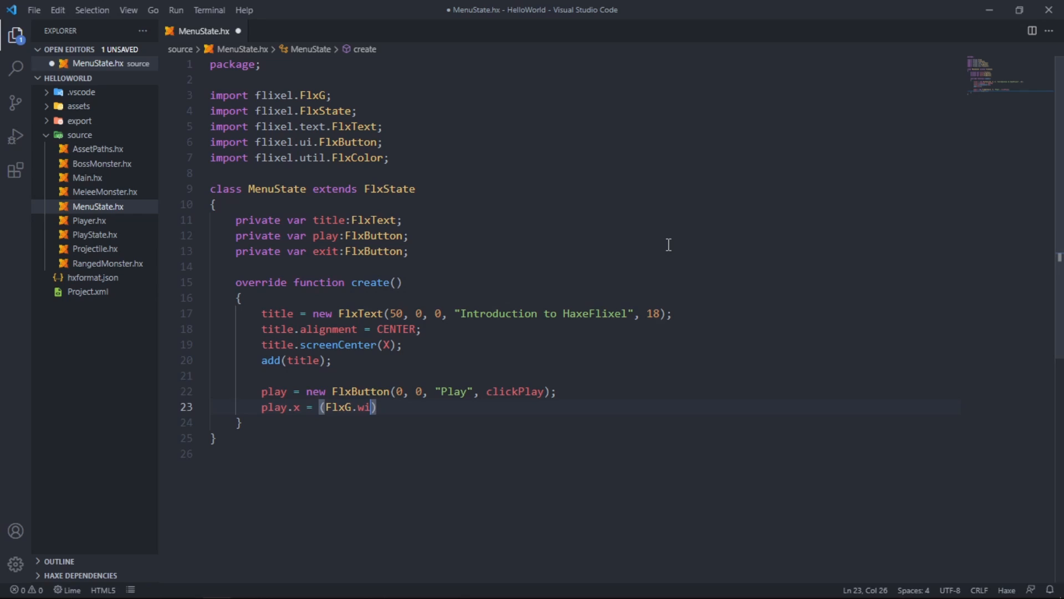
{"action": "type", "text": "dth /"}
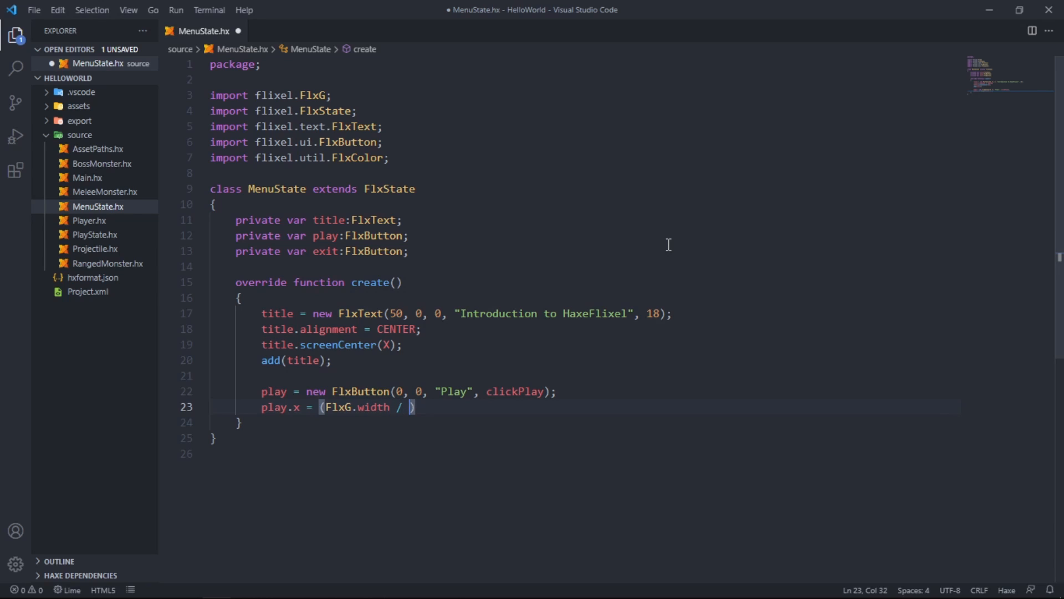
{"action": "type", "text": "2"}
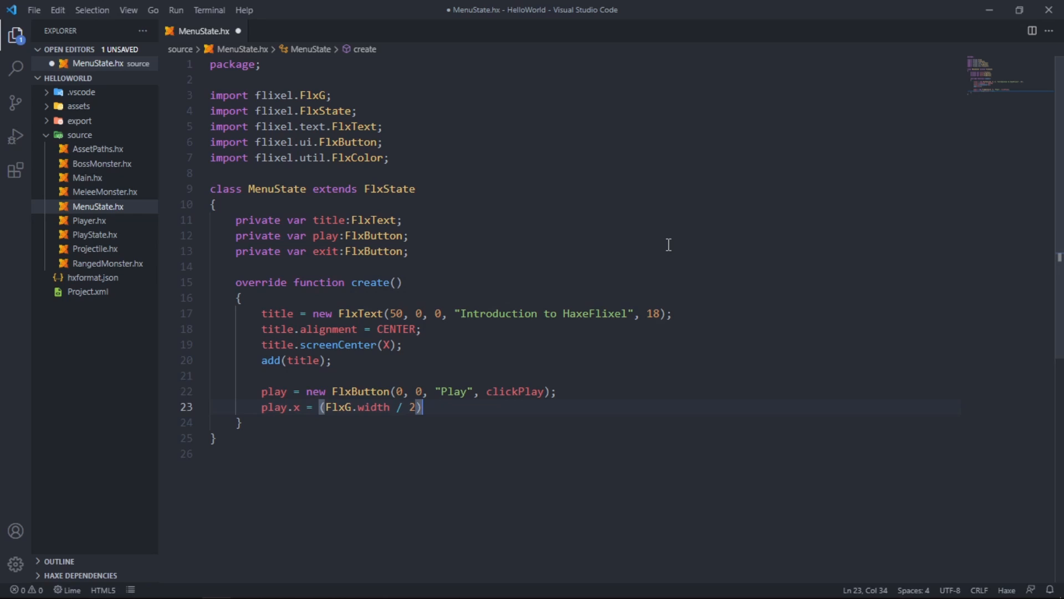
{"action": "type", "text": "-"}
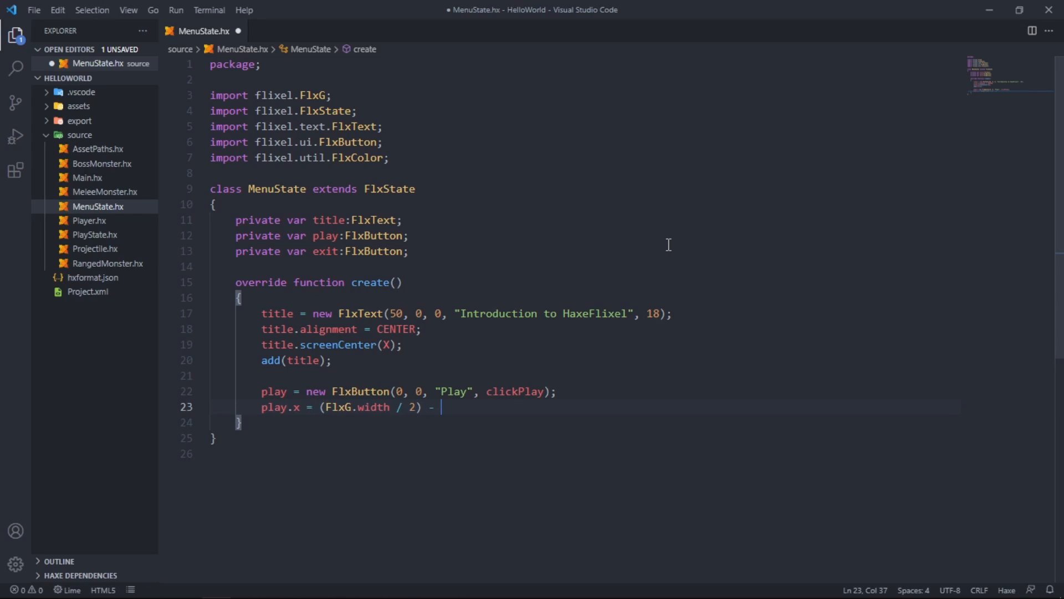
{"action": "type", "text": "(play)"}
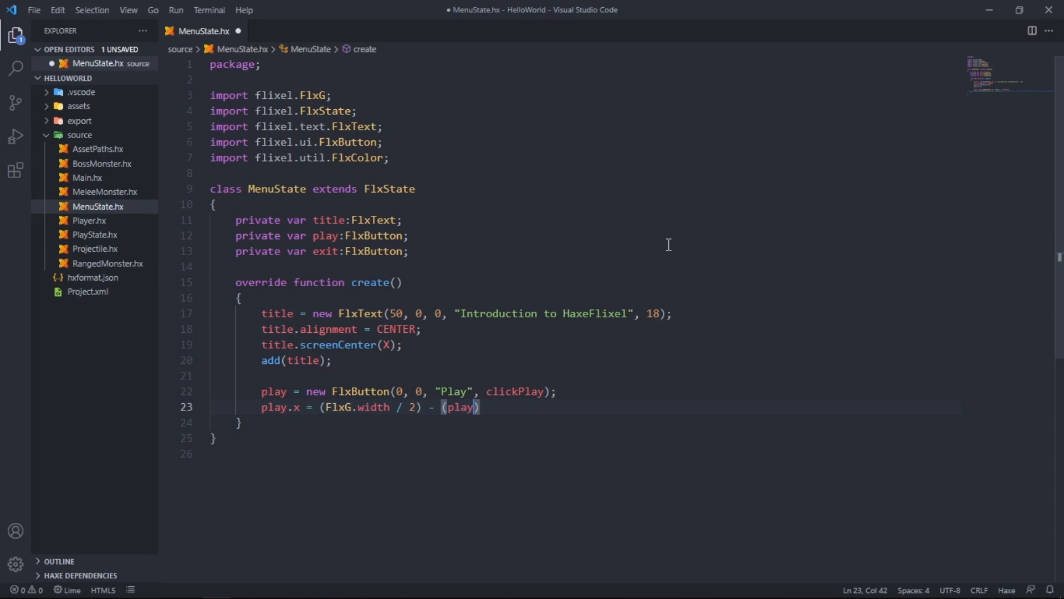
{"action": "type", "text": ".width / 2"}
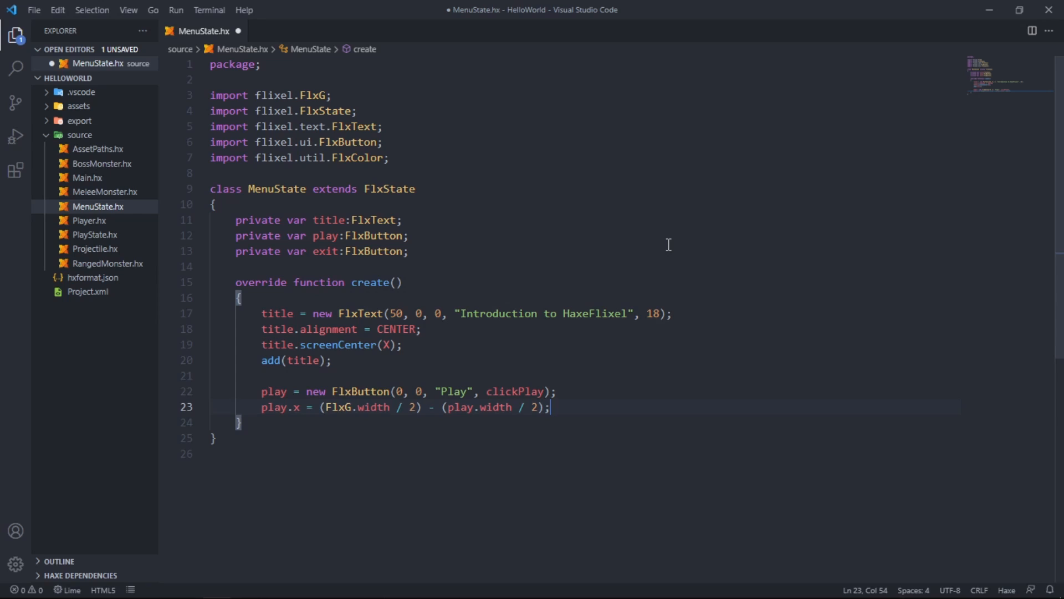
{"action": "type", "text": "play"}
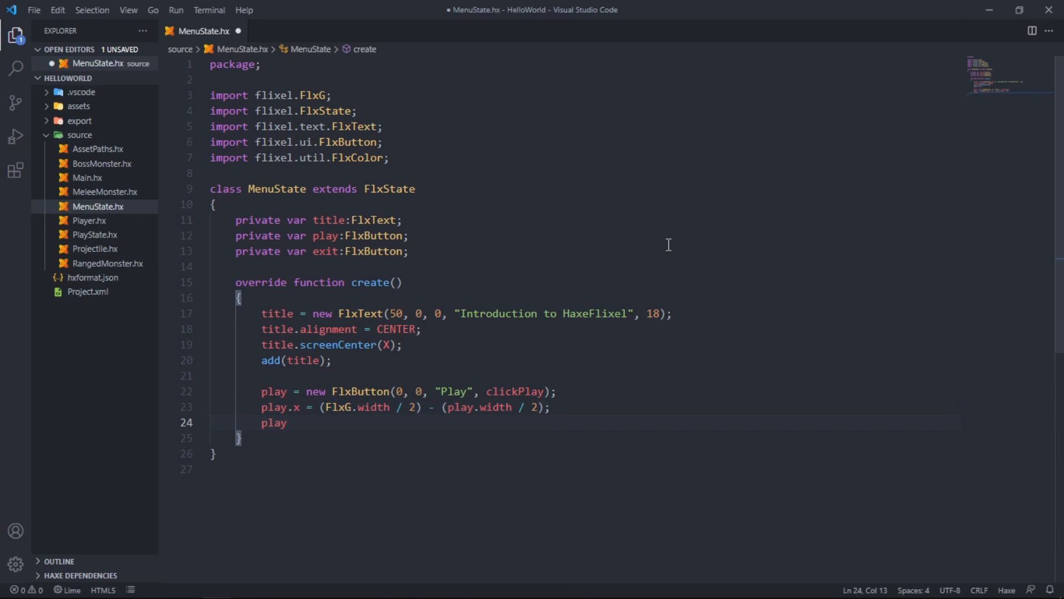
Step: Set play.y to (FlxG.height / 2) and call add(play)
{"action": "type", "text": ".y"}
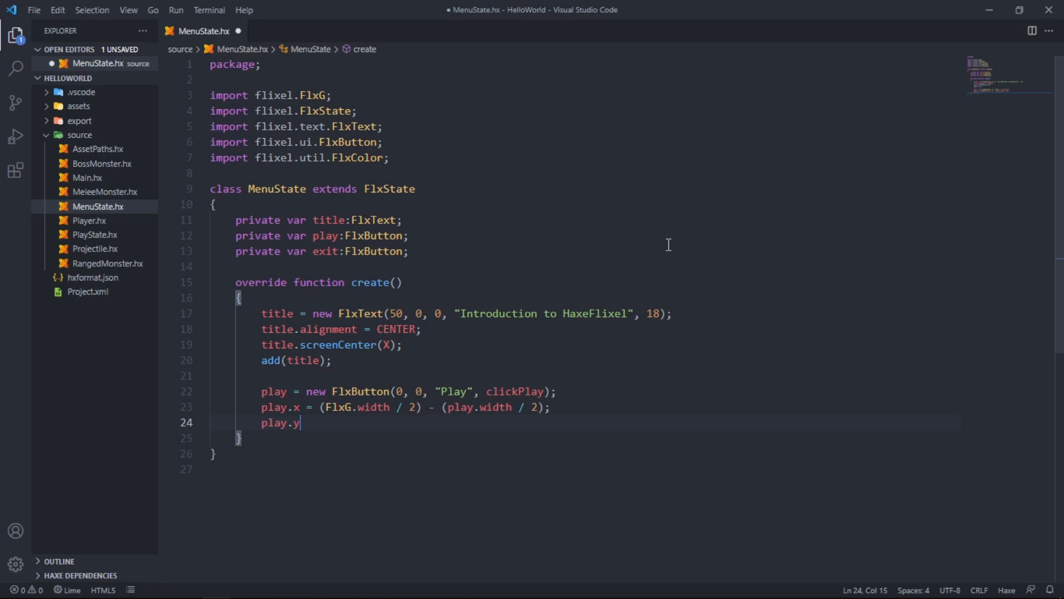
{"action": "type", "text": "="}
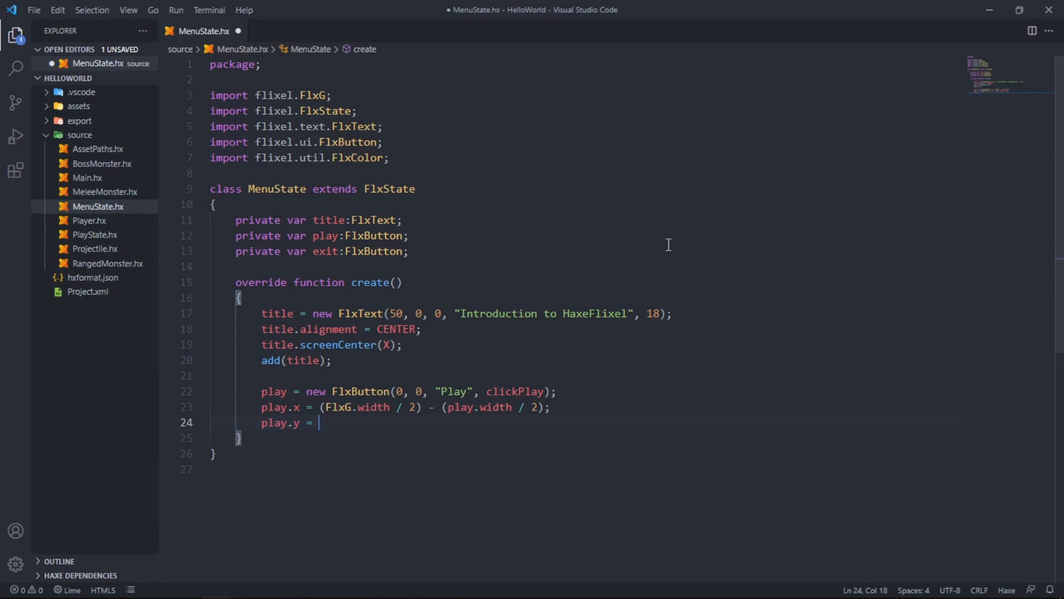
{"action": "type", "text": "()"}
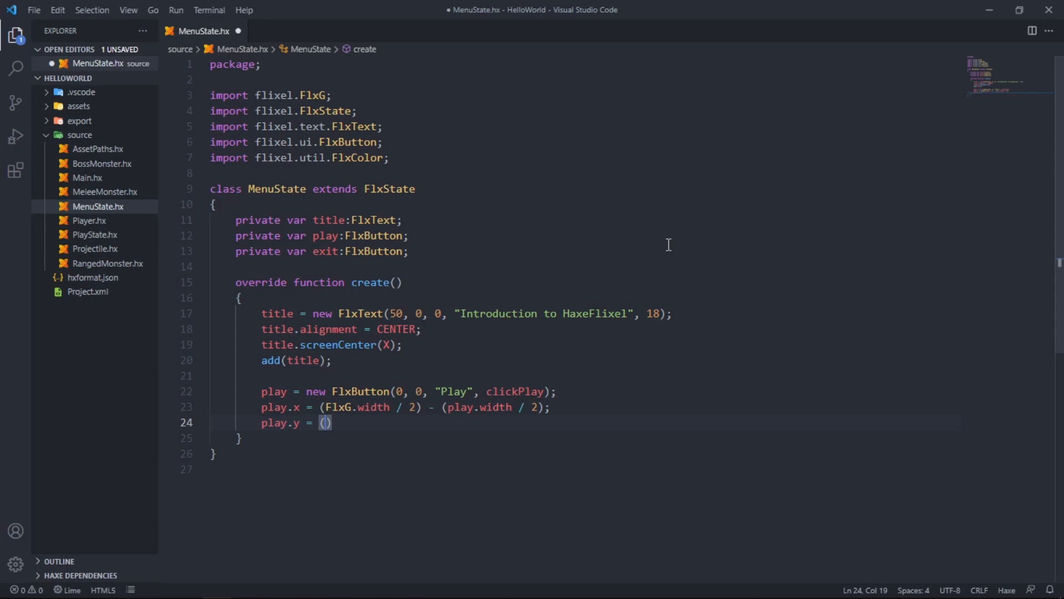
{"action": "type", "text": "FlxFG"}
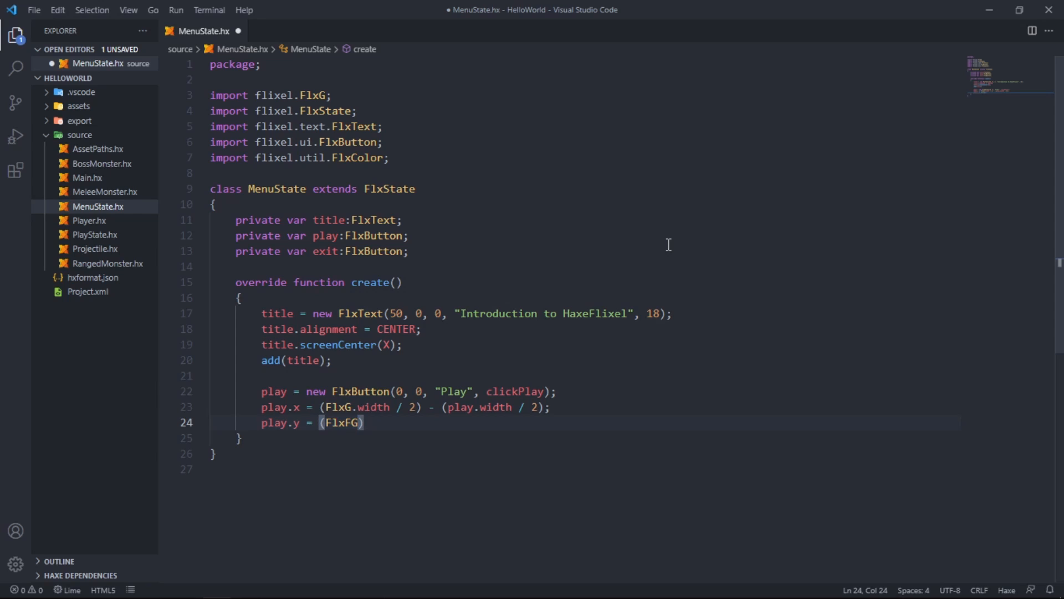
{"action": "type", "text": "."}
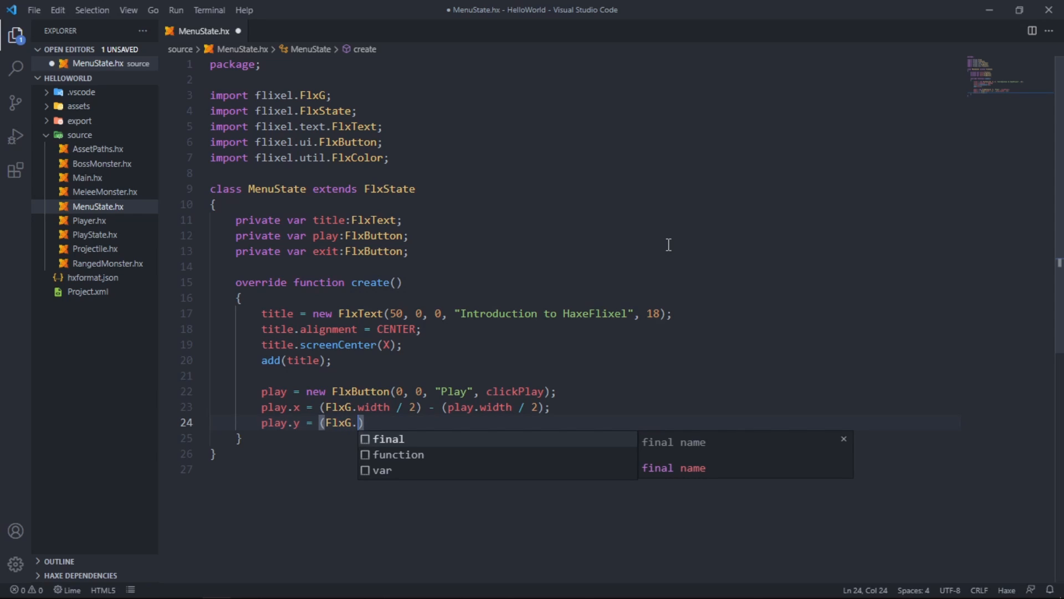
{"action": "type", "text": "height / 2"}
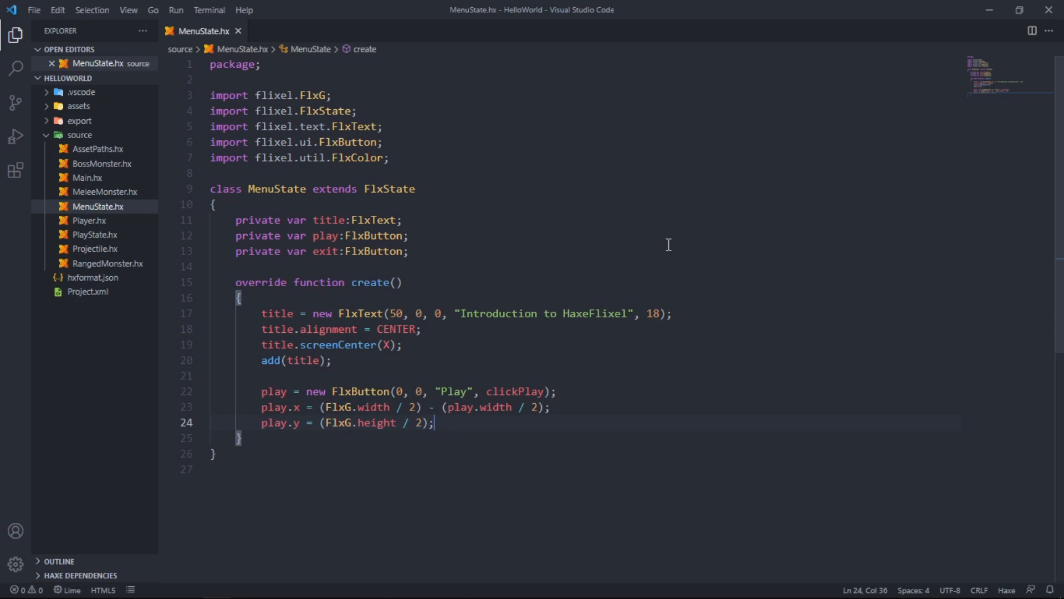
{"action": "key", "text": "Enter"}
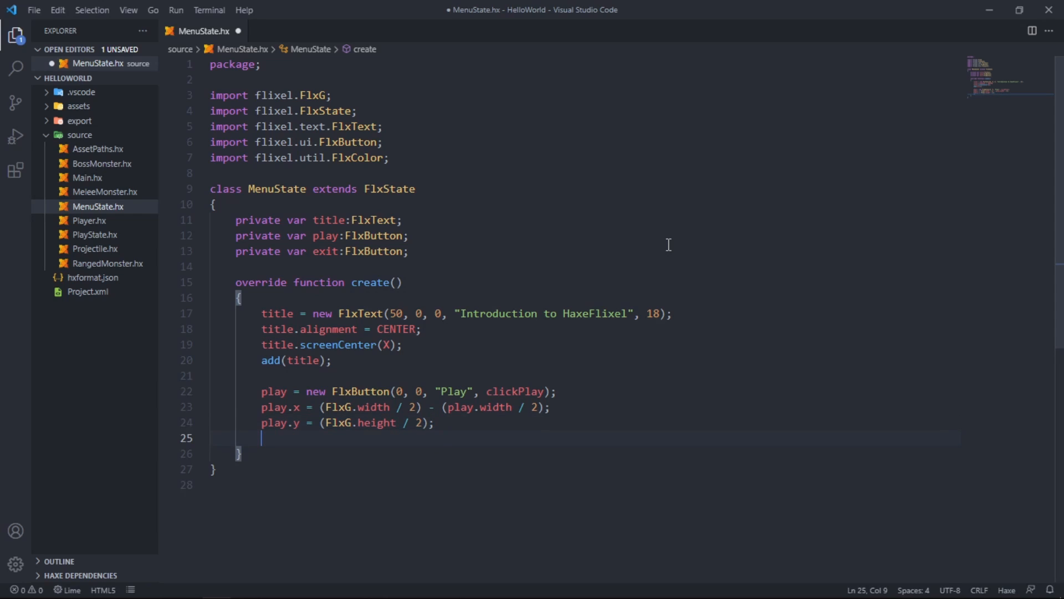
{"action": "type", "text": "add()"}
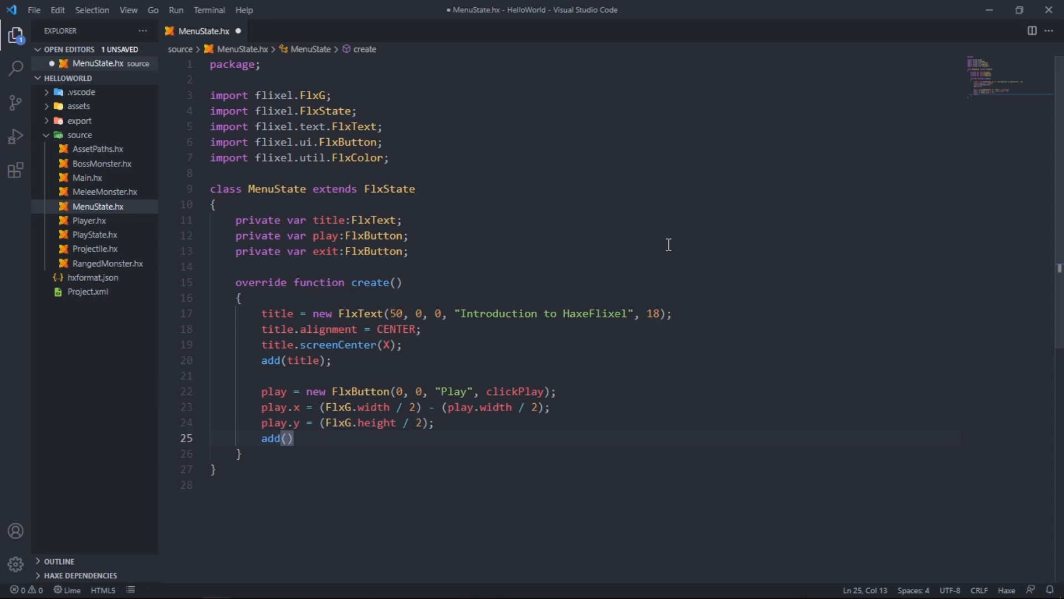
{"action": "type", "text": "play"}
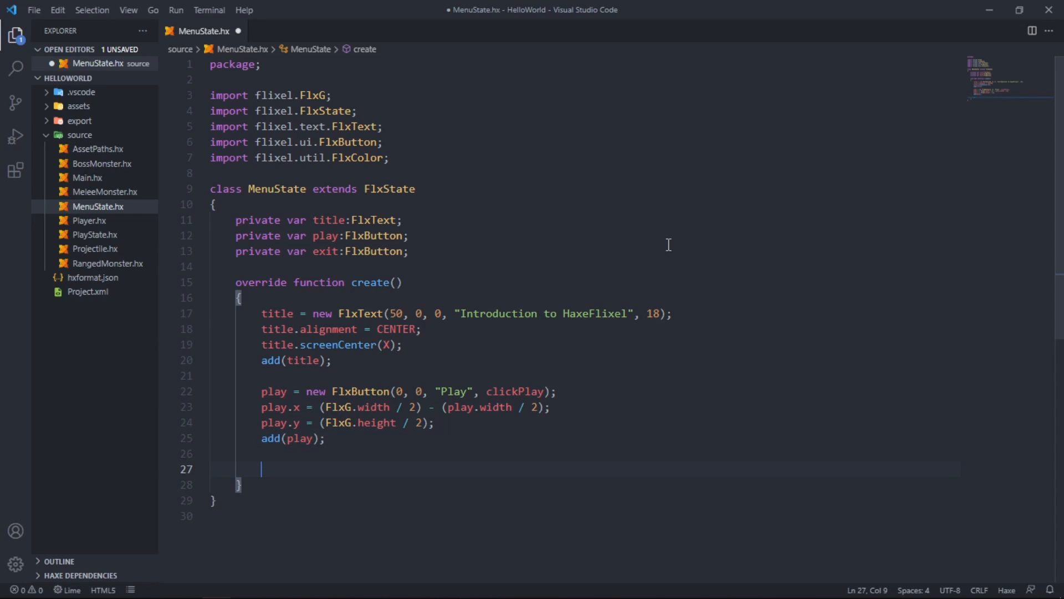
{"action": "type", "text": "exit = new"}
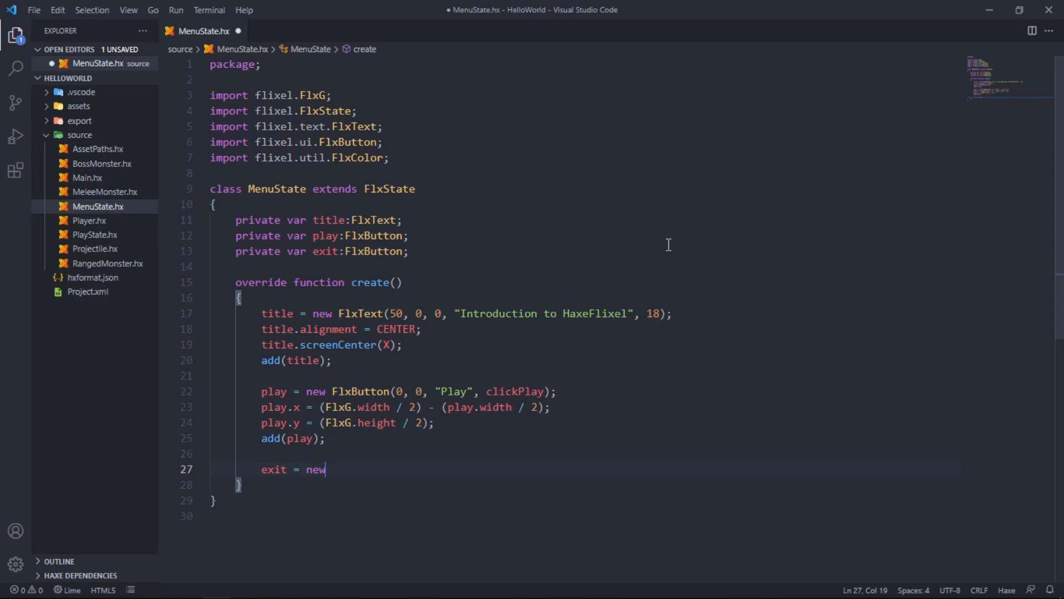
Step: Type exit = new FlxButton(0, 0, "Exit", clickExit); below add(play)
{"action": "type", "text": "FlxButt"}
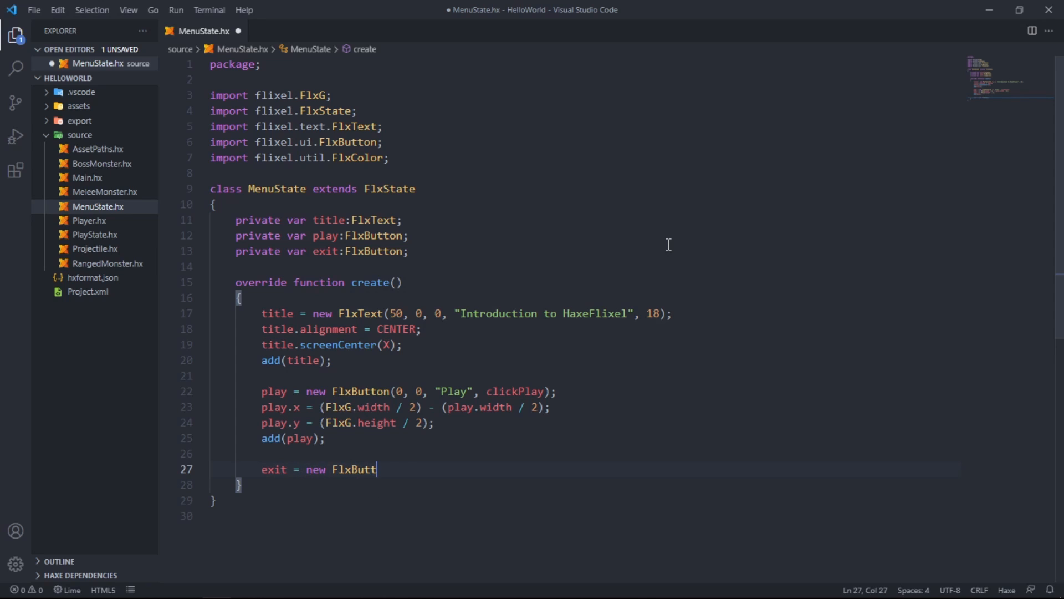
{"action": "type", "text": "on"}
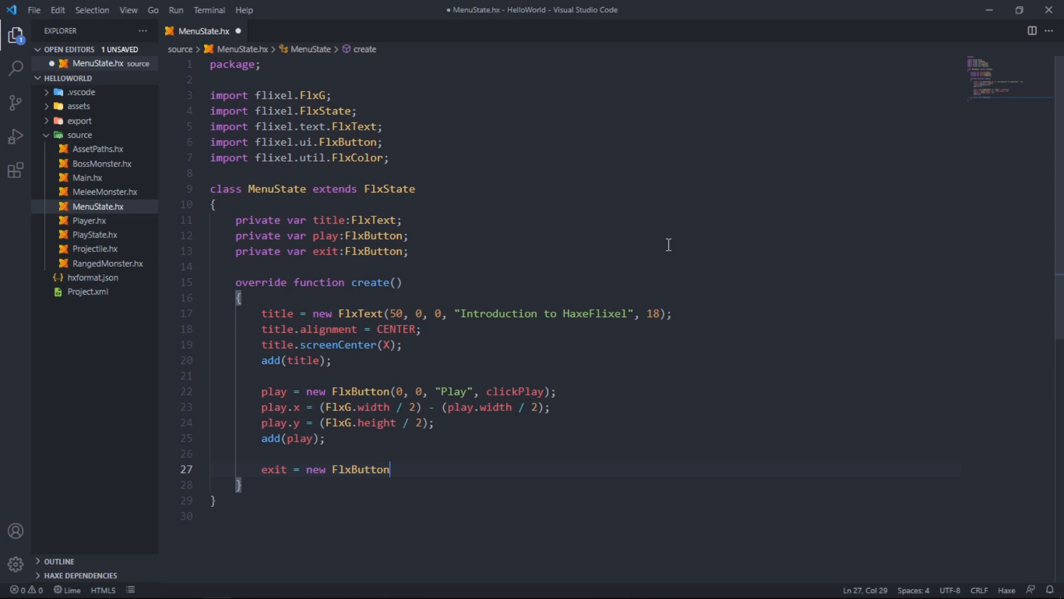
{"action": "type", "text": "(0"}
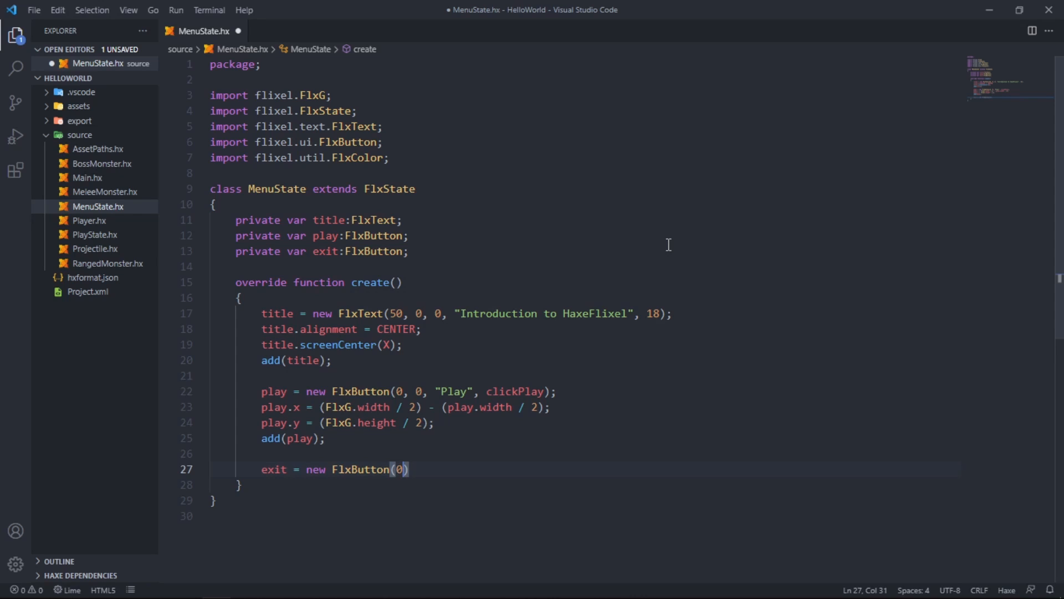
{"action": "type", "text": ", 0"}
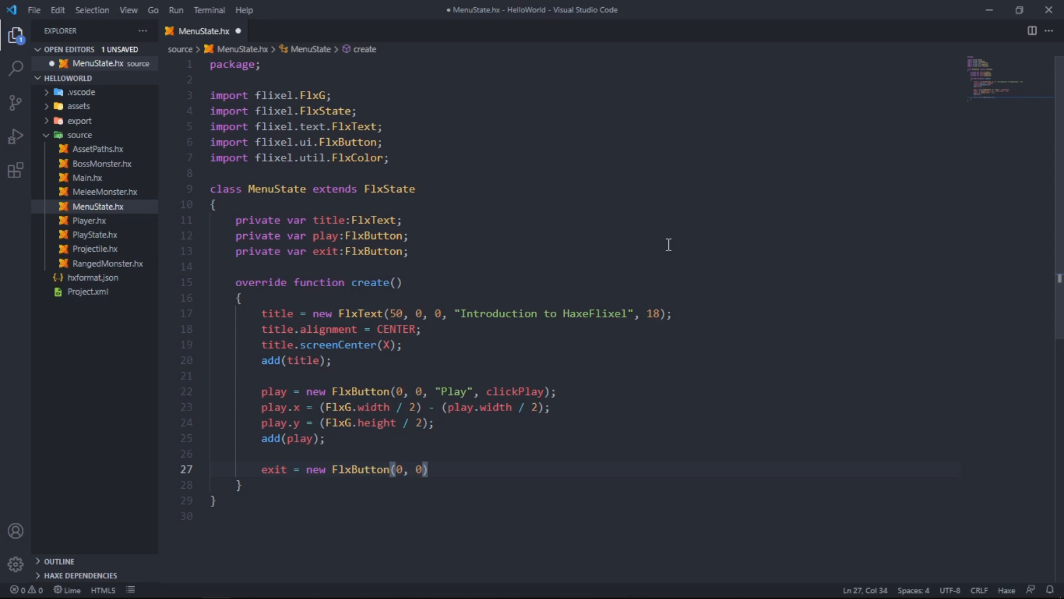
{"action": "type", "text": ", \"\""}
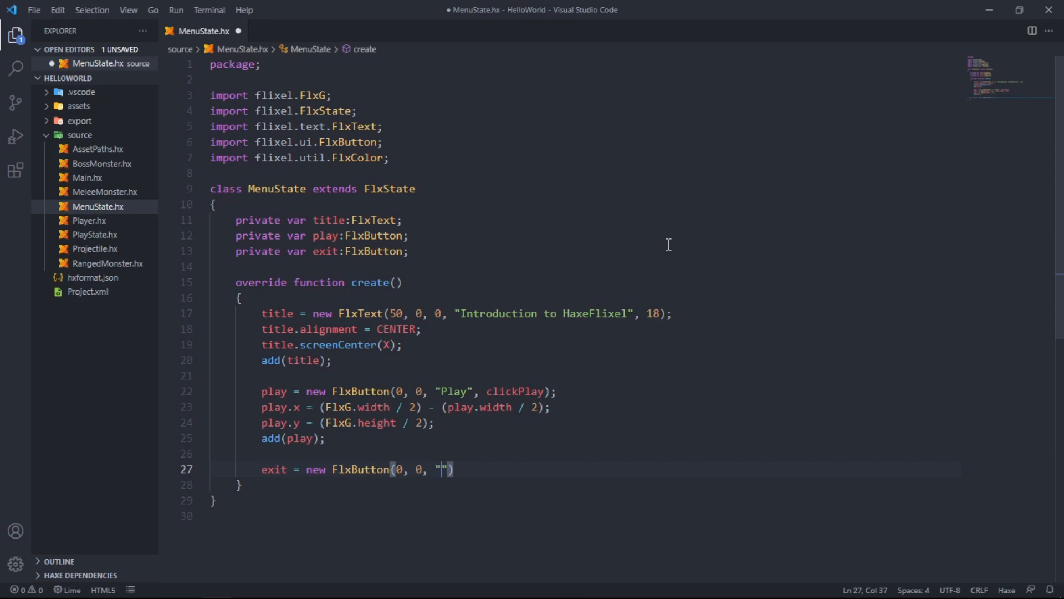
{"action": "type", "text": "Exit"}
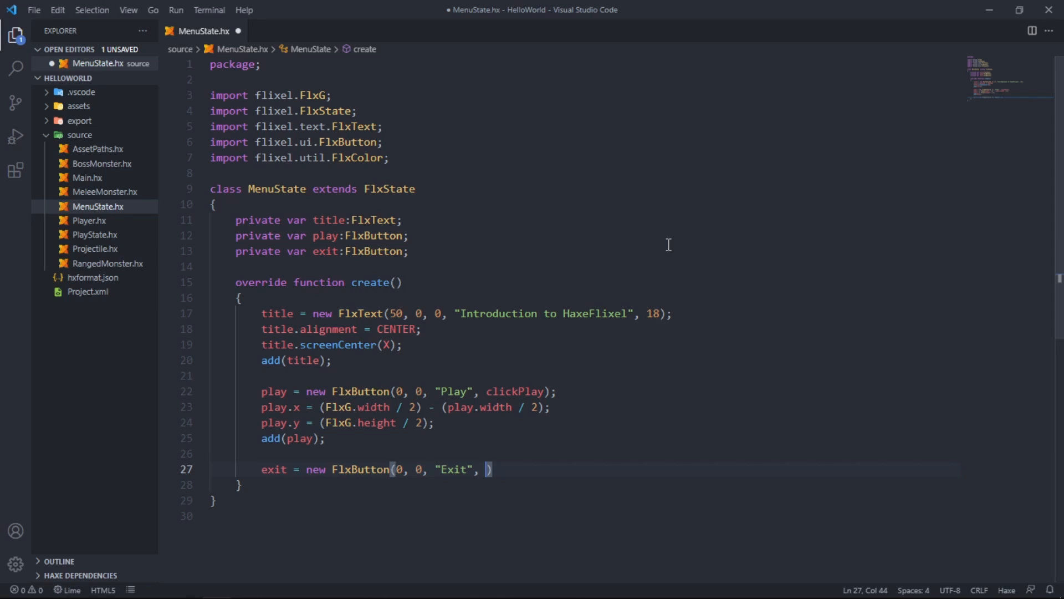
{"action": "type", "text": "clickExit"}
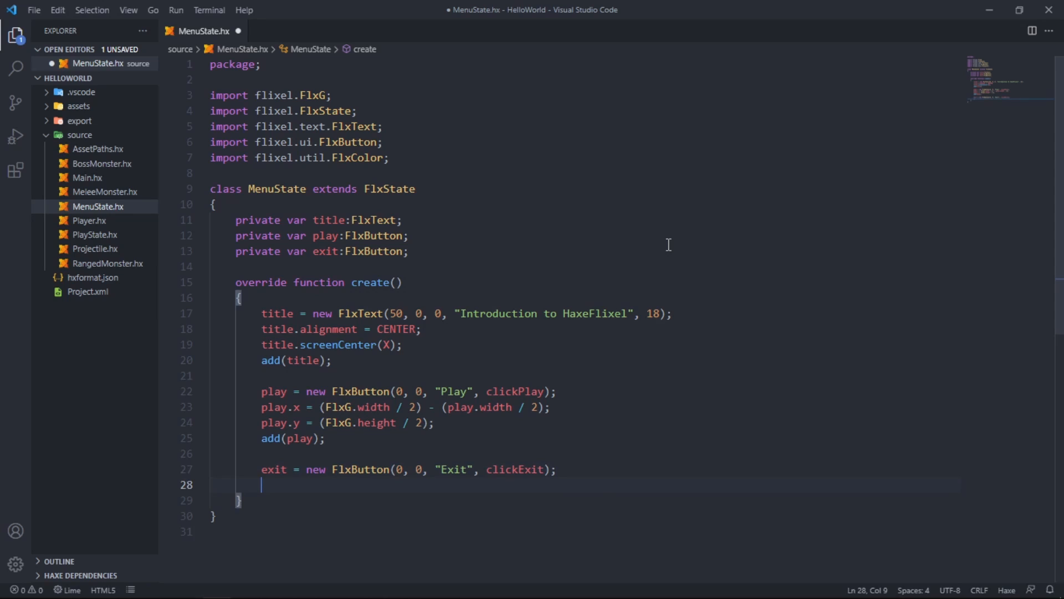
Step: Set ext.x = (FlxG.width / 2) - (exit.widht / 2); on line 28
{"action": "type", "text": "ext"}
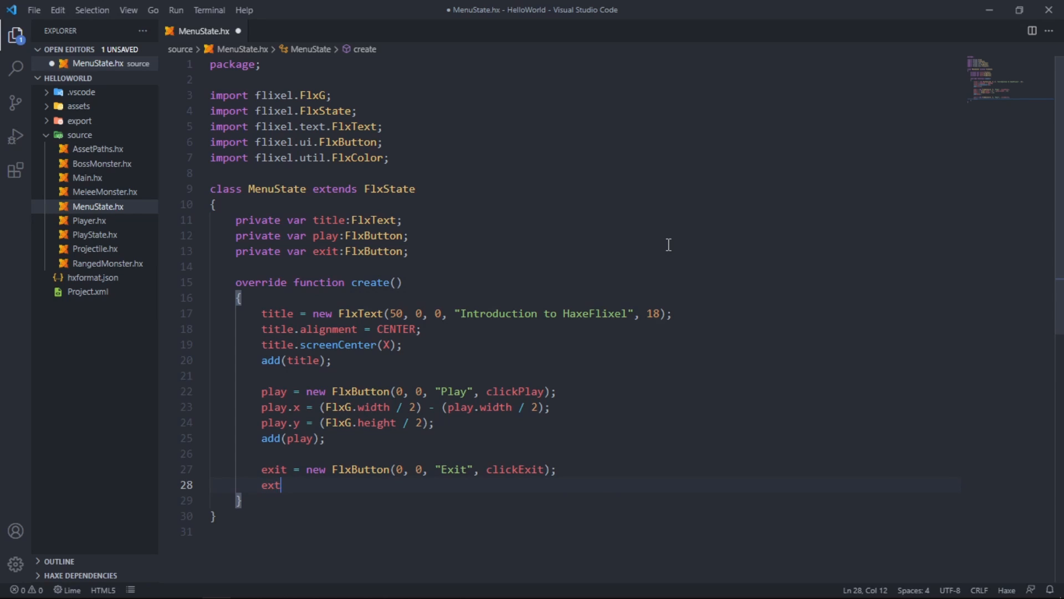
{"action": "type", "text": ".x = ()"}
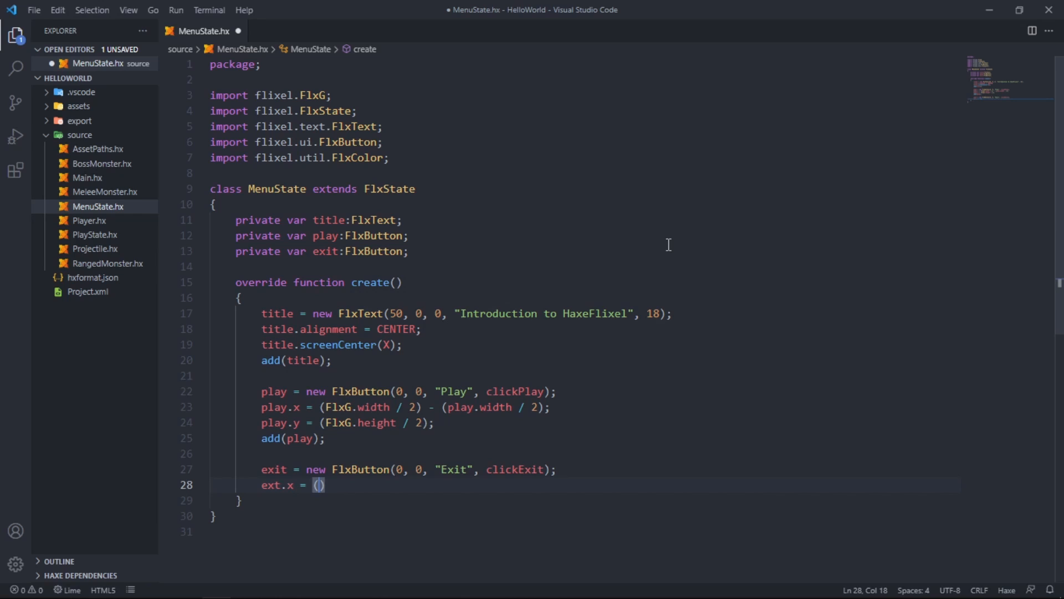
{"action": "mouse_move", "coordinate": [419, 406]}
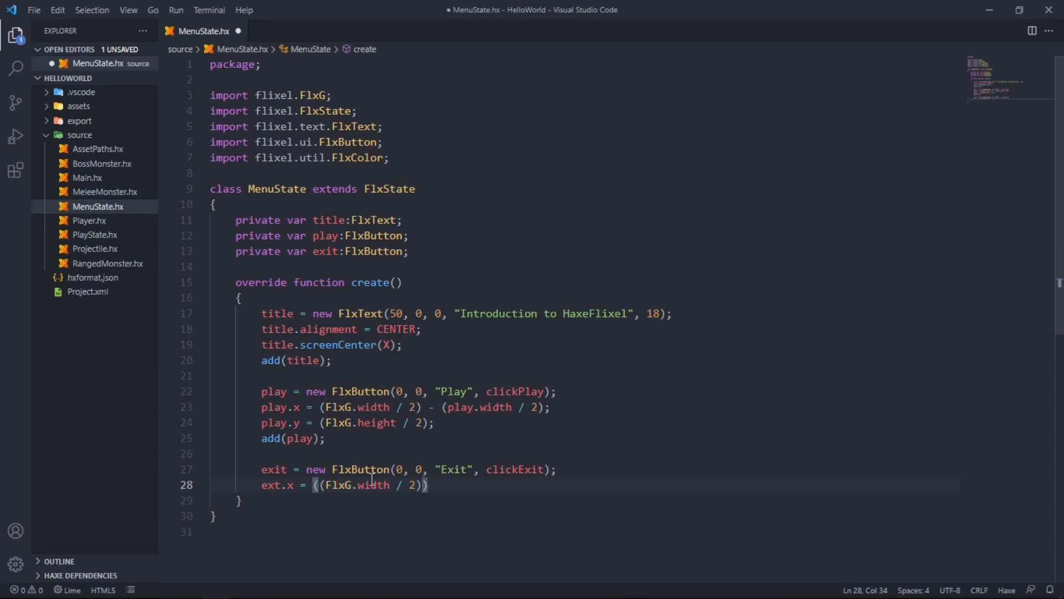
{"action": "type", "text": "-"}
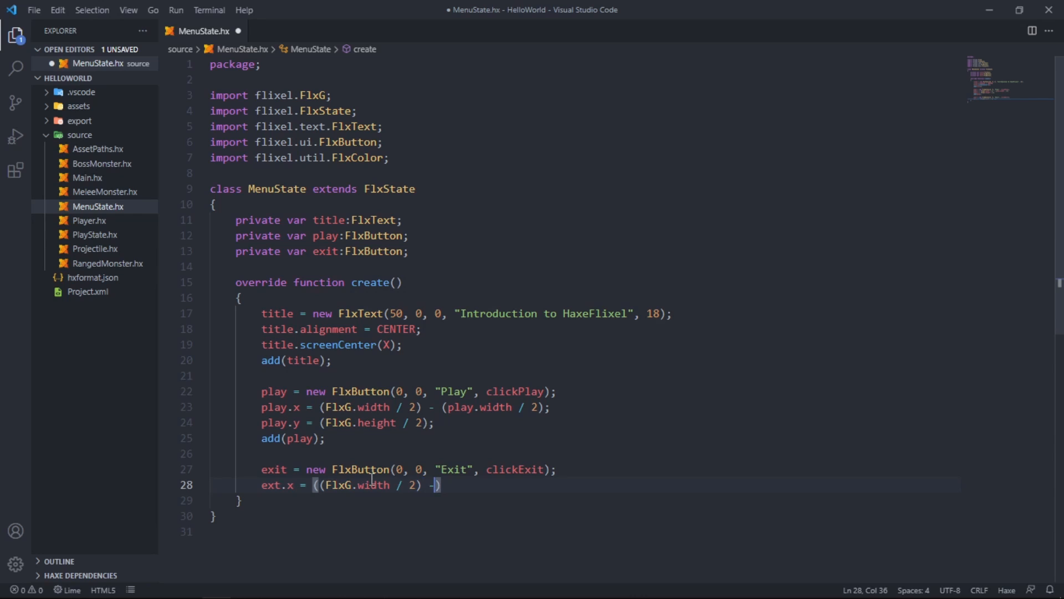
{"action": "type", "text": "(exi"}
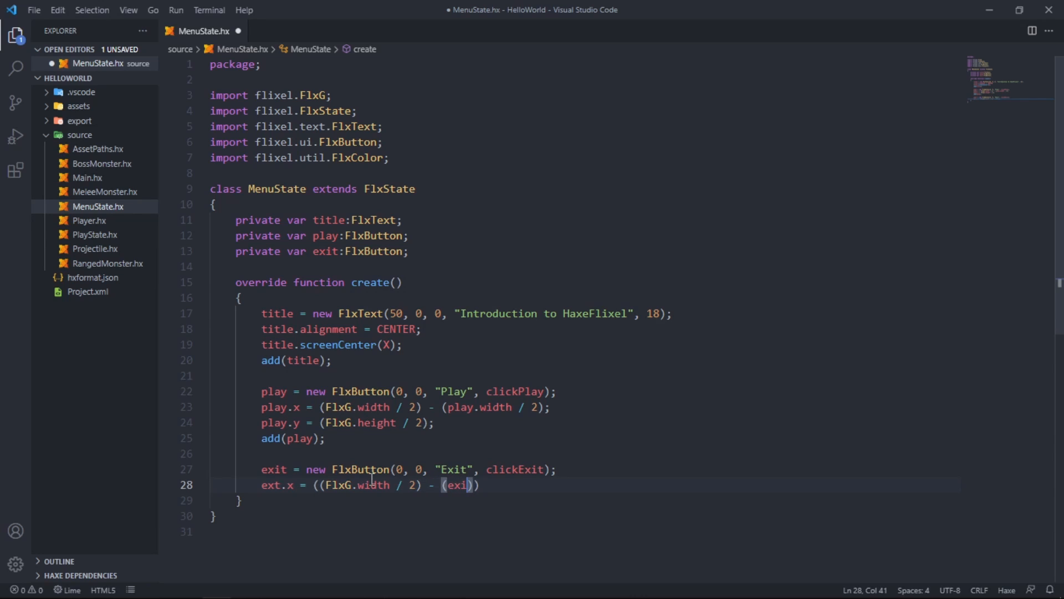
{"action": "type", "text": ".widht"}
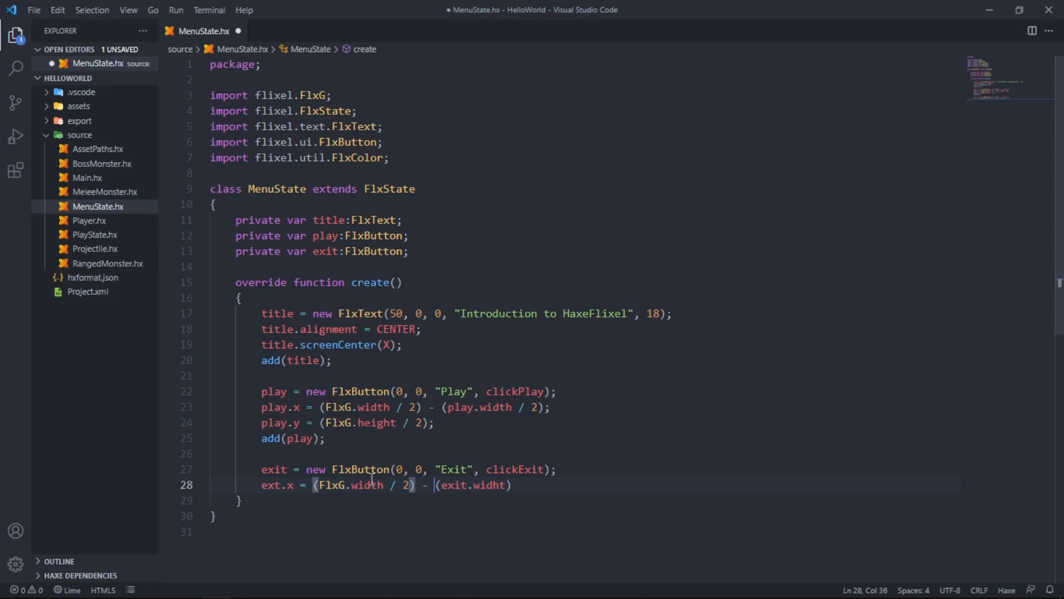
{"action": "double_click", "coordinate": [488, 484]}
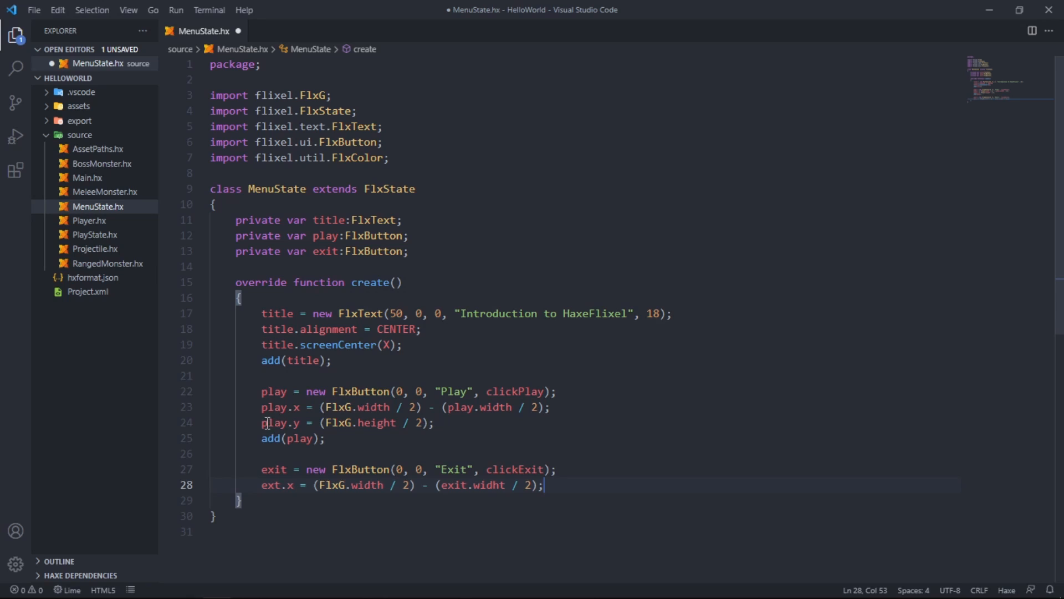
{"action": "key", "text": "enter"}
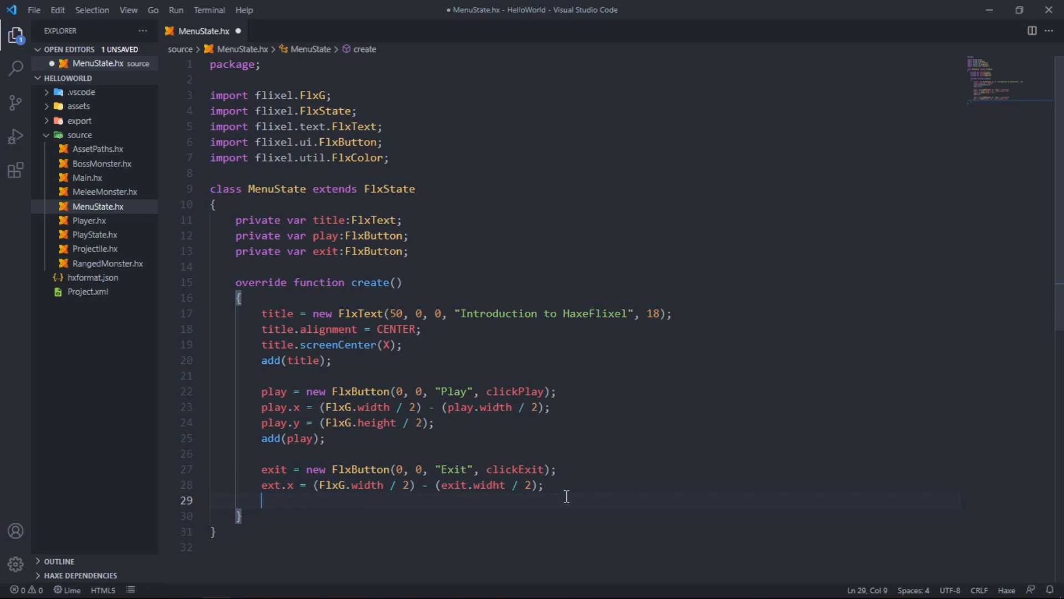
Step: Rename ext to exit and set exit.y = (FlxG.height / 2) + play.height + 10
{"action": "double_click", "coordinate": [270, 485]}
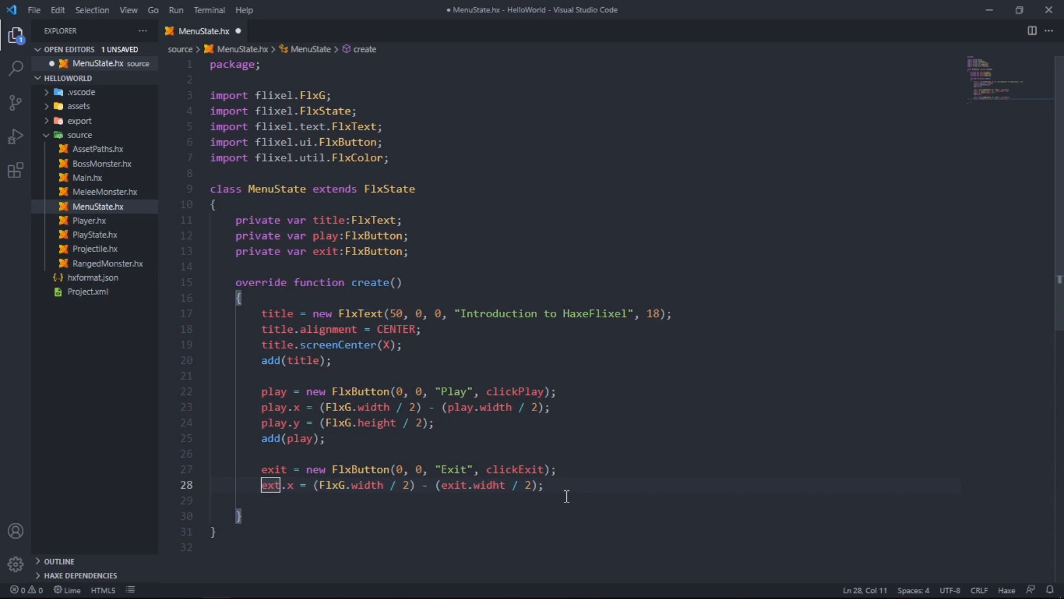
{"action": "type", "text": "e"}
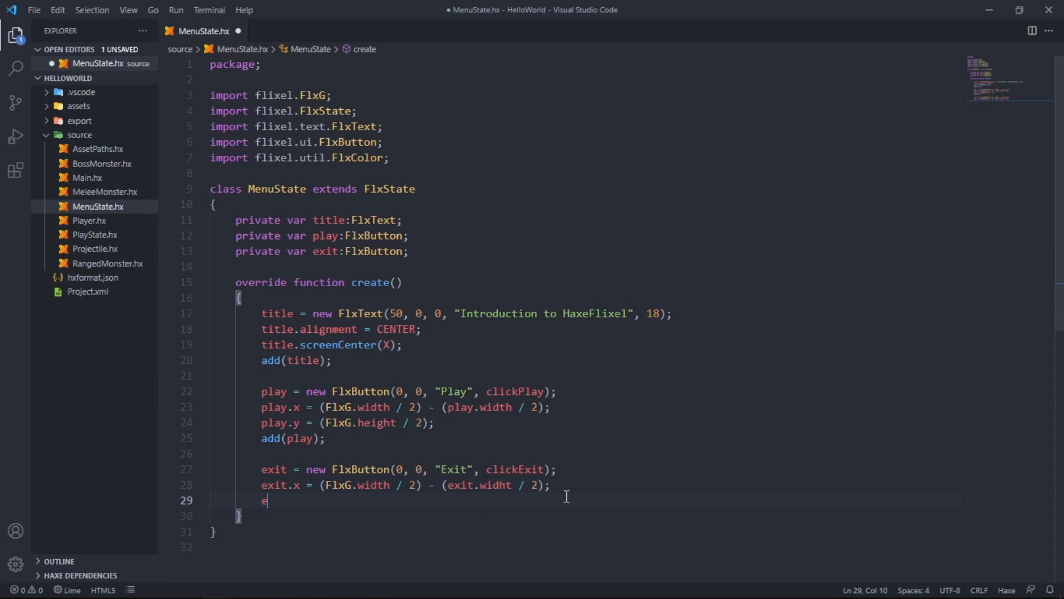
{"action": "type", "text": "xit."}
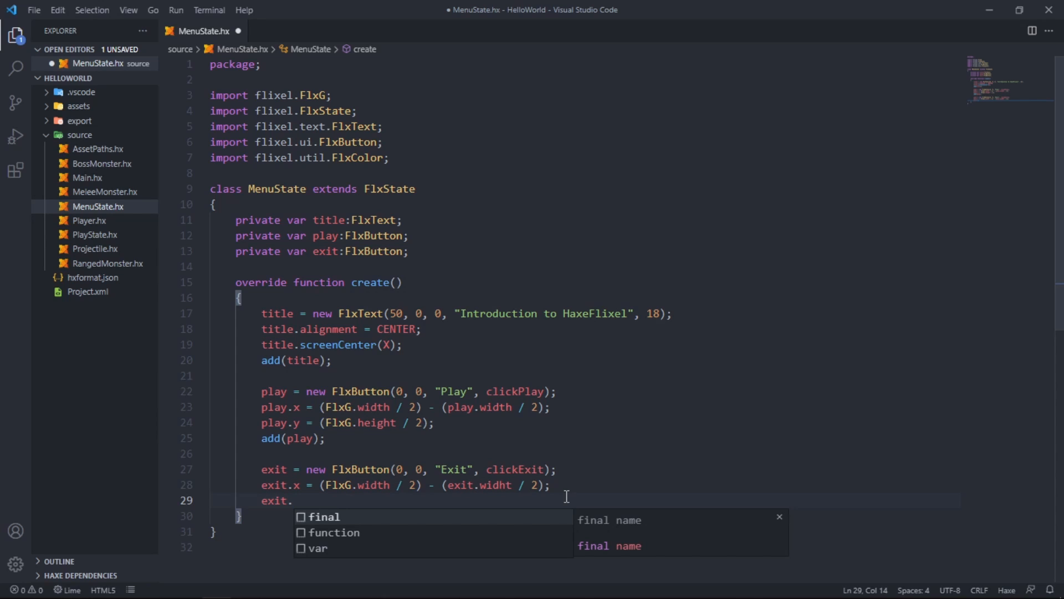
{"action": "type", "text": "y ="}
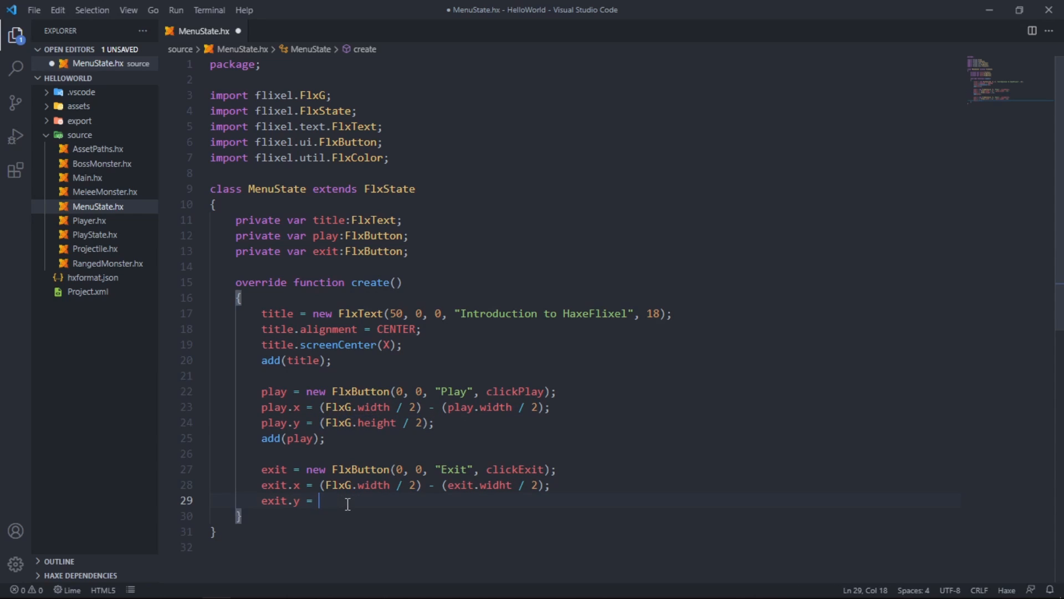
{"action": "type", "text": "(FlxG.height / 2)"}
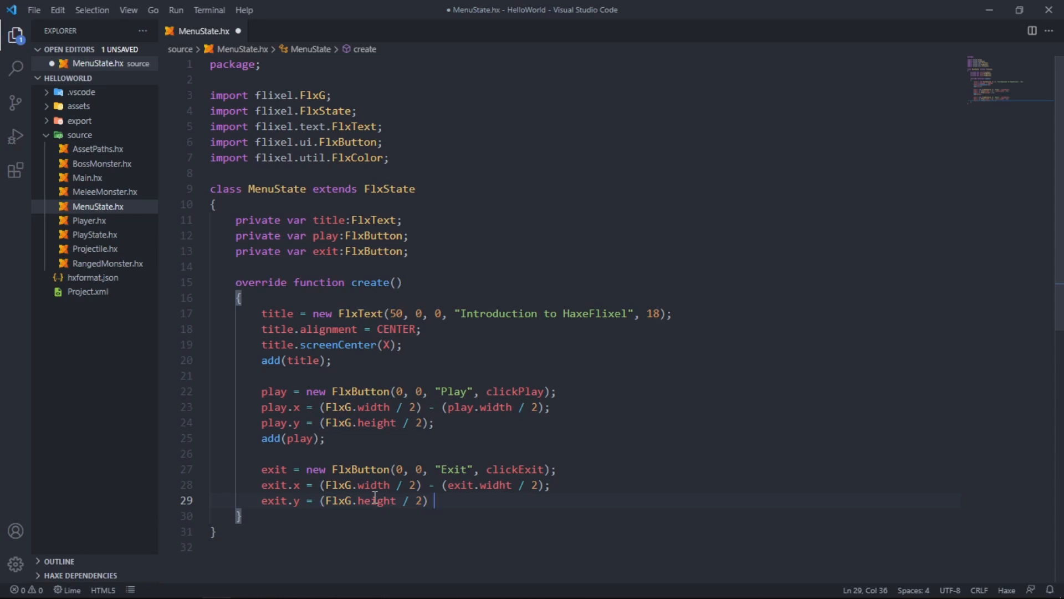
{"action": "type", "text": "+ play"}
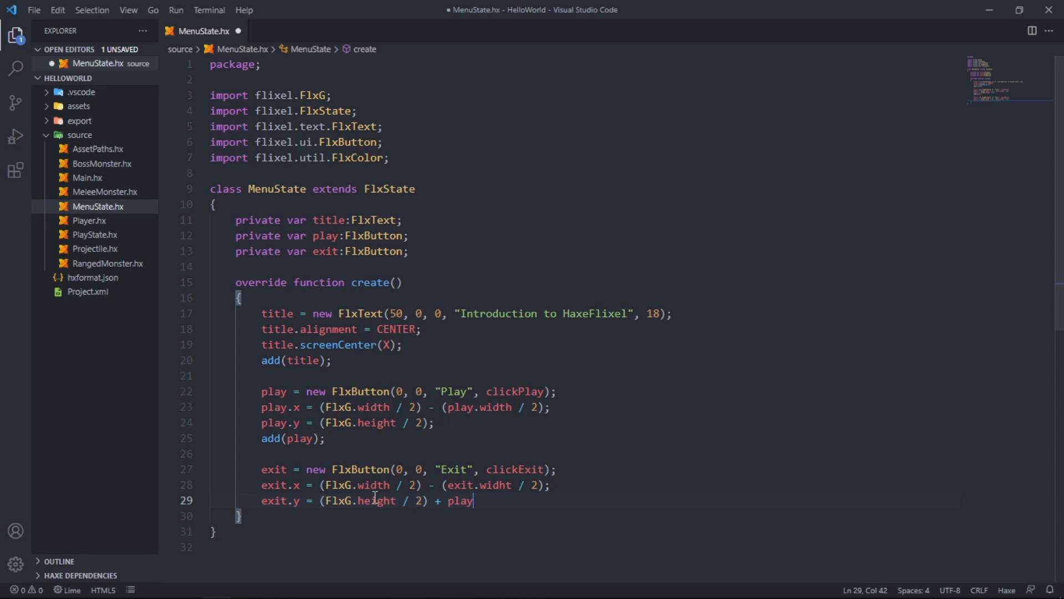
{"action": "type", "text": ".height"}
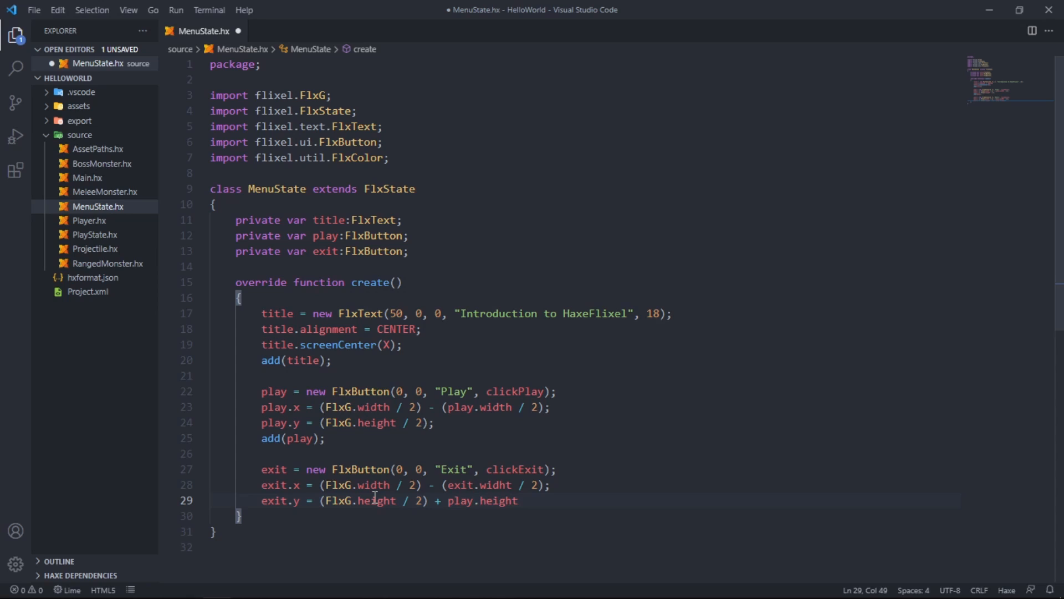
{"action": "type", "text": "+ 1"}
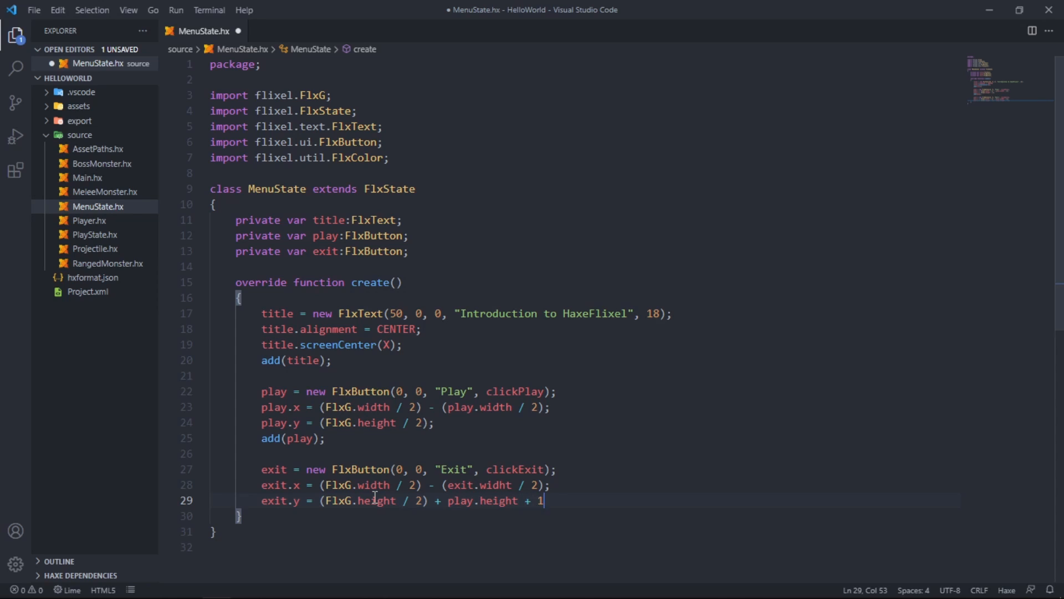
{"action": "type", "text": "0;"}
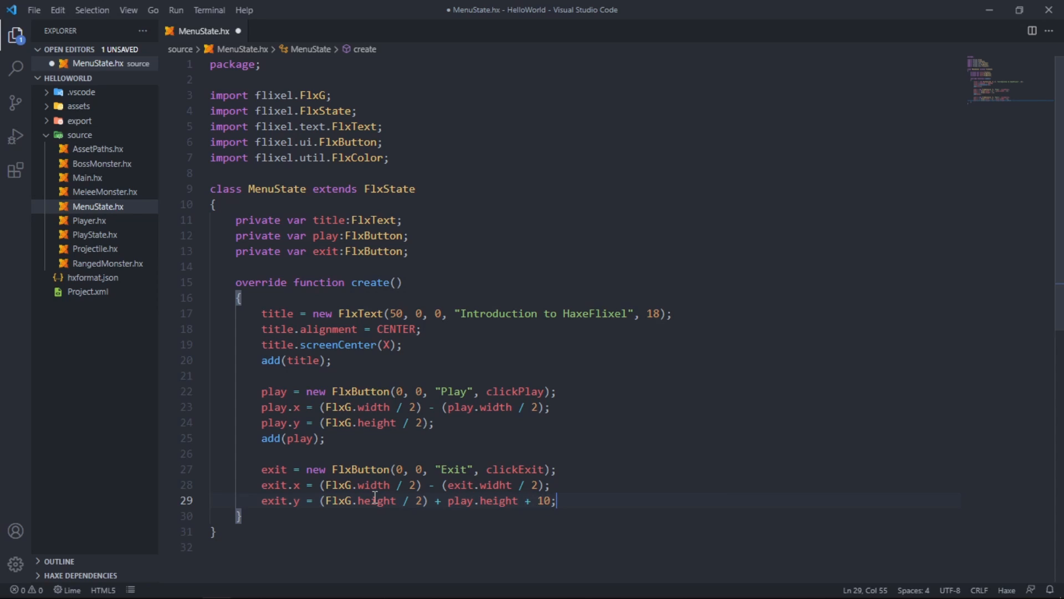
Step: Add the Exit button with add(exit); and begin the super call
{"action": "type", "text": "add("}
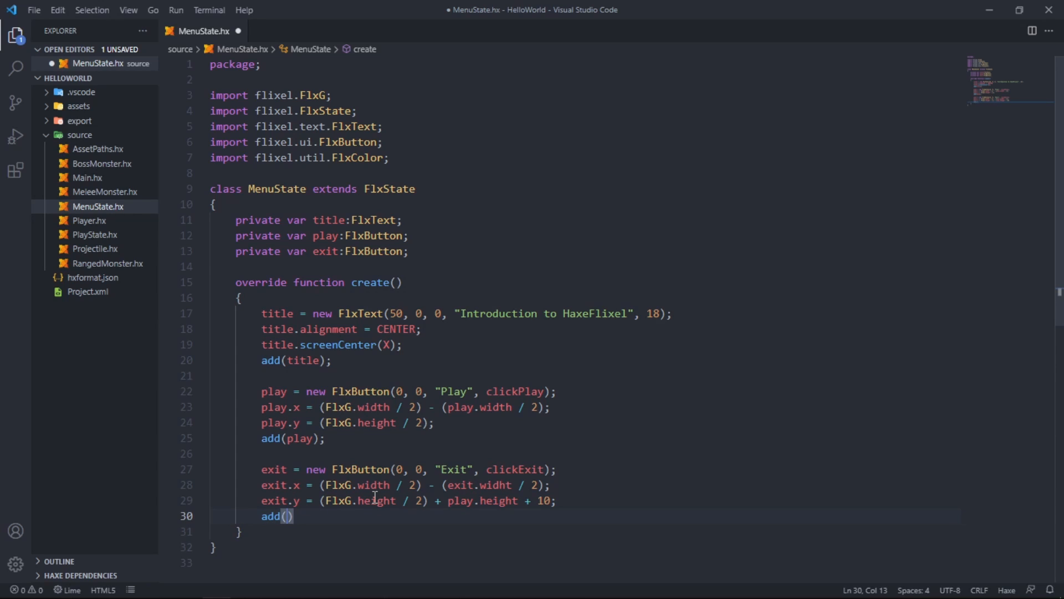
{"action": "type", "text": "exit"}
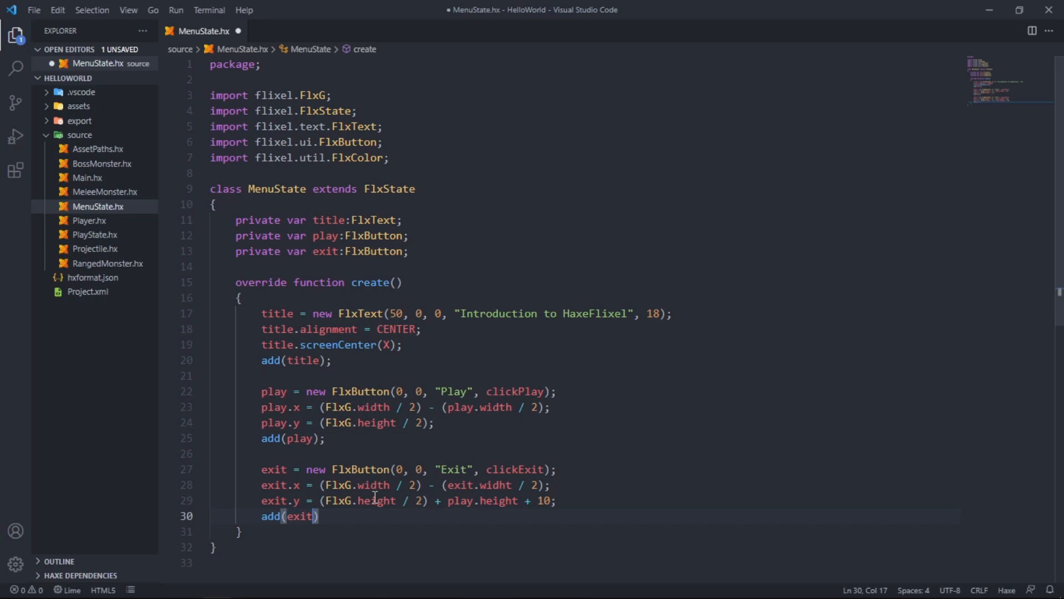
{"action": "type", "text": ";"}
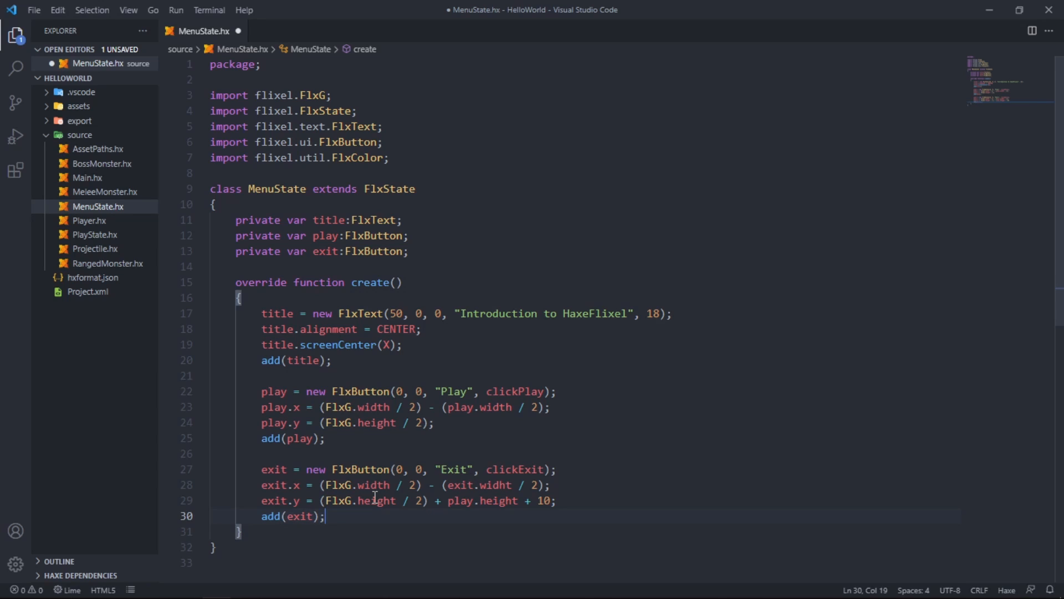
{"action": "type", "text": "supe"}
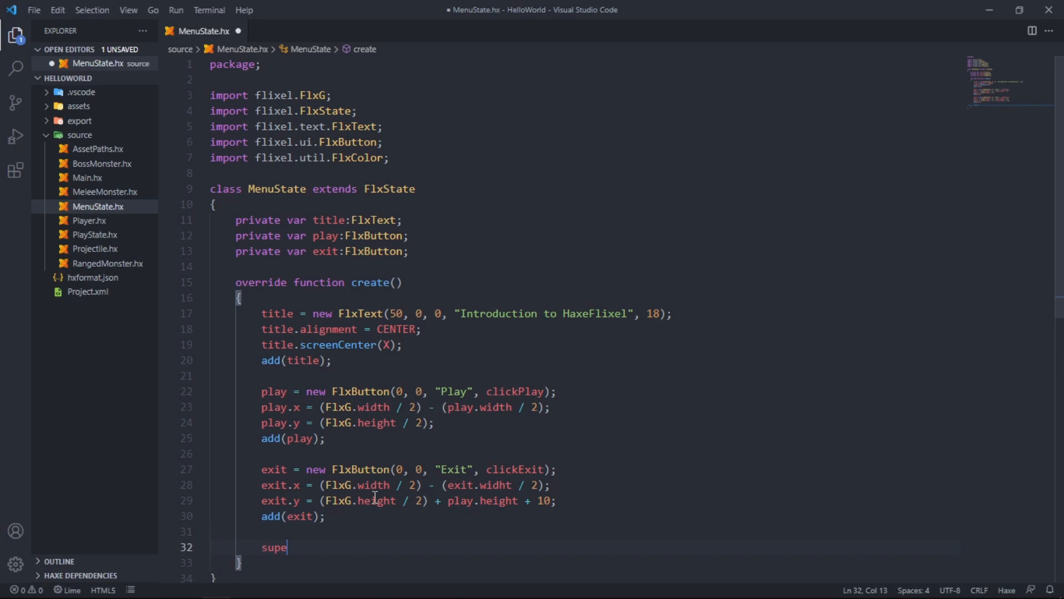
Step: Finish create() with super.create(); and start an empty private function clickPlay()
{"action": "type", "text": "r.create"}
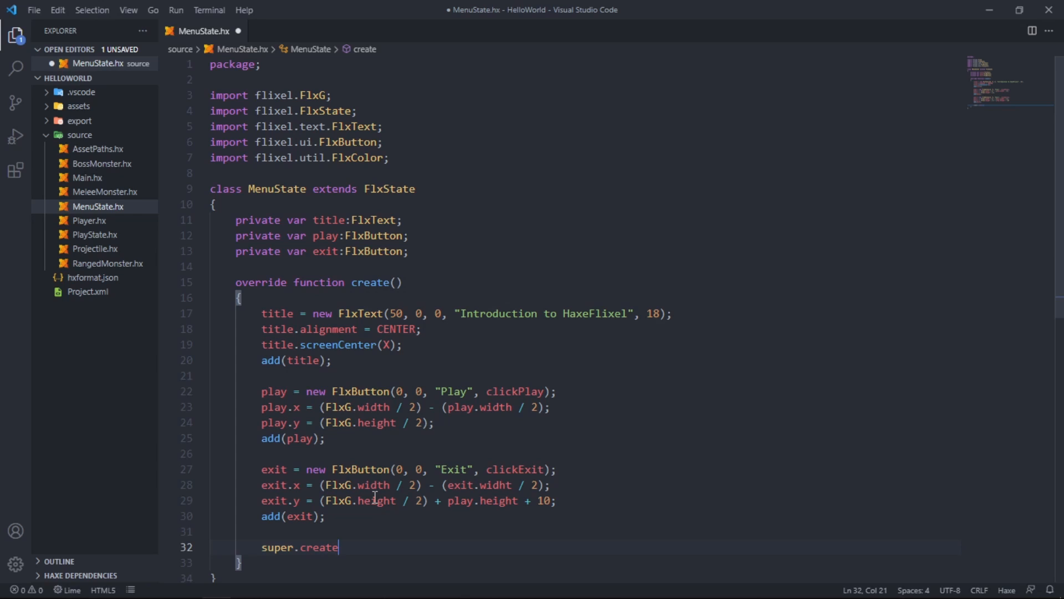
{"action": "type", "text": "();"}
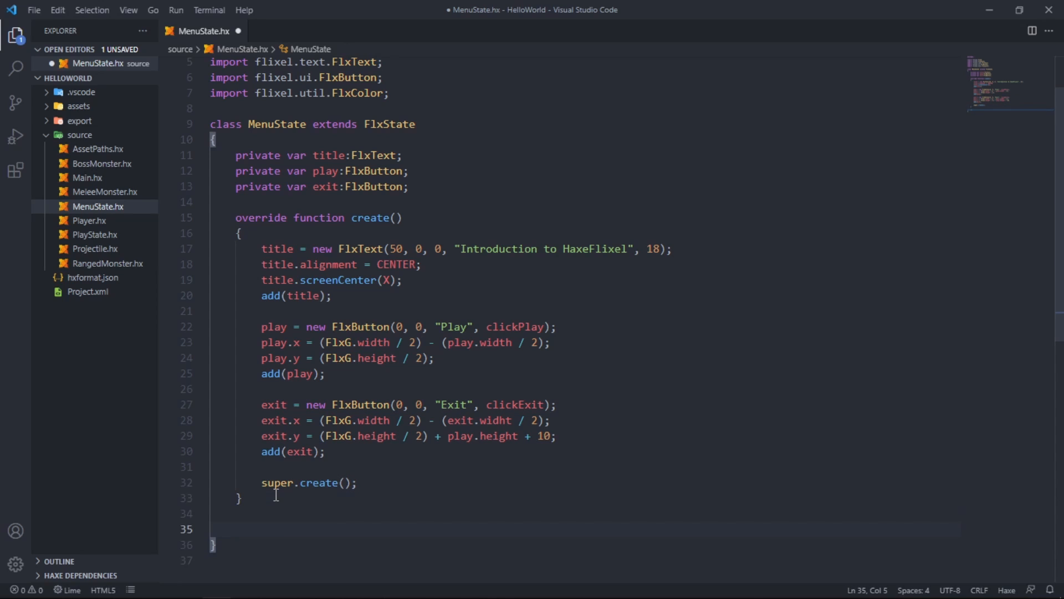
{"action": "type", "text": "private f"}
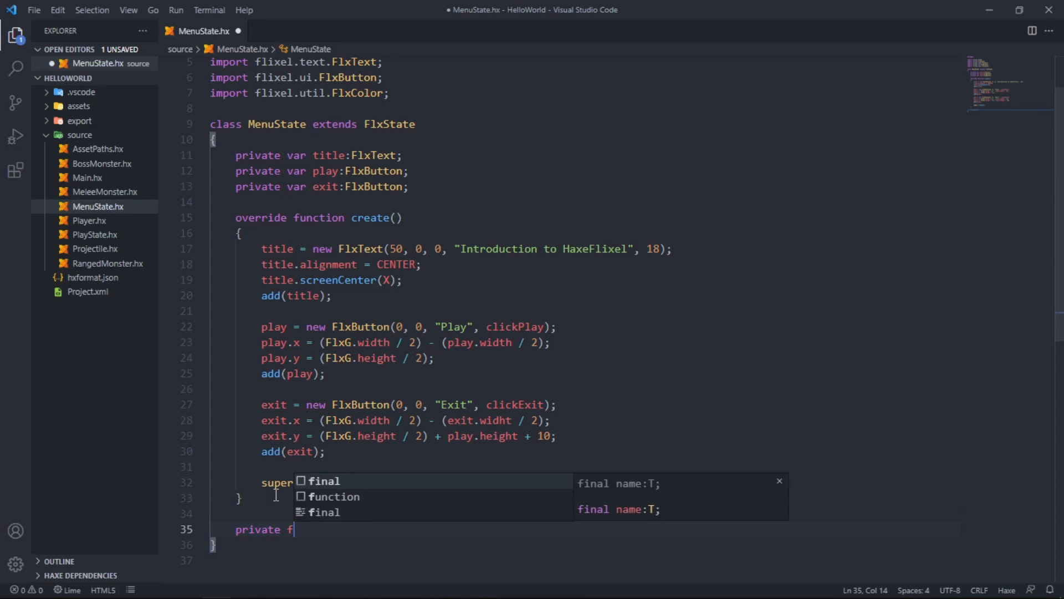
{"action": "type", "text": "unction"}
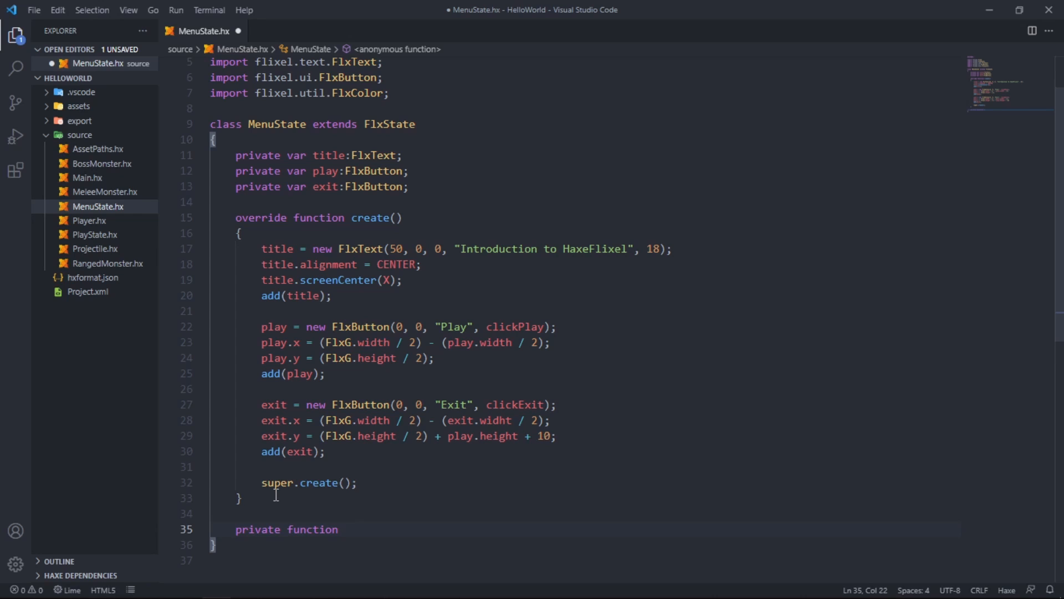
{"action": "type", "text": "clickPlay"}
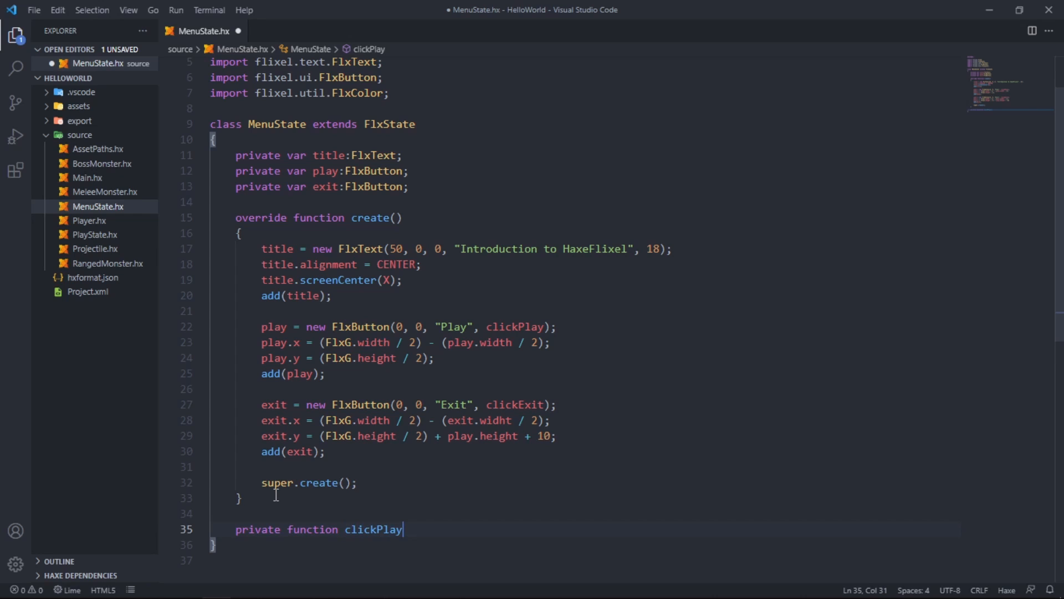
{"action": "type", "text": "()"}
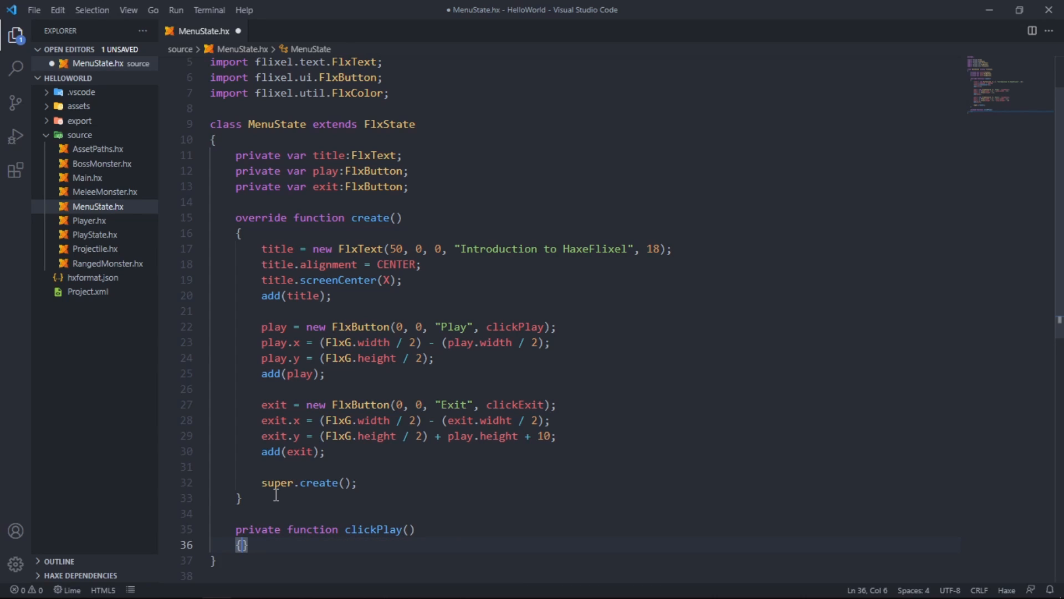
{"action": "key", "text": "enter"}
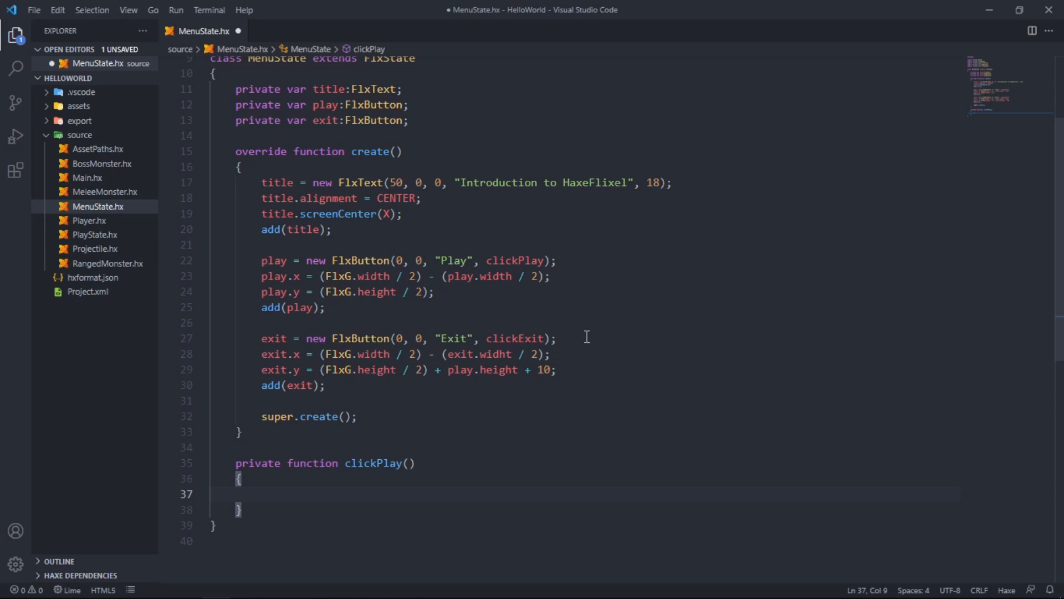
Step: Call FlxG.camera.fade(FlxColor.BLACK, 0.33, ...) inside clickPlay
{"action": "type", "text": "FlxG"}
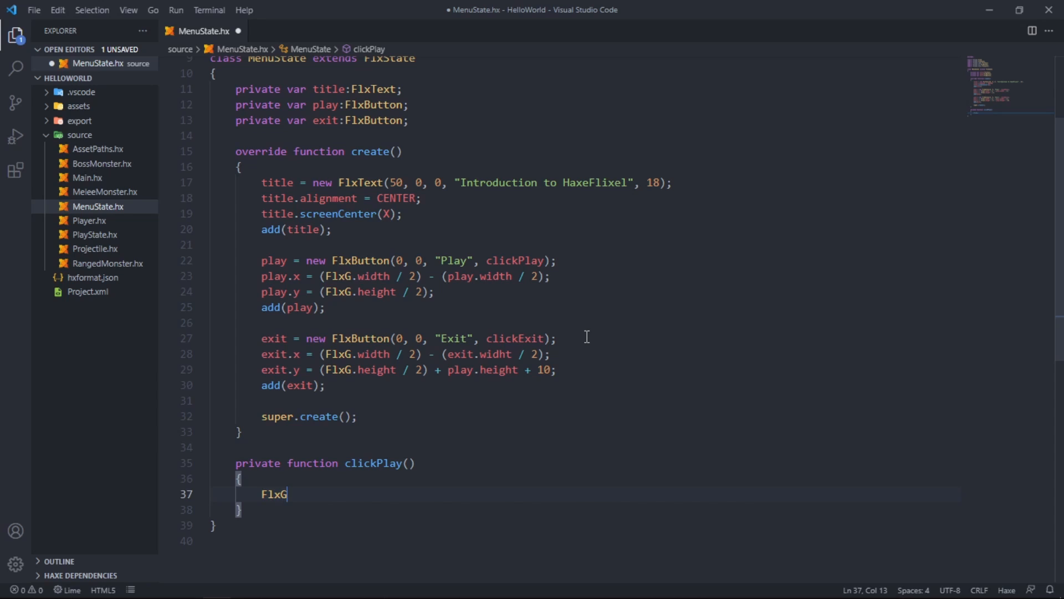
{"action": "type", "text": ".camera."}
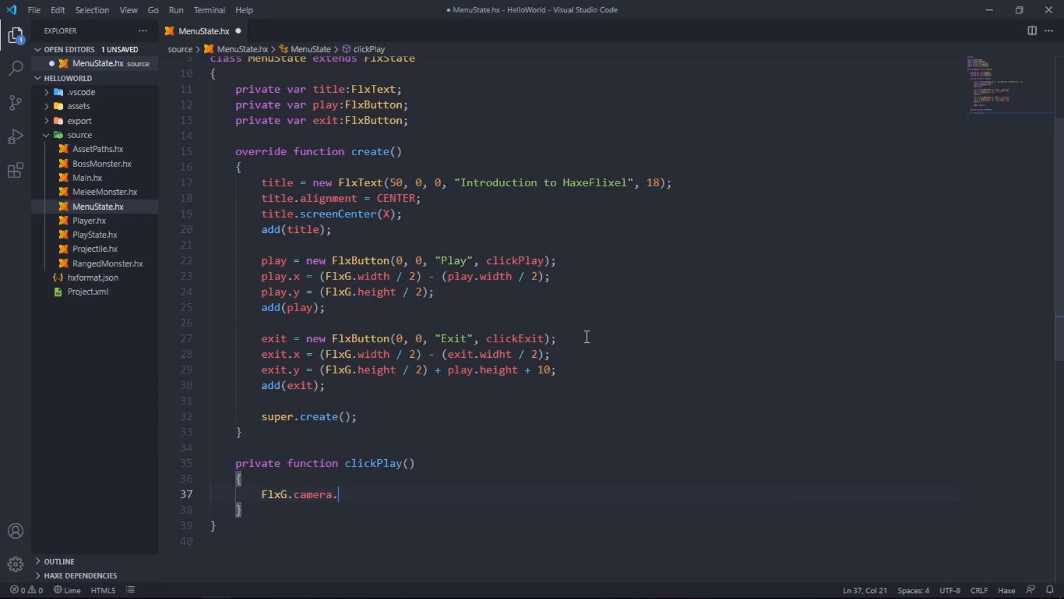
{"action": "type", "text": "fade"}
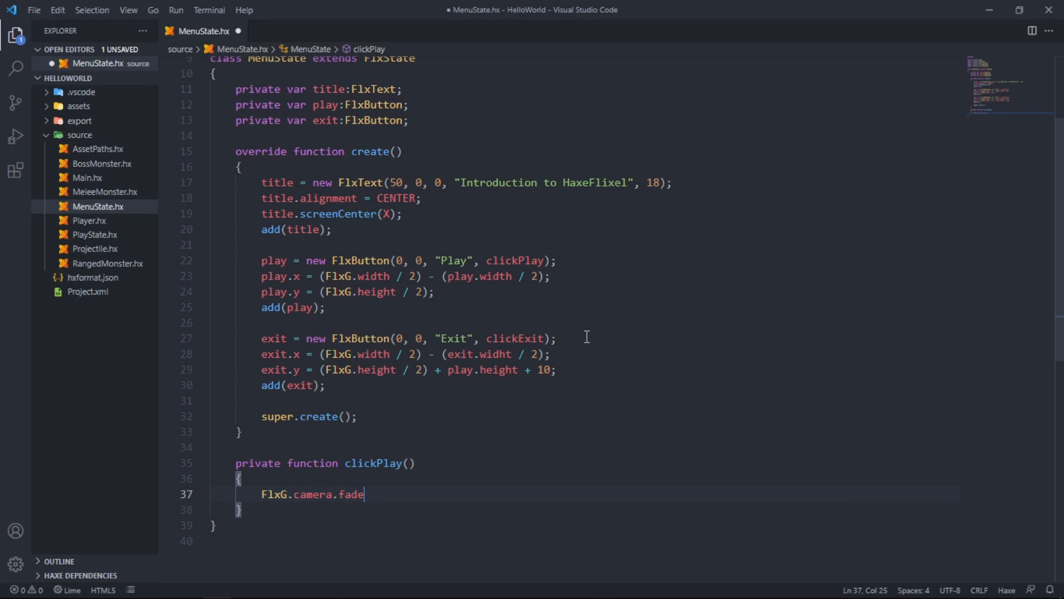
{"action": "type", "text": "(Flx"}
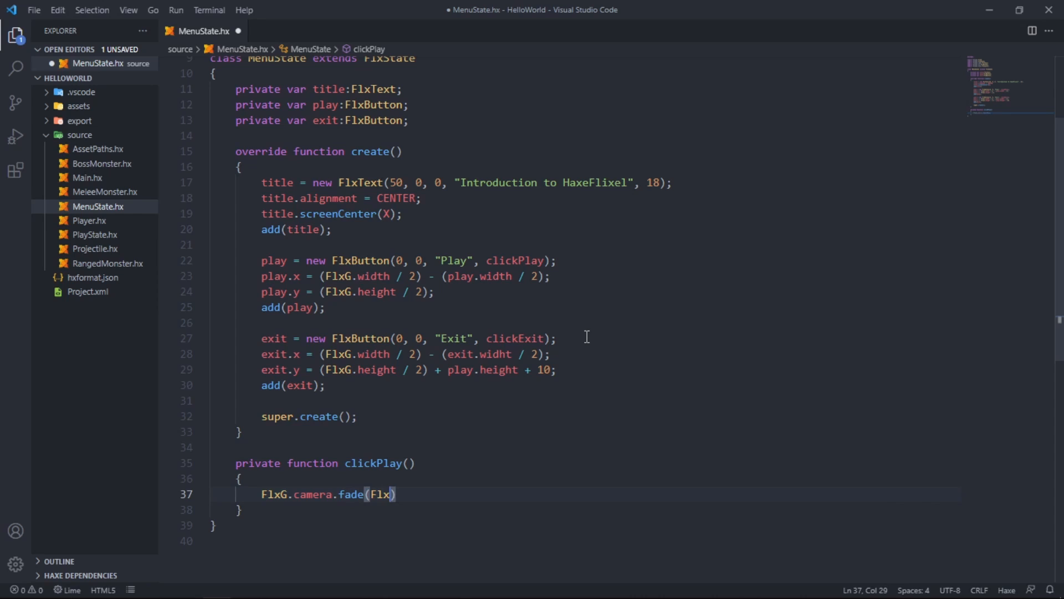
{"action": "type", "text": "G"}
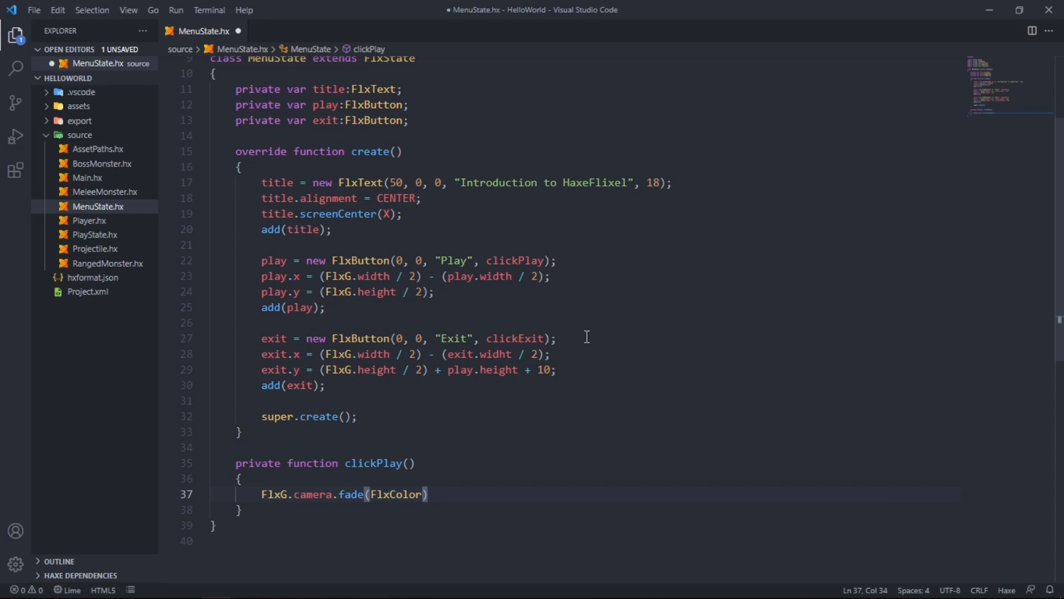
{"action": "type", "text": ".BLAC"}
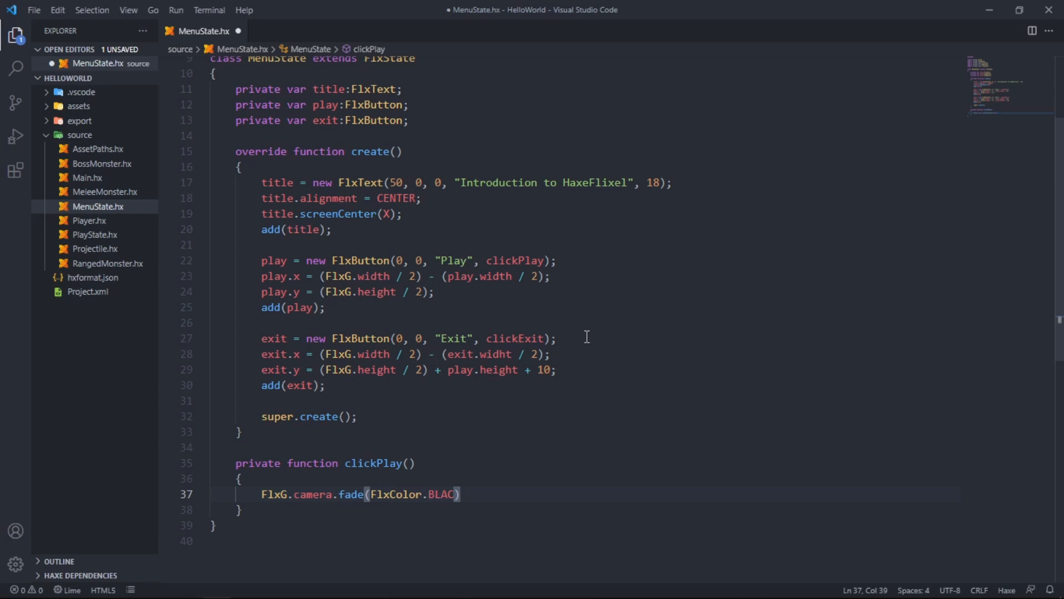
{"action": "type", "text": "K,"}
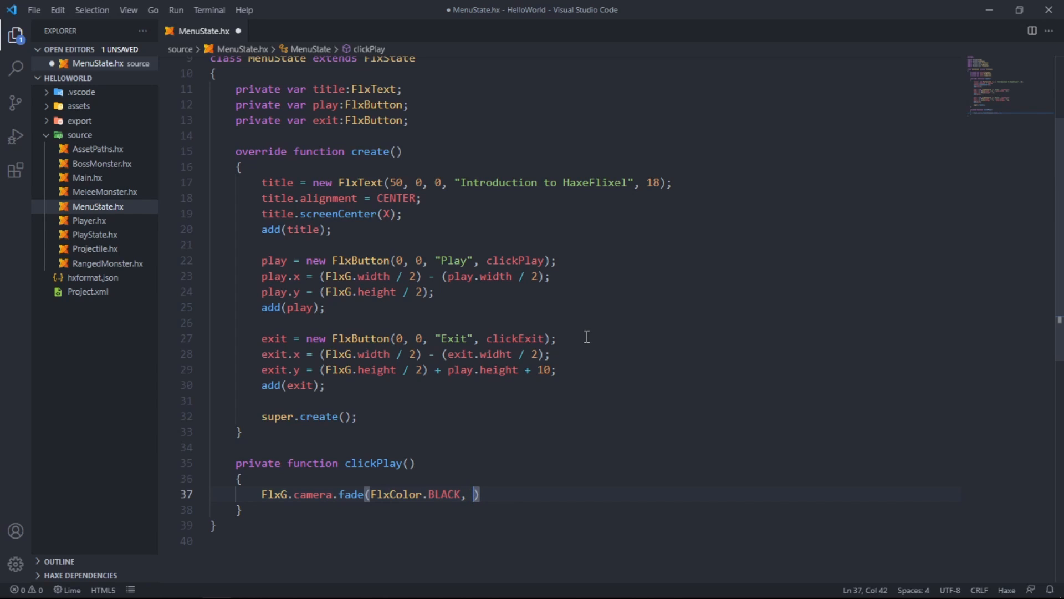
{"action": "type", "text": "0.33, false, ("}
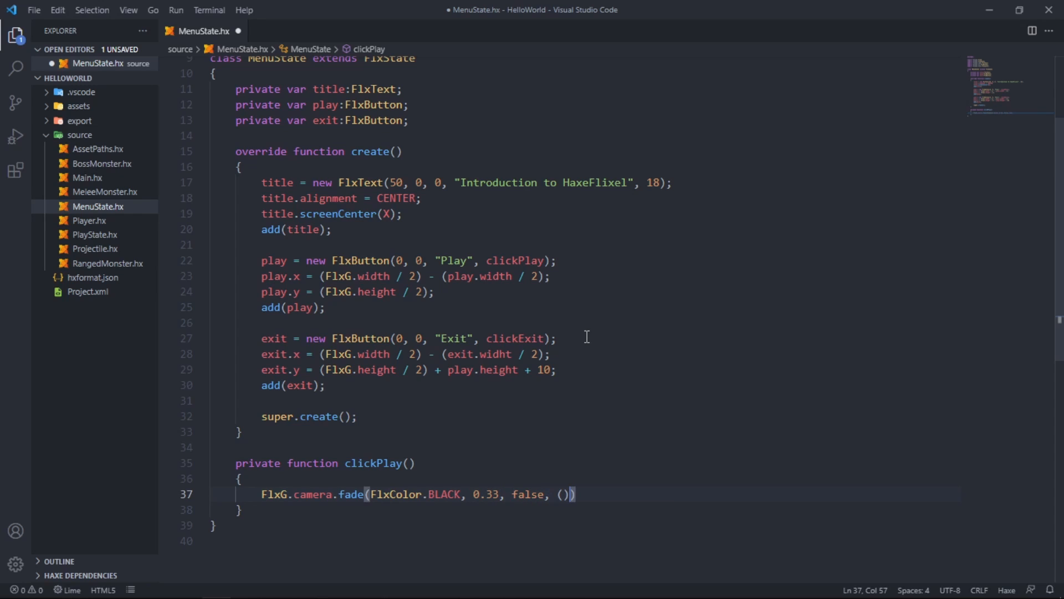
Step: Make the fade callback run FlxG.switchState(new PlayState());
{"action": "type", "text": "-> {"}
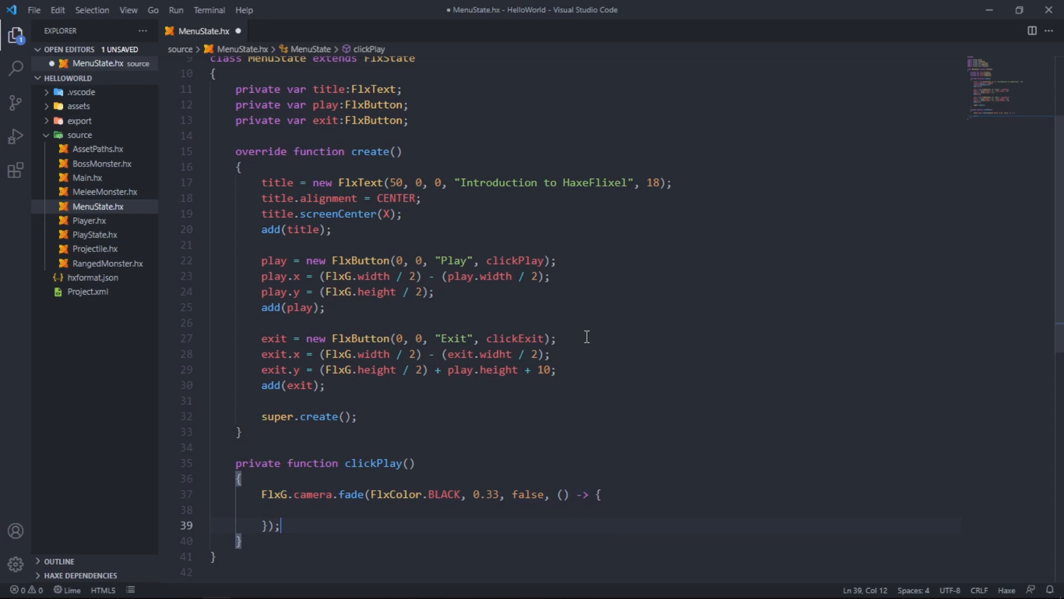
{"action": "type", "text": "F"}
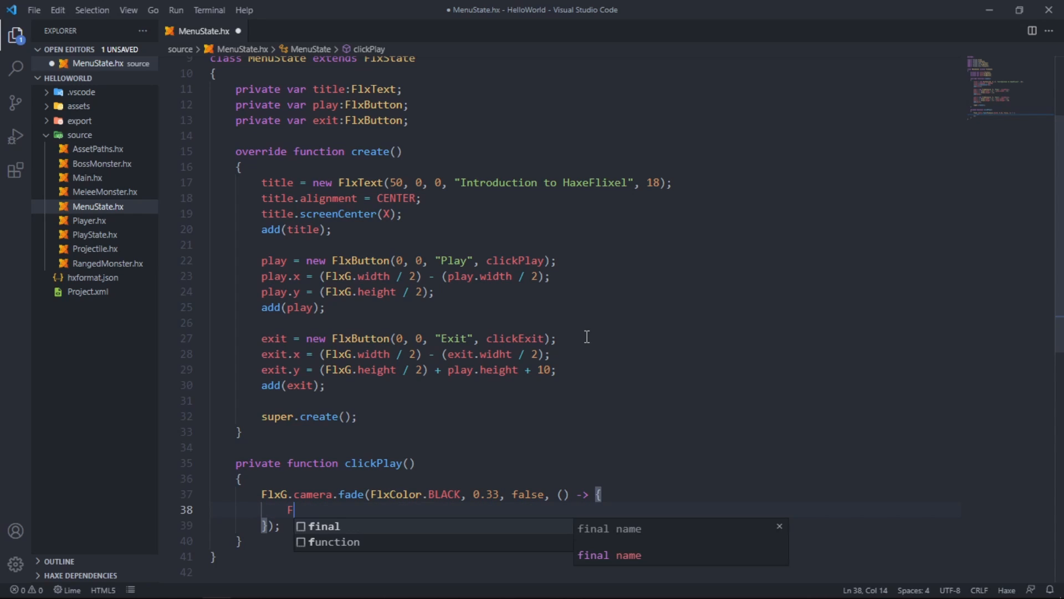
{"action": "type", "text": "lxG"}
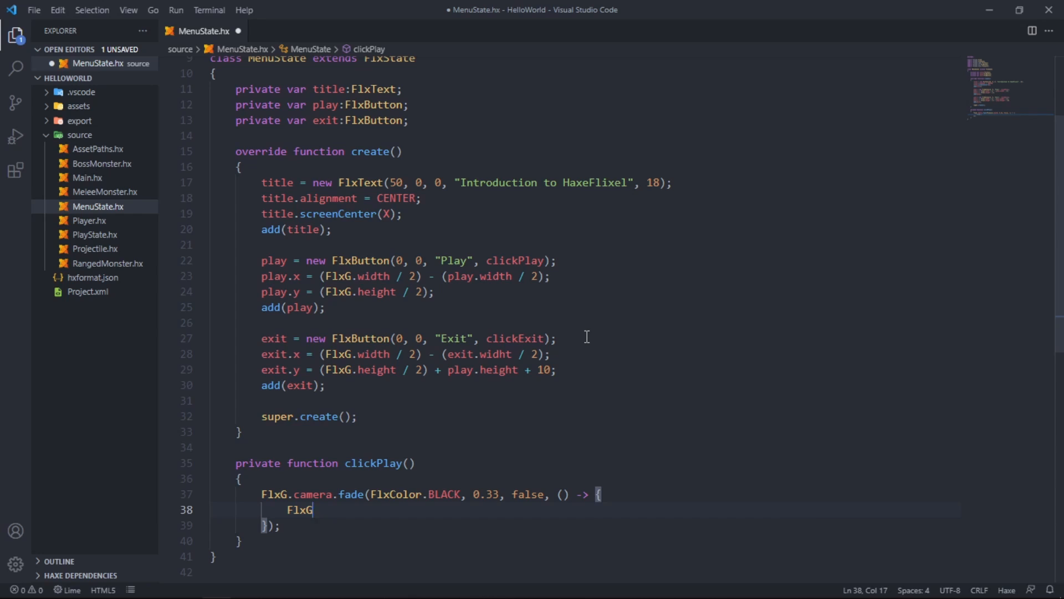
{"action": "type", "text": ".switchS"}
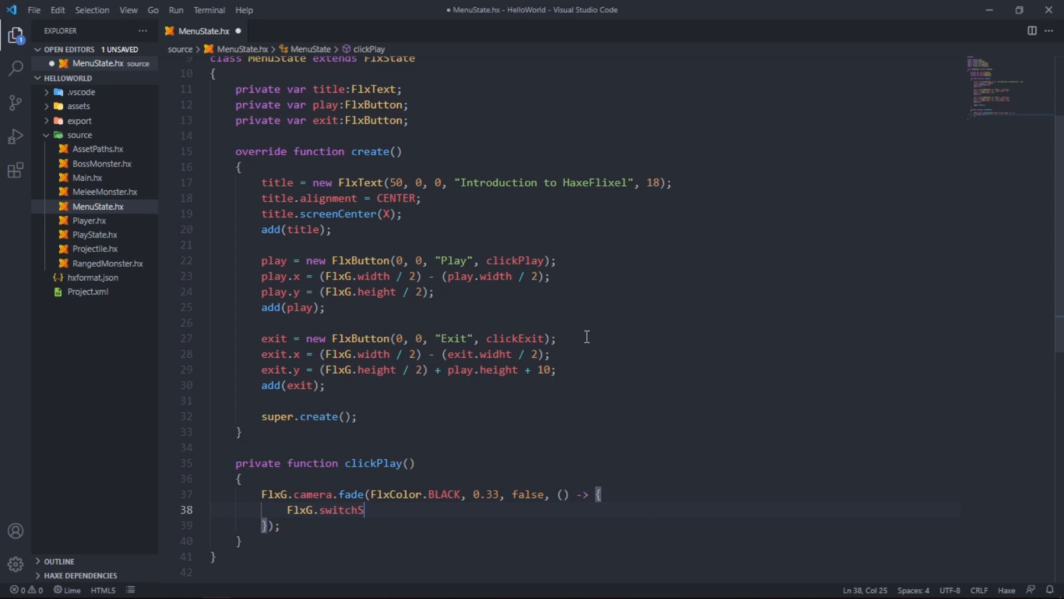
{"action": "type", "text": "tate()"}
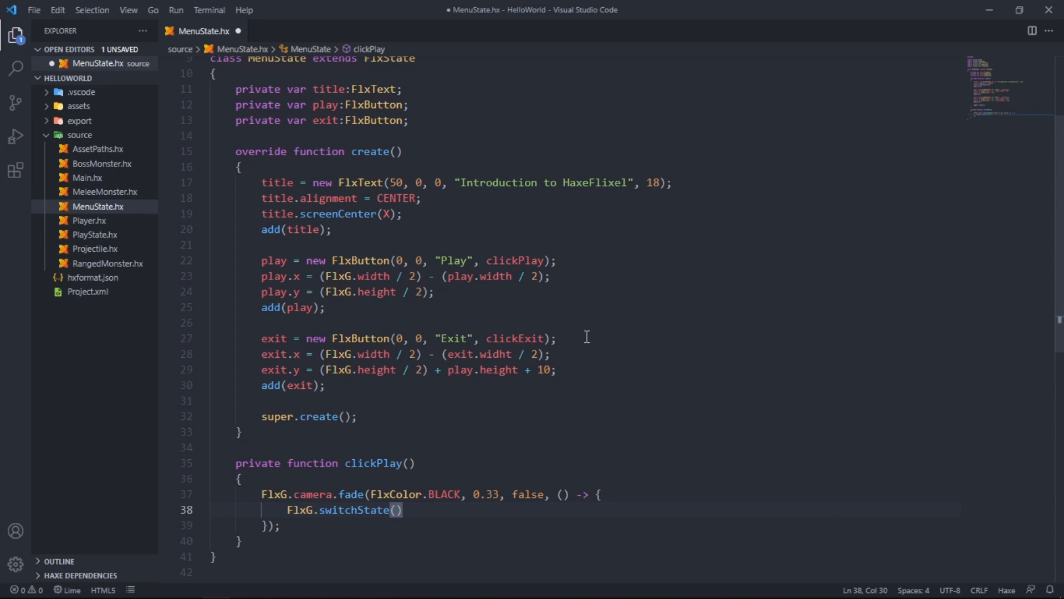
{"action": "type", "text": "new Play"}
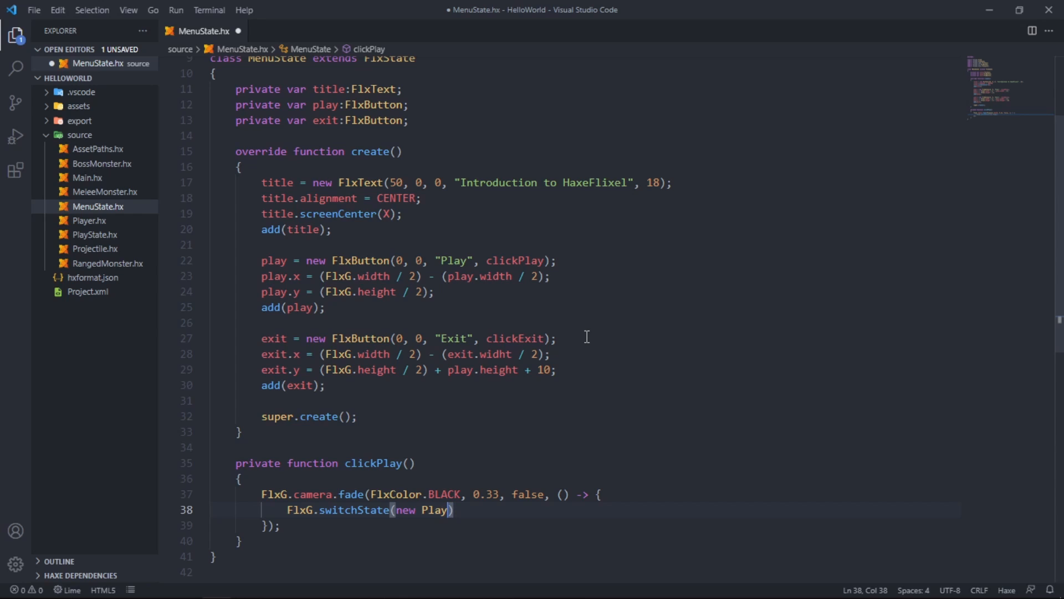
{"action": "type", "text": "State"}
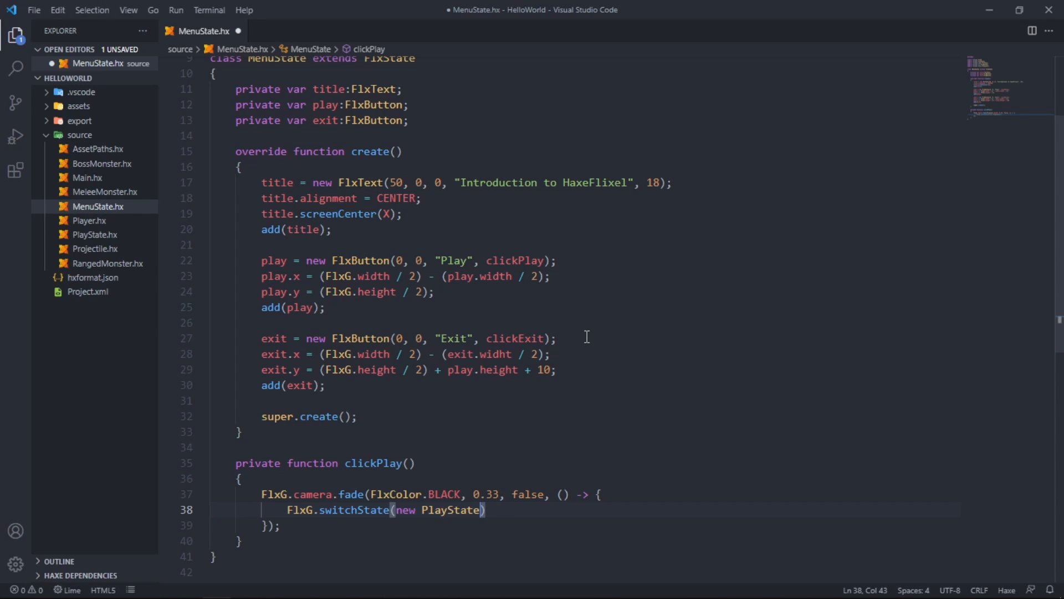
{"action": "type", "text": "();"}
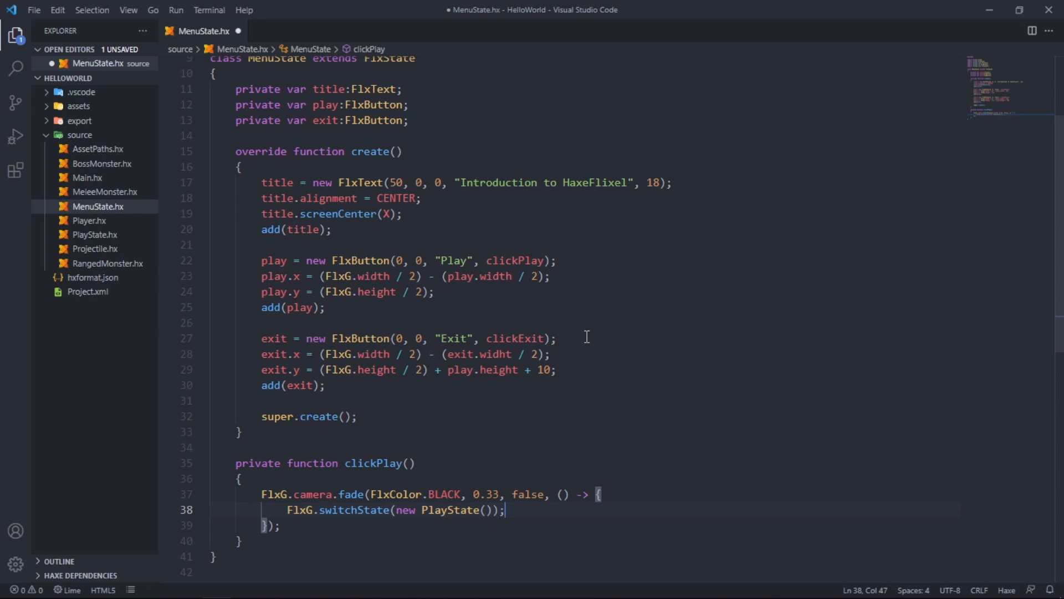
Step: Write private function clickExit() calling Sys.exit(0); below clickPlay
{"action": "type", "text": "p"}
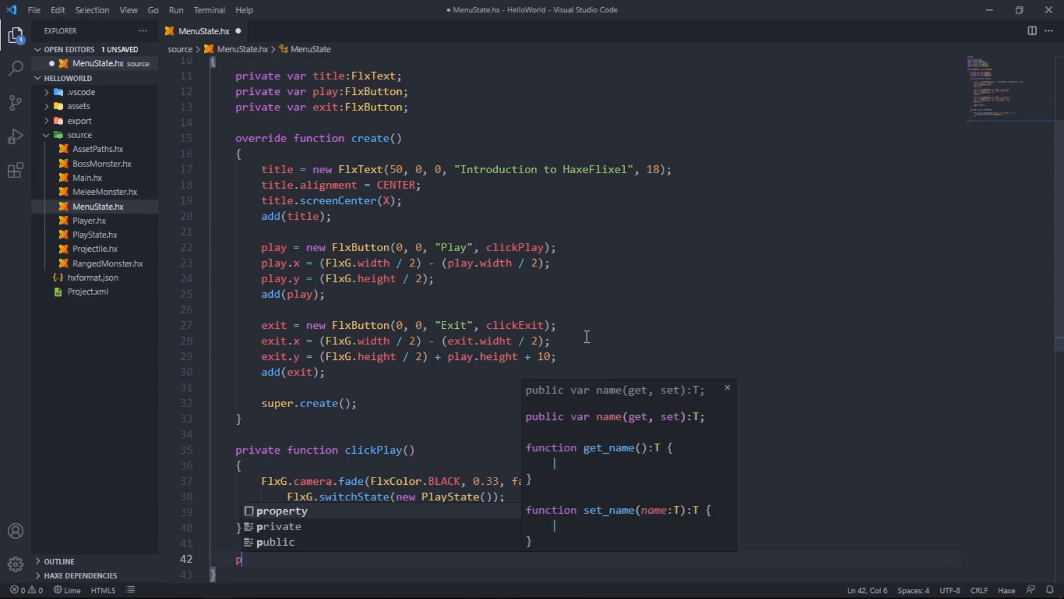
{"action": "type", "text": "rivate function click"}
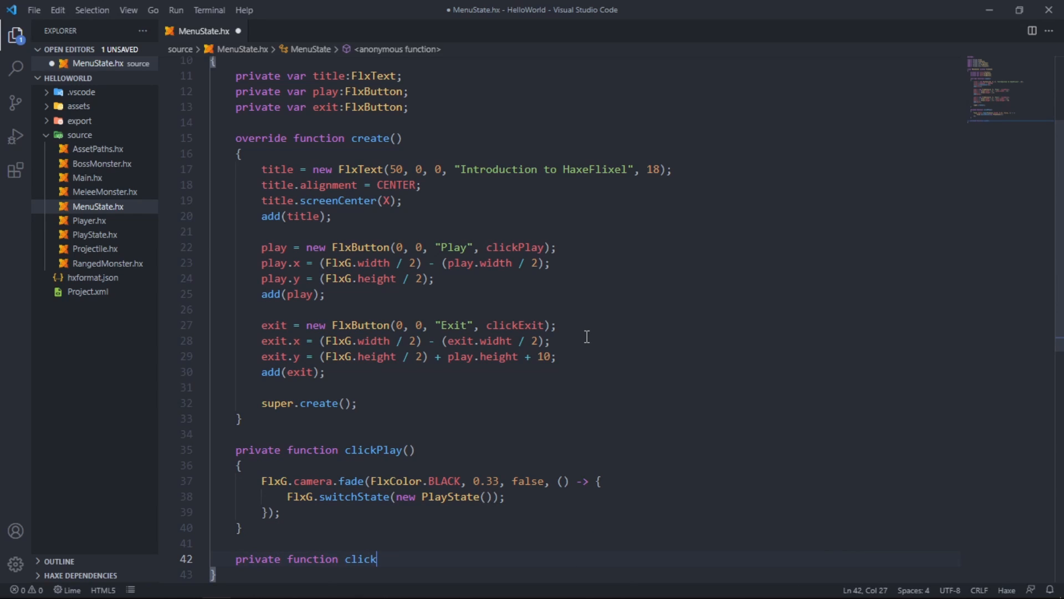
{"action": "type", "text": "Exit()"}
{"action": "type", "text": "{"}
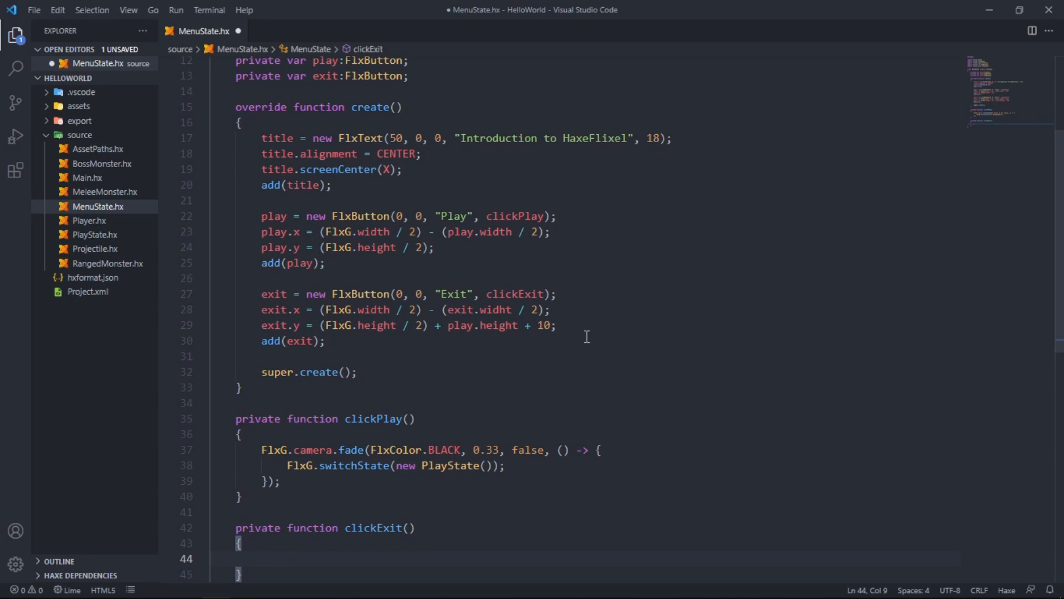
{"action": "type", "text": "Sys.e"}
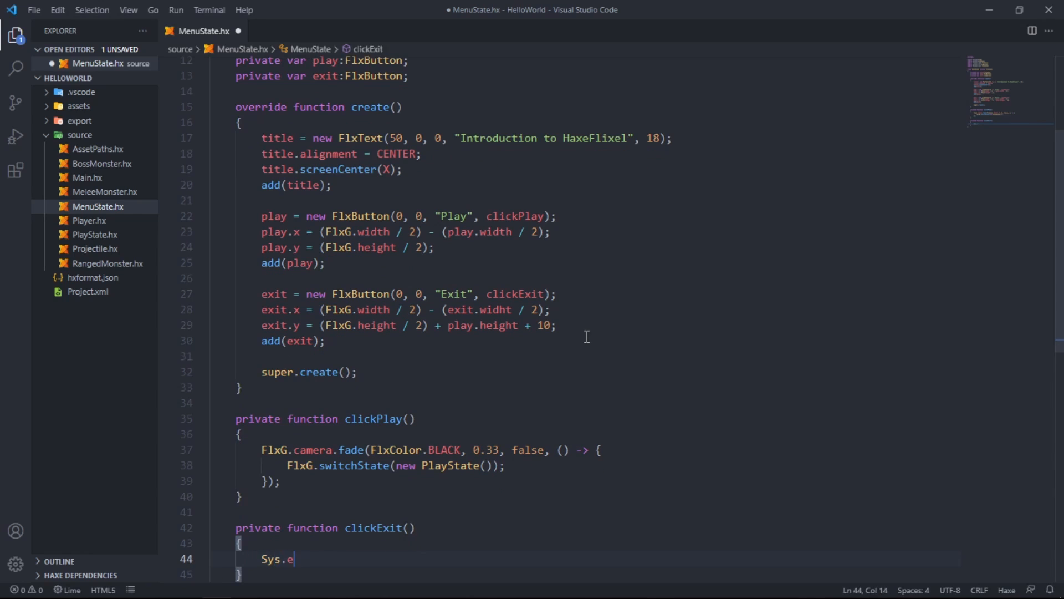
{"action": "type", "text": "xit()"}
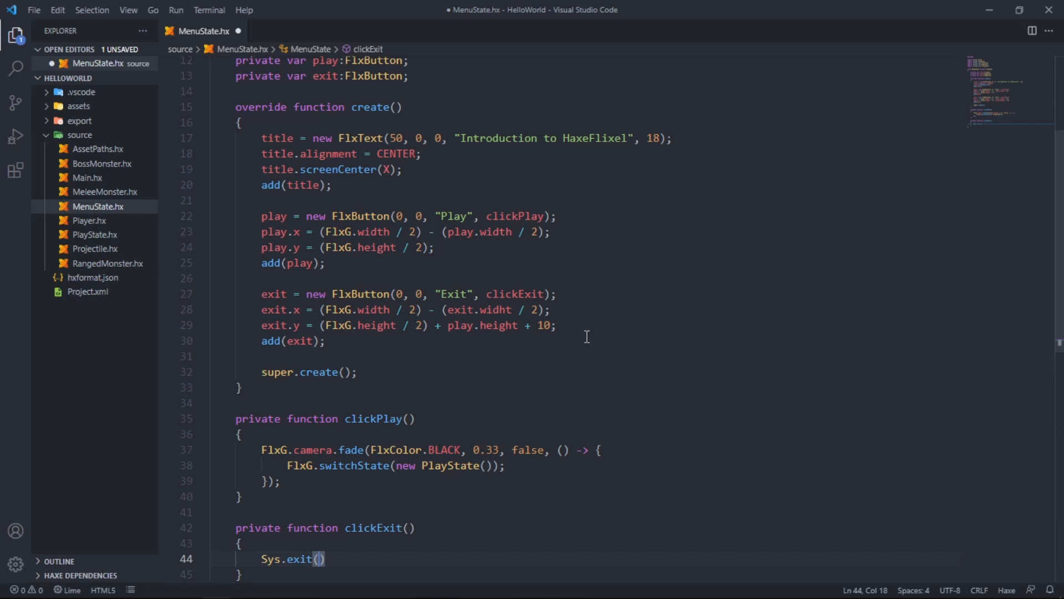
{"action": "type", "text": "0);"}
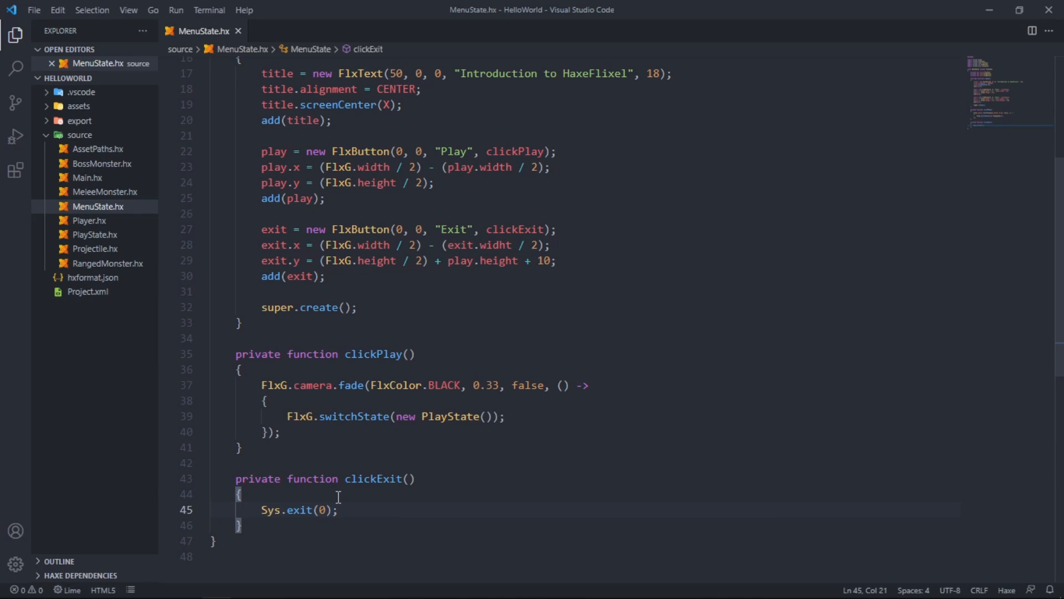
{"action": "mouse_move", "coordinate": [337, 477]}
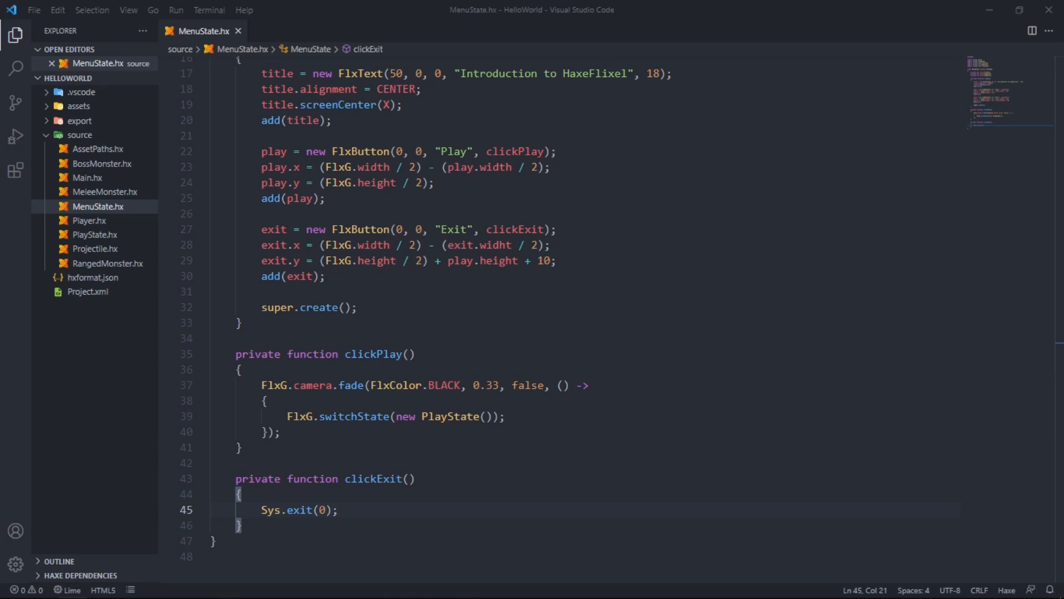
Step: Make MenuState the starting state in Main.hx and run lime test hl -debug
{"action": "left_click", "coordinate": [238, 30]}
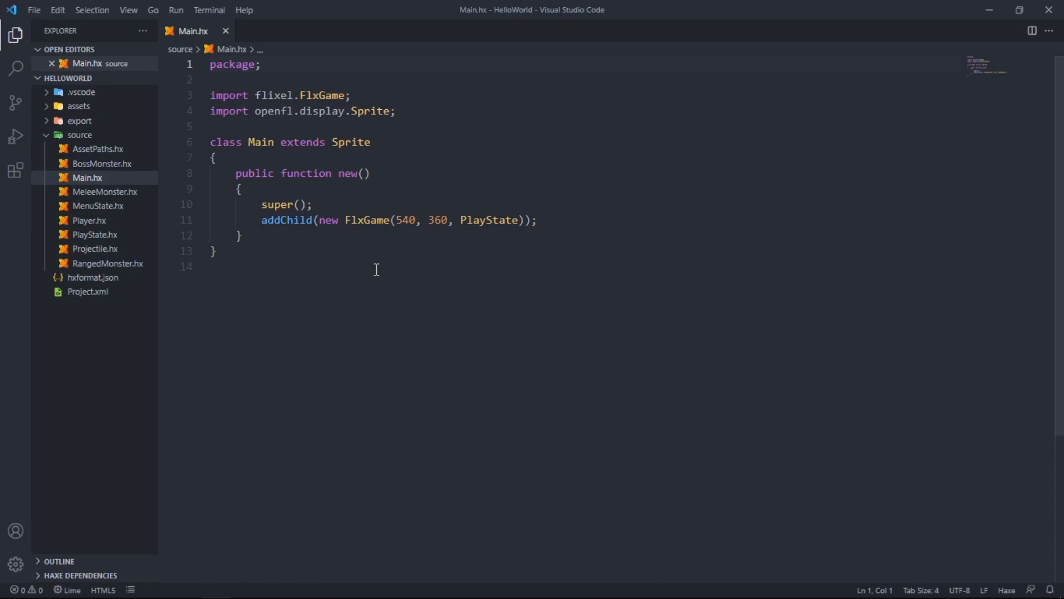
{"action": "mouse_move", "coordinate": [333, 238]}
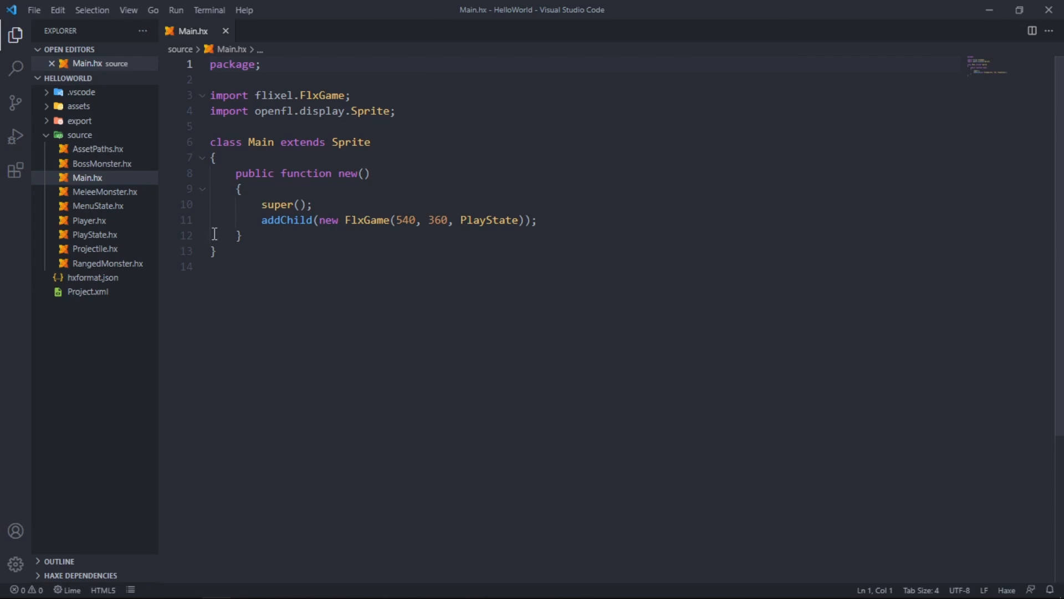
{"action": "double_click", "coordinate": [489, 220]}
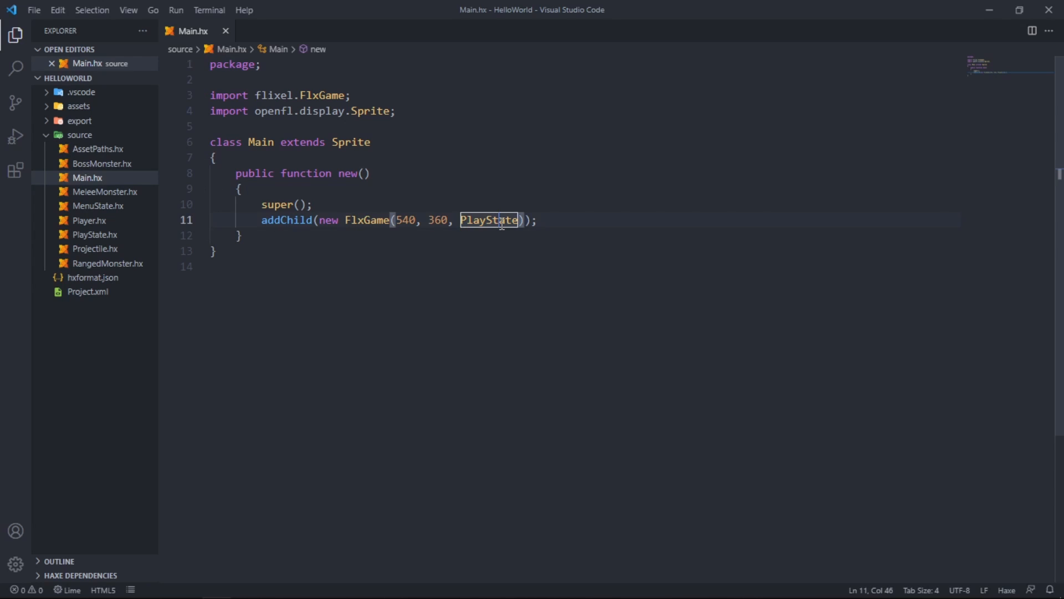
{"action": "type", "text": "Menu"}
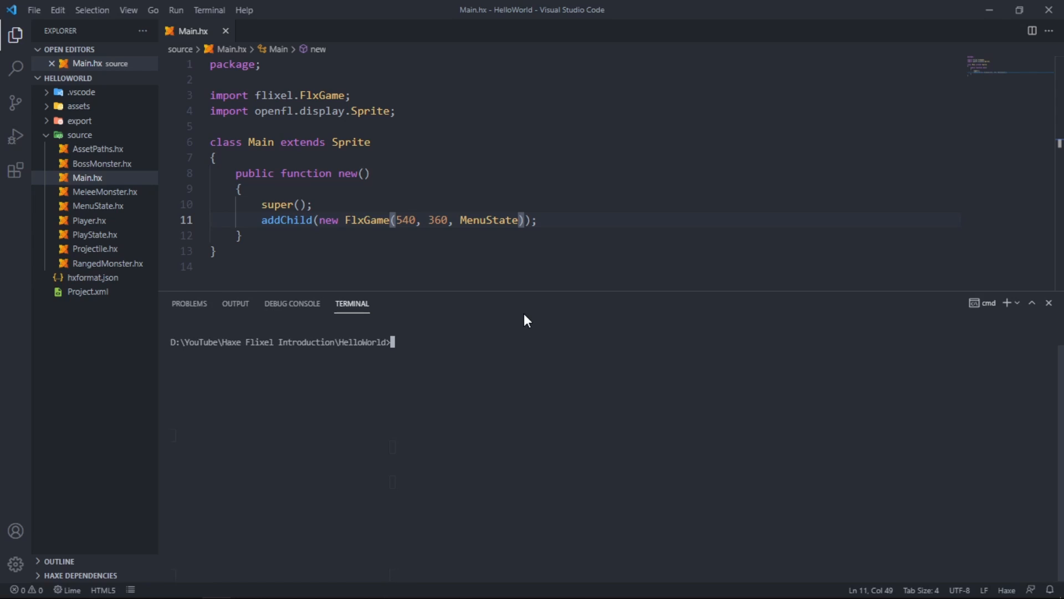
{"action": "type", "text": "lime test hl -debug"}
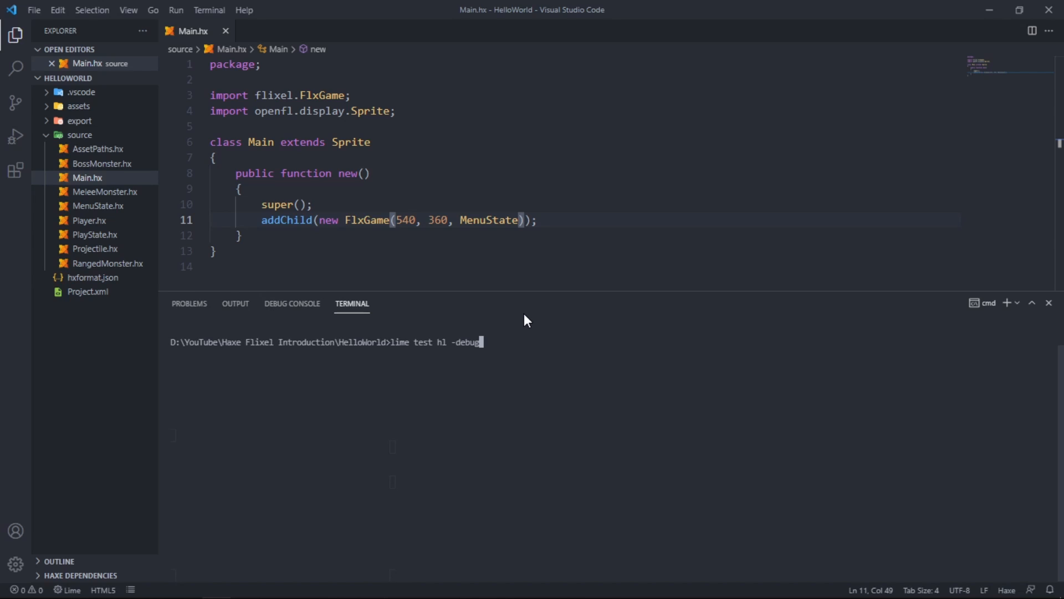
{"action": "key", "text": "enter"}
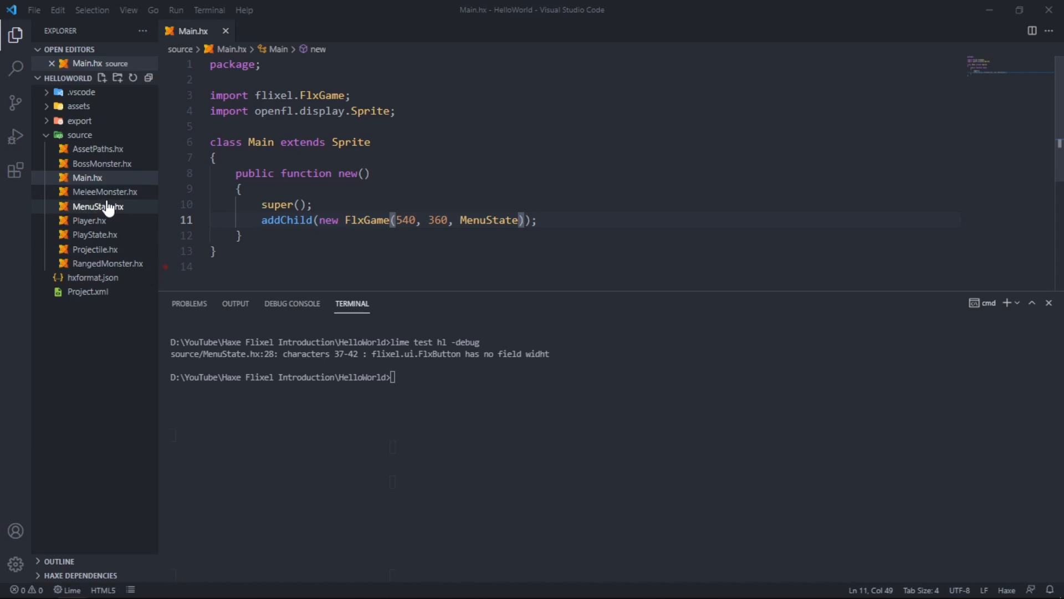
{"action": "mouse_move", "coordinate": [114, 208]}
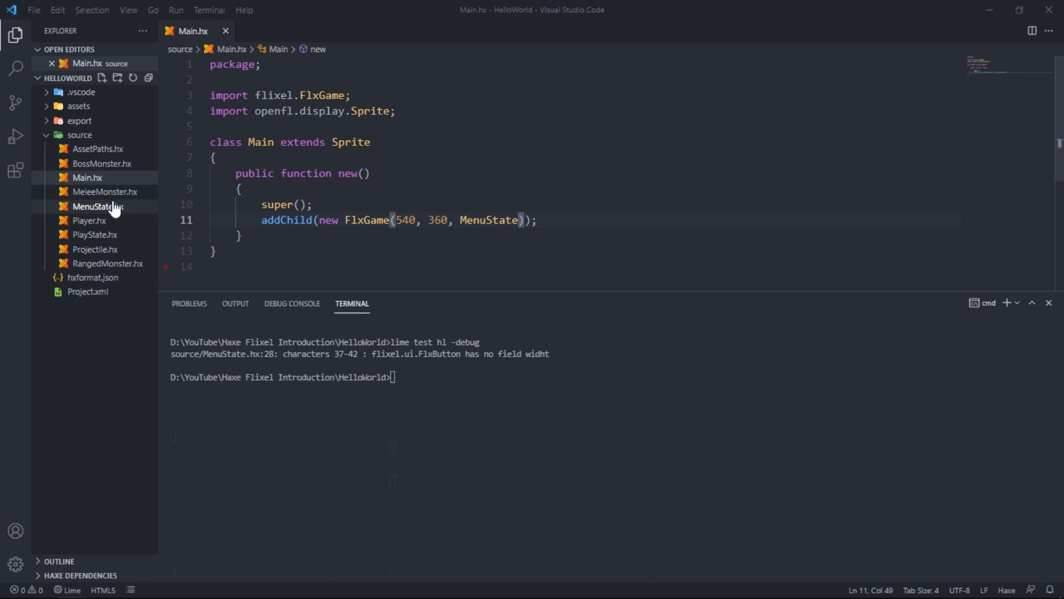
Step: Open MenuState.hx and correct the misspelled widht on line 28 to width
{"action": "double_click", "coordinate": [97, 206]}
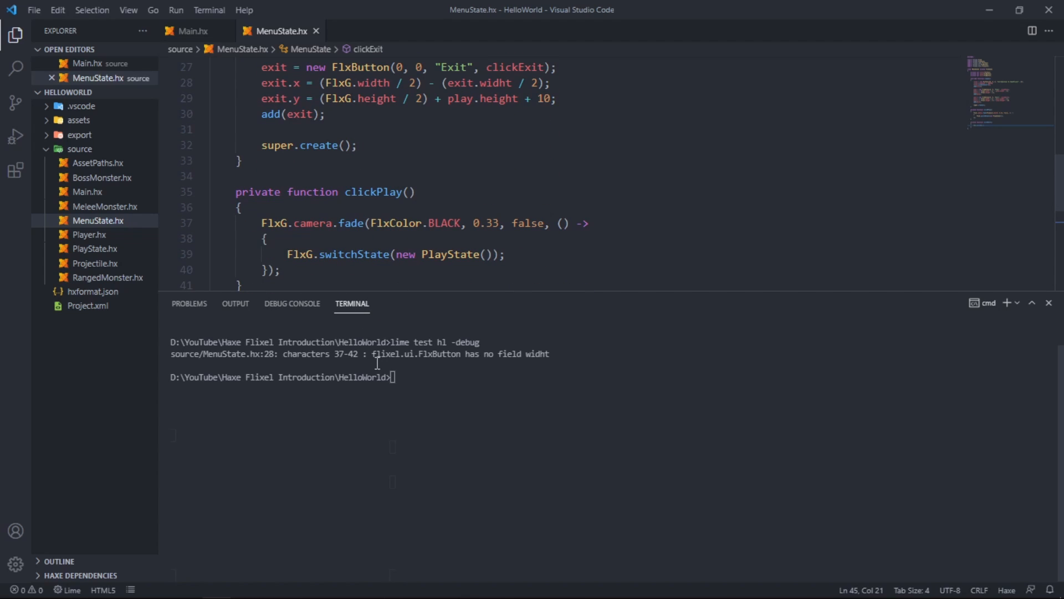
{"action": "mouse_move", "coordinate": [509, 234]}
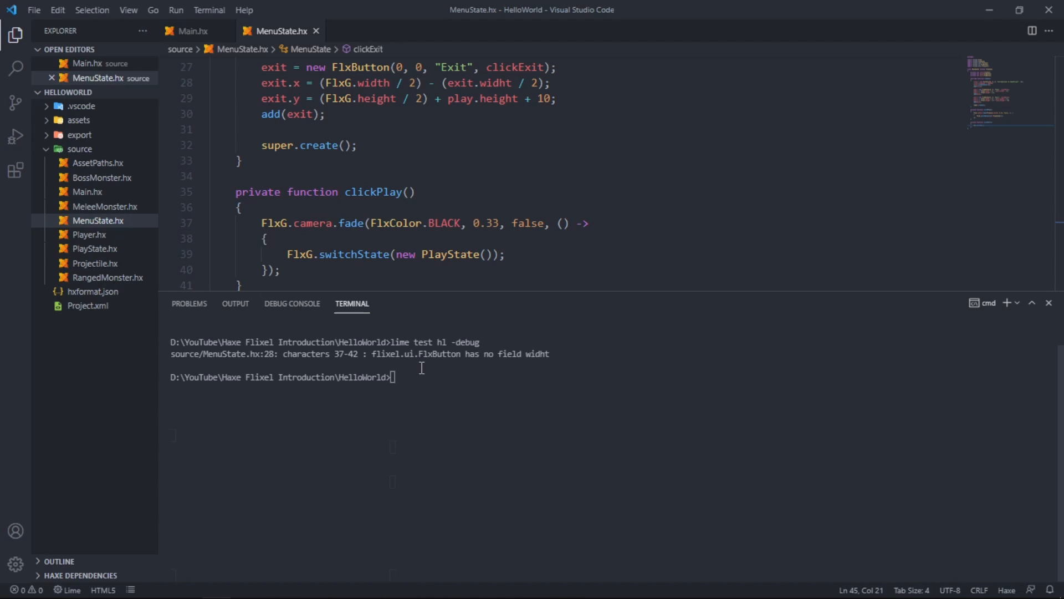
{"action": "mouse_move", "coordinate": [672, 266]}
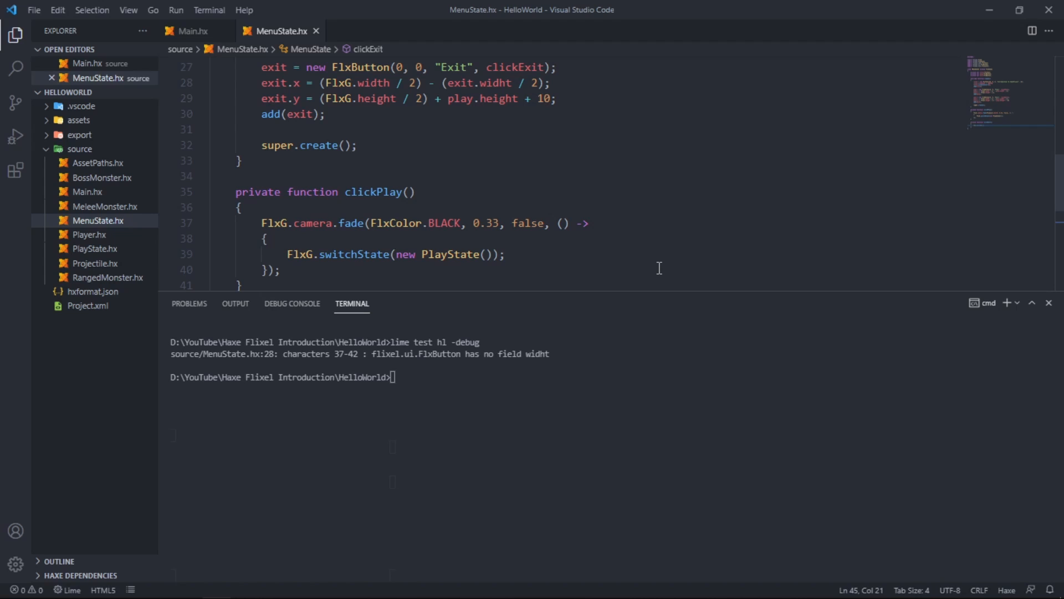
{"action": "mouse_move", "coordinate": [285, 389]}
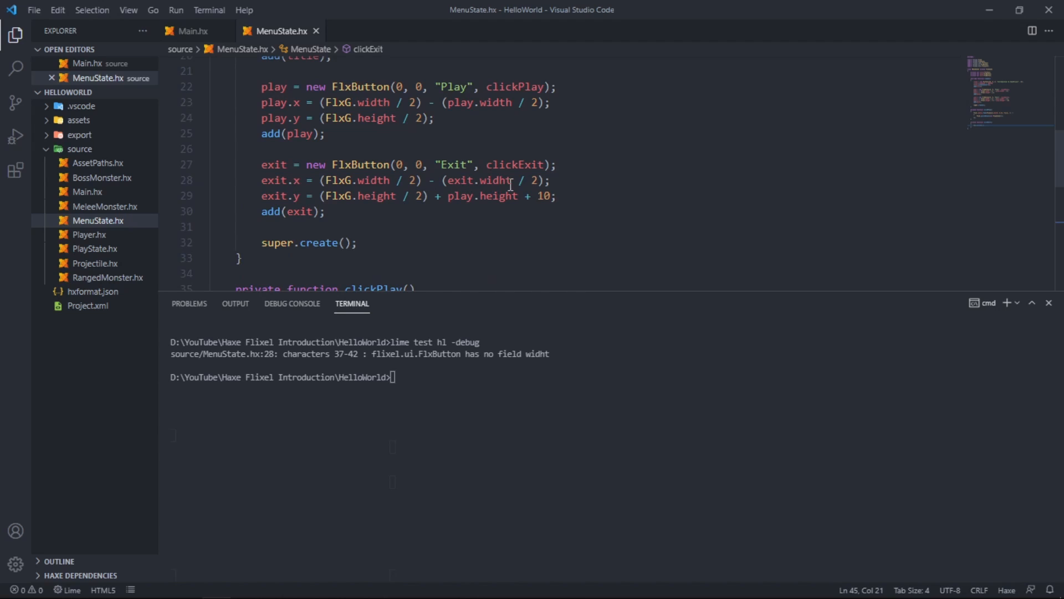
{"action": "double_click", "coordinate": [495, 179]}
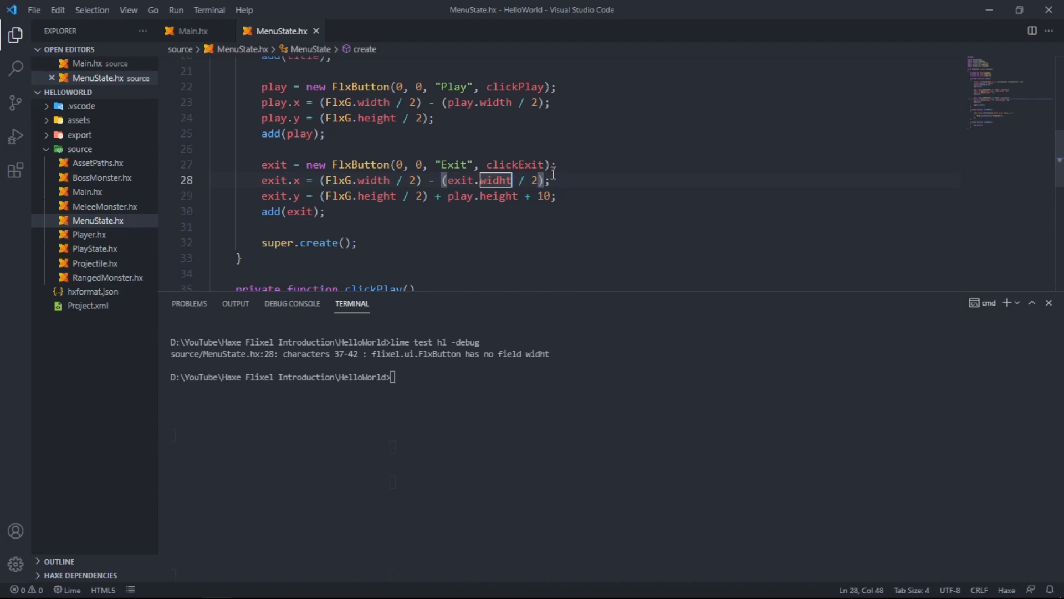
{"action": "key", "text": "Backspace"}
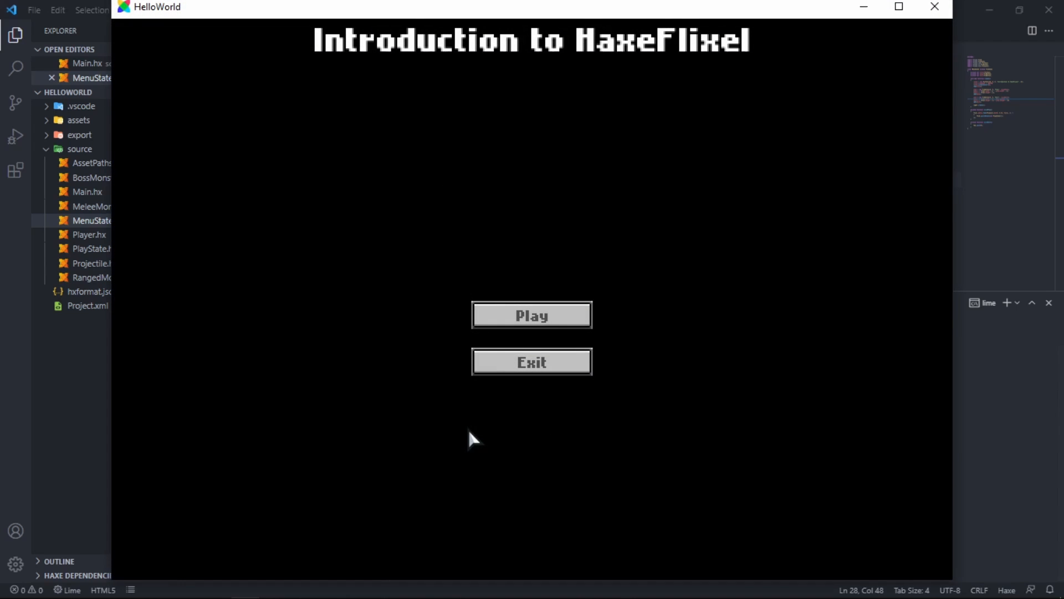
{"action": "mouse_move", "coordinate": [515, 248]}
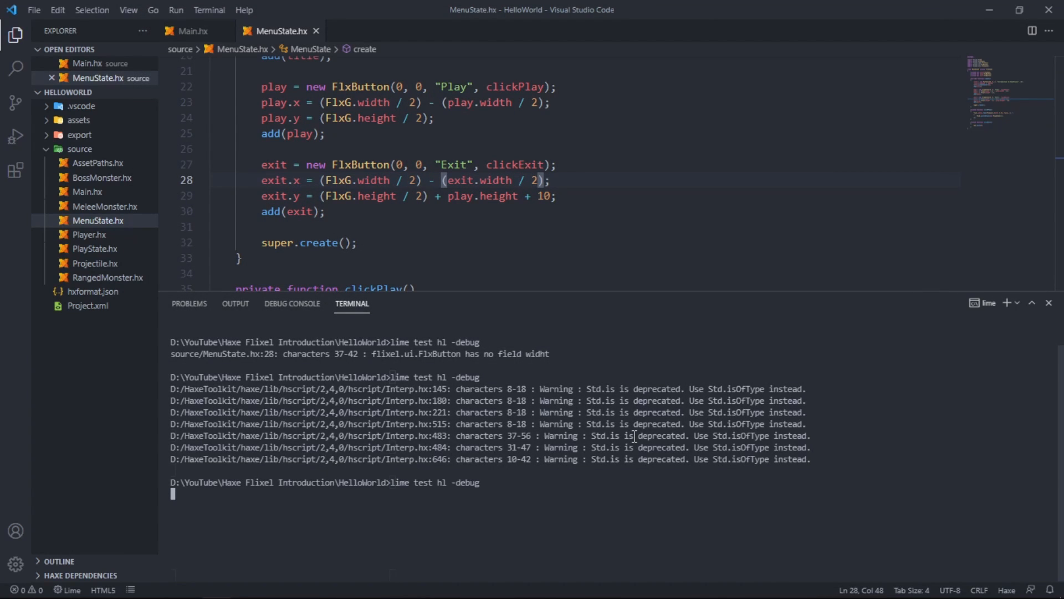
{"action": "mouse_move", "coordinate": [713, 520]}
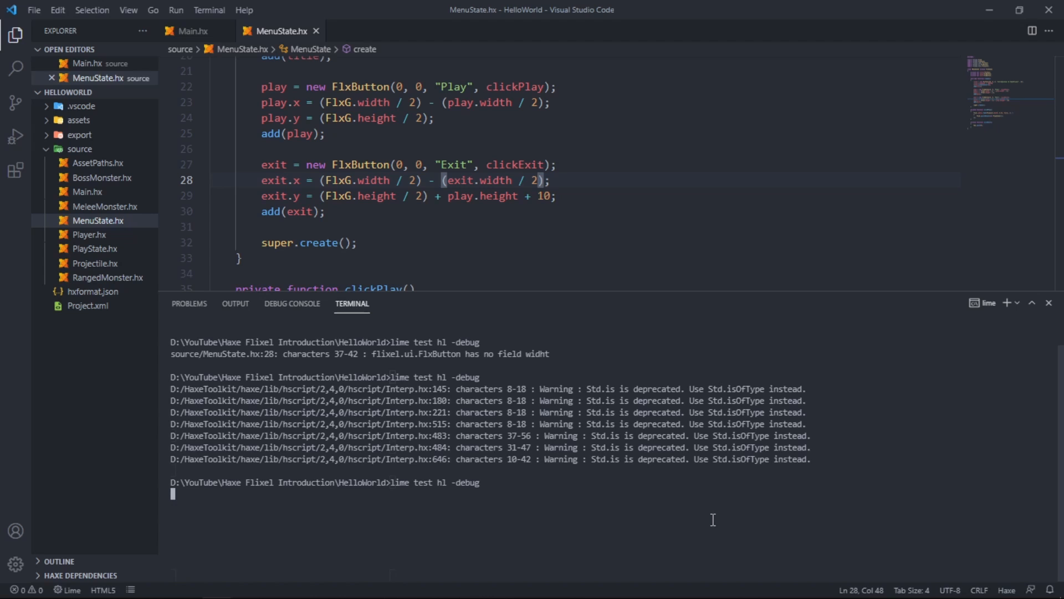
{"action": "mouse_move", "coordinate": [314, 516]}
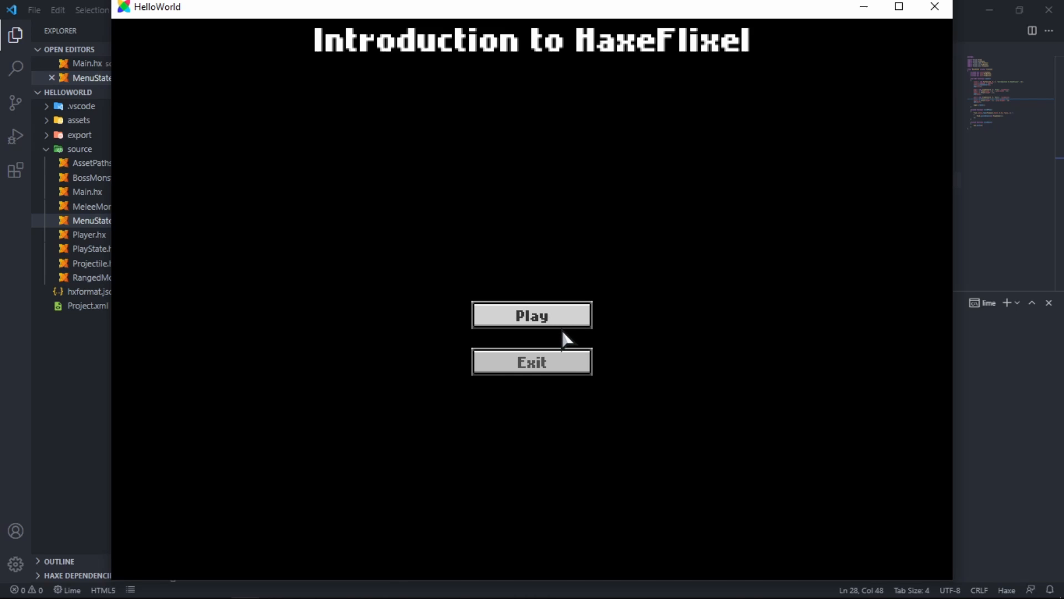
Step: Quit the running HelloWorld game with its Exit button
{"action": "left_click", "coordinate": [531, 315]}
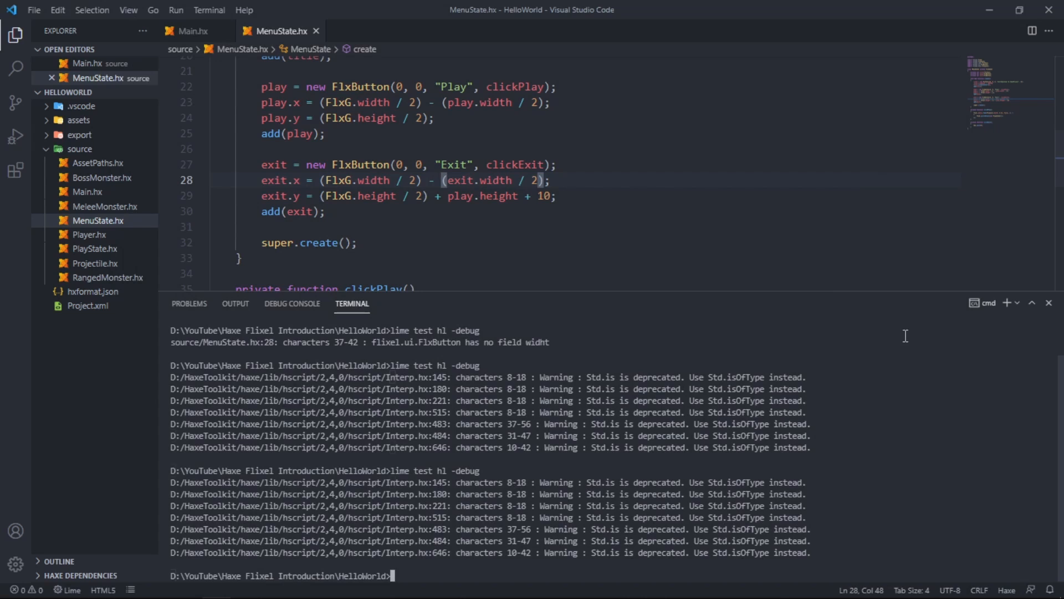
{"action": "left_click", "coordinate": [1049, 302]}
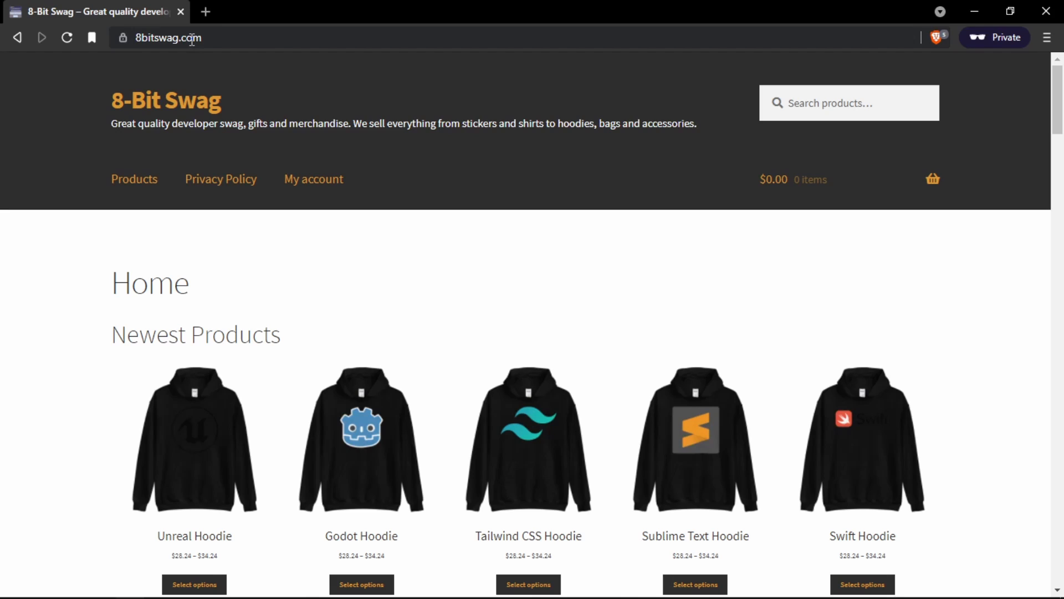
{"action": "mouse_move", "coordinate": [150, 139]}
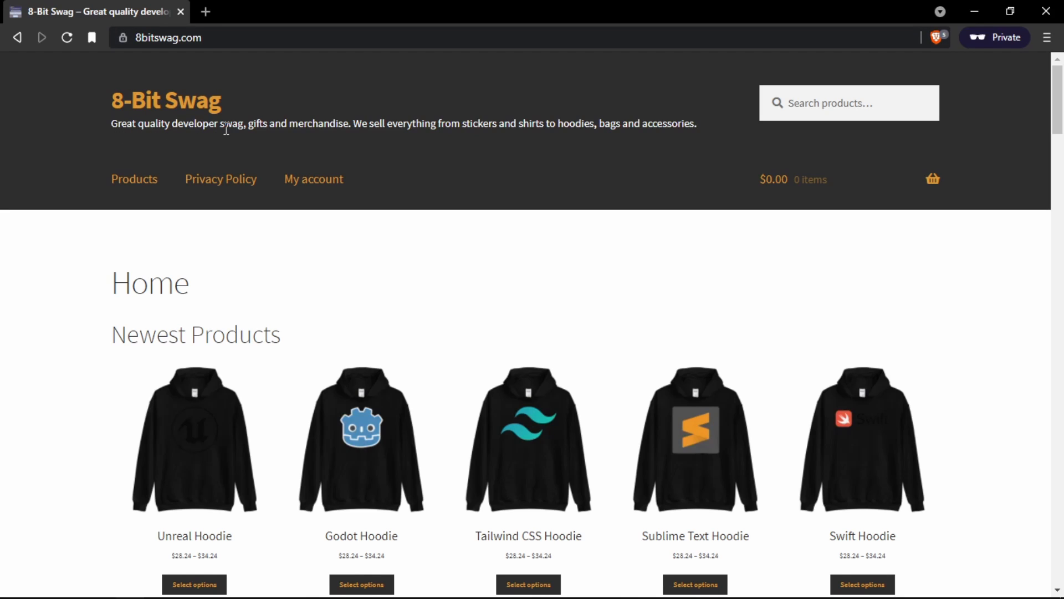
{"action": "scroll", "scroll_direction": "down", "scroll_amount": 3}
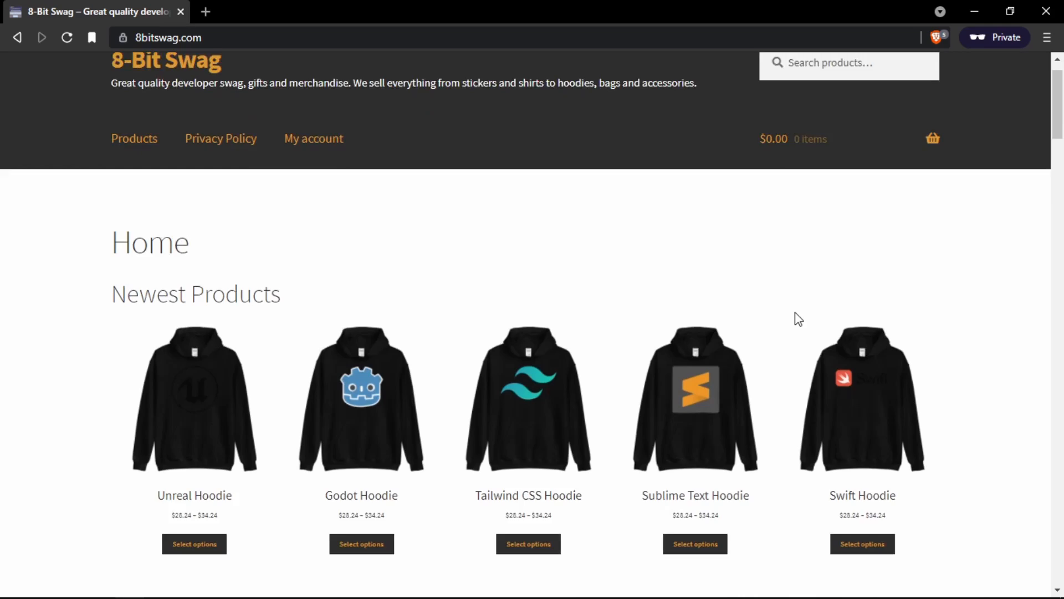
{"action": "scroll", "scroll_direction": "down", "scroll_amount": 3}
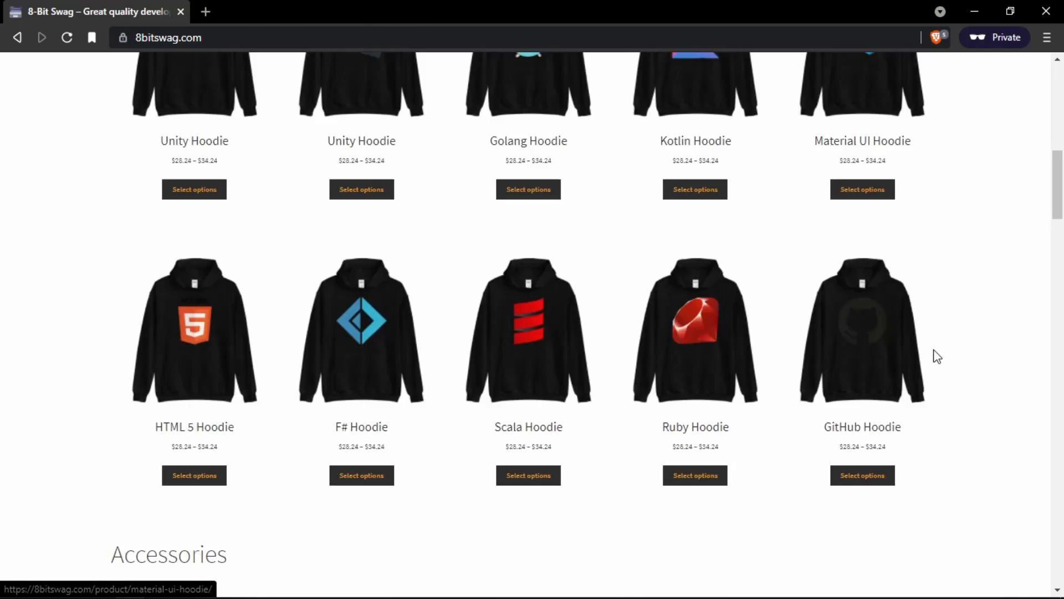
{"action": "scroll", "scroll_direction": "down", "scroll_amount": 3}
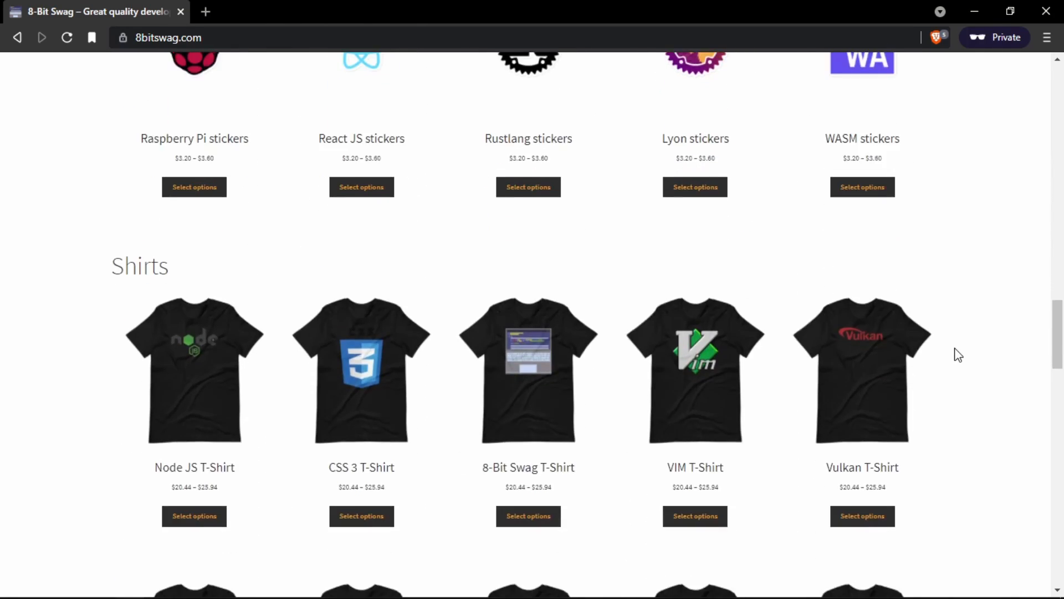
{"action": "scroll", "scroll_direction": "down", "scroll_amount": 3}
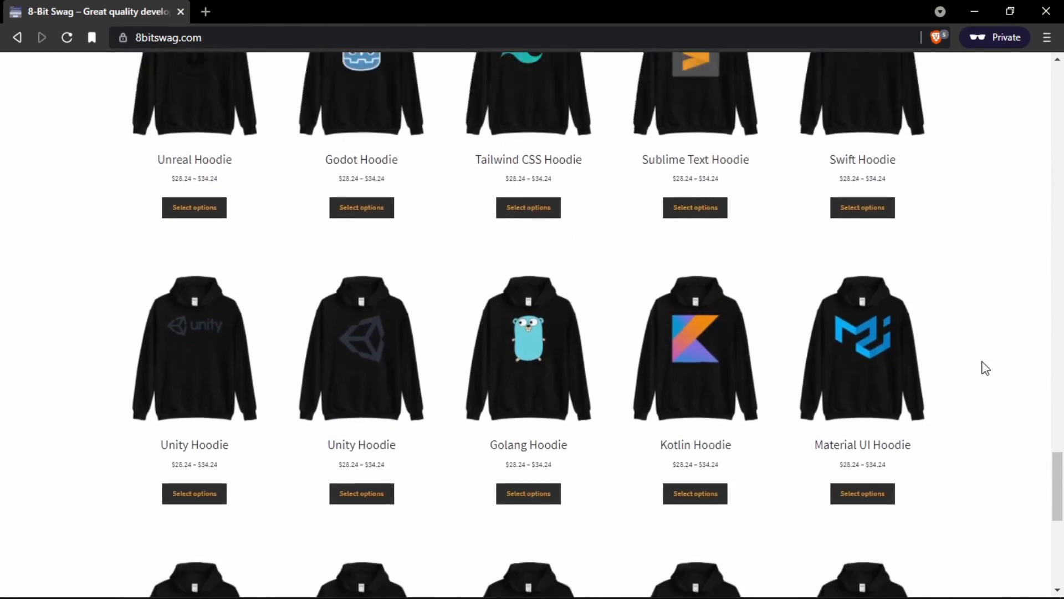
{"action": "scroll", "scroll_direction": "down", "scroll_amount": 3}
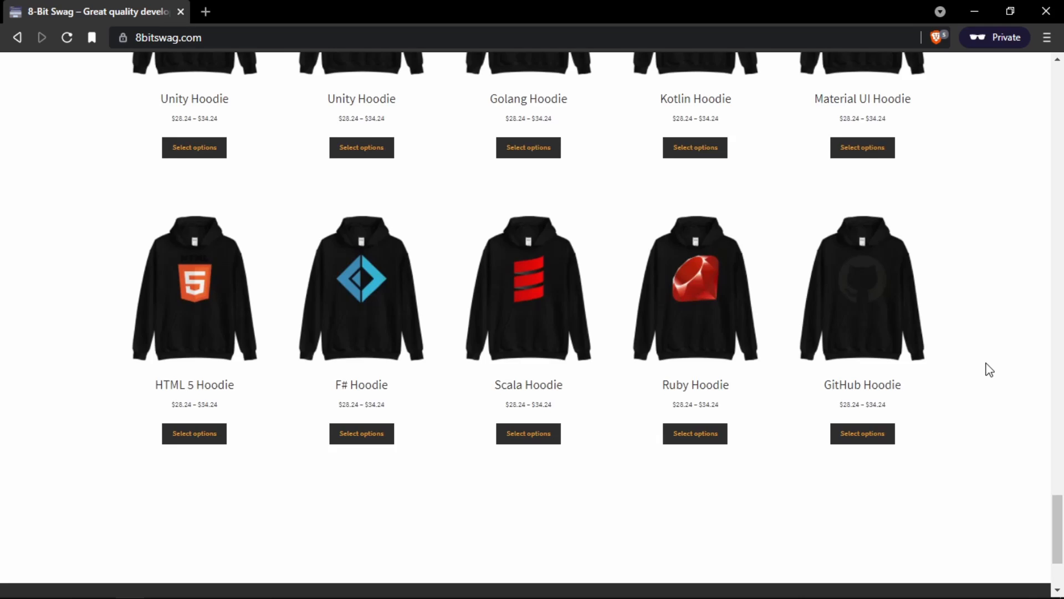
{"action": "scroll", "scroll_direction": "up", "scroll_amount": 3}
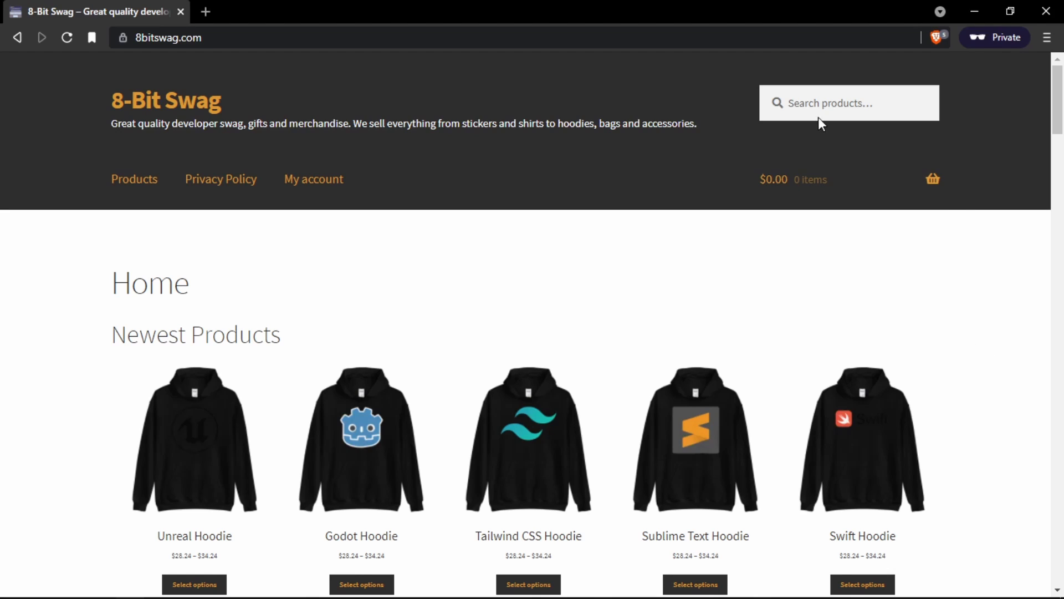
Step: Search the 8-Bit Swag store for Haxe products
{"action": "type", "text": "Hax"}
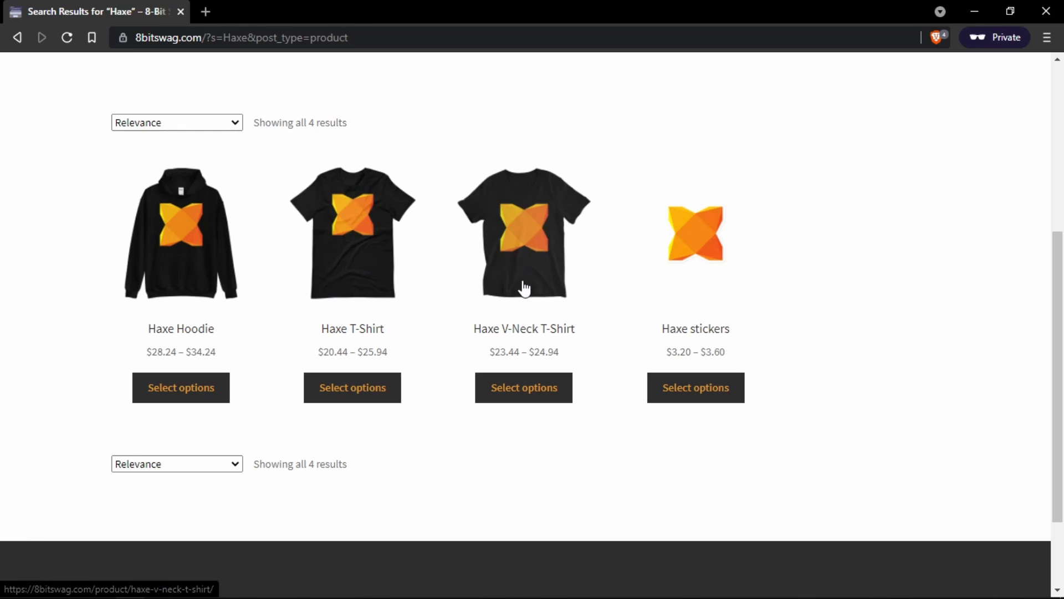
{"action": "mouse_move", "coordinate": [746, 224]}
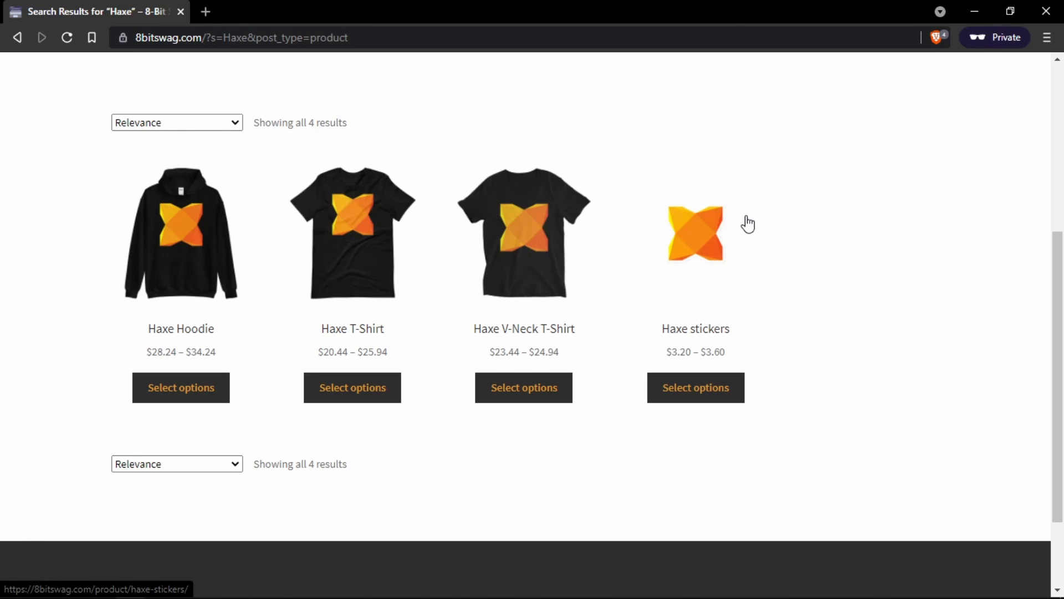
{"action": "mouse_move", "coordinate": [405, 373]}
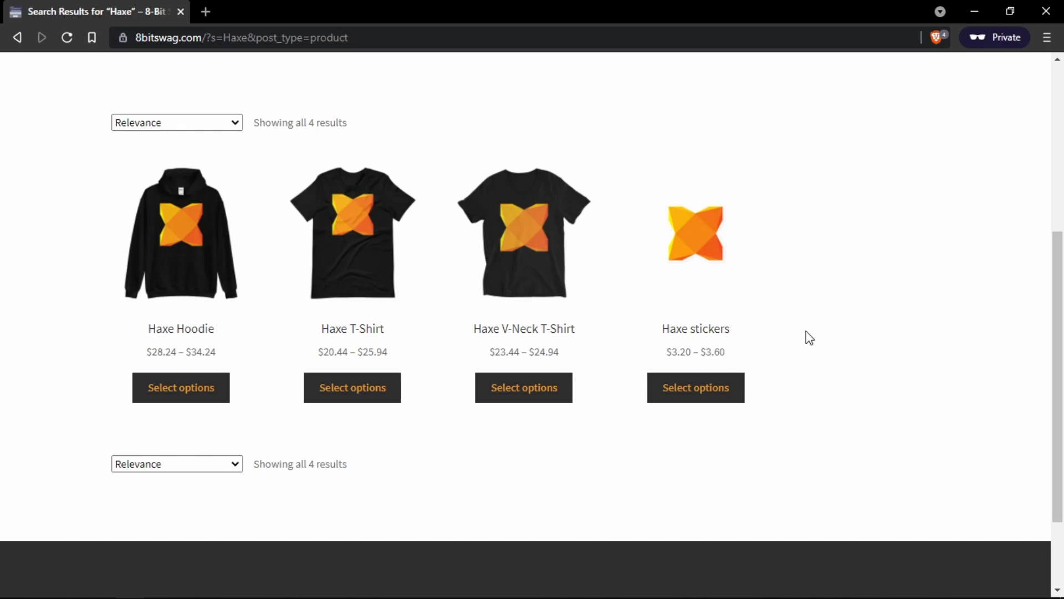
{"action": "mouse_move", "coordinate": [917, 288]}
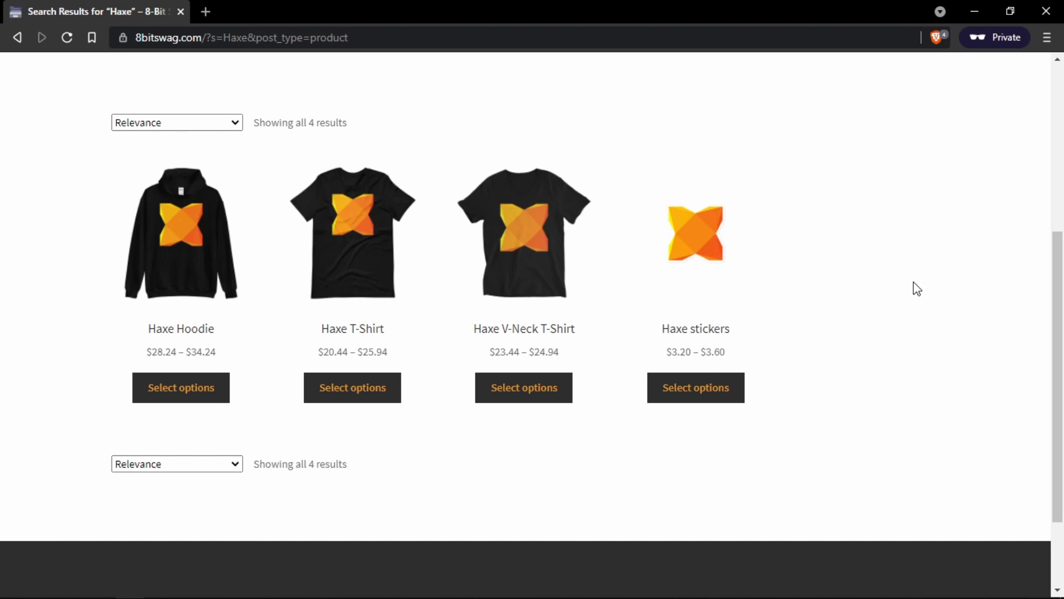